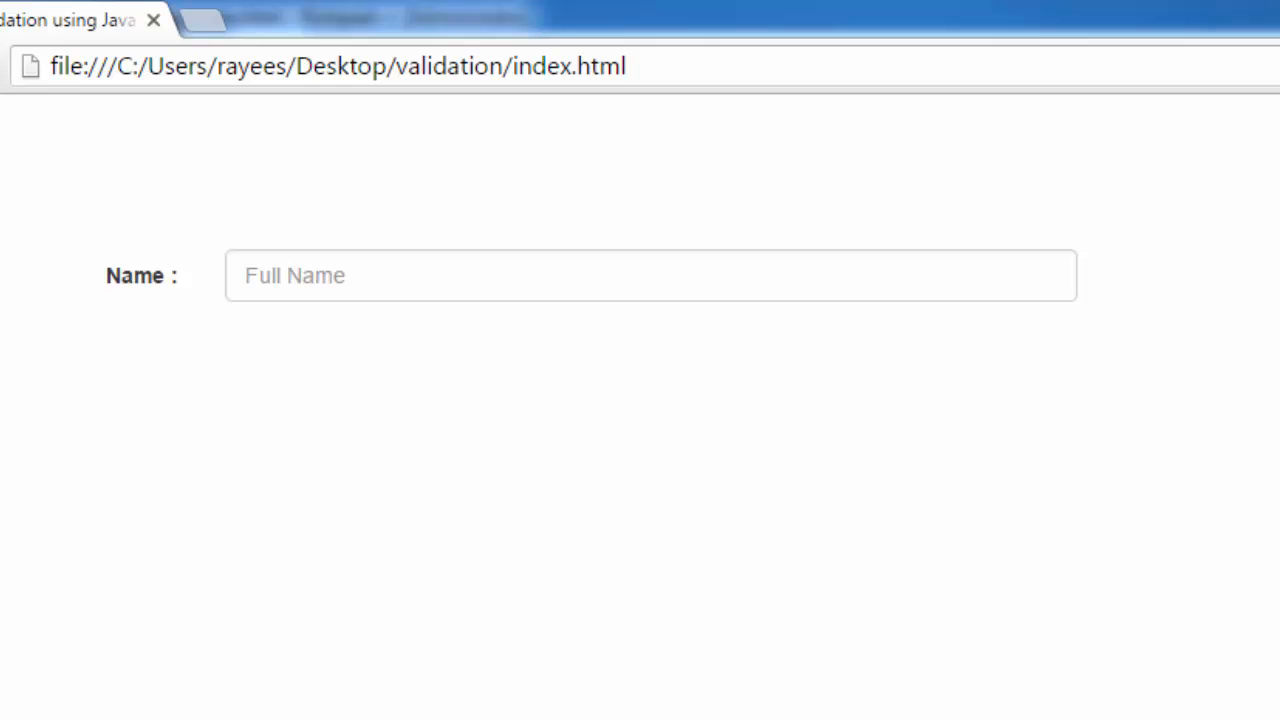
pyautogui.moveTo(440, 532)
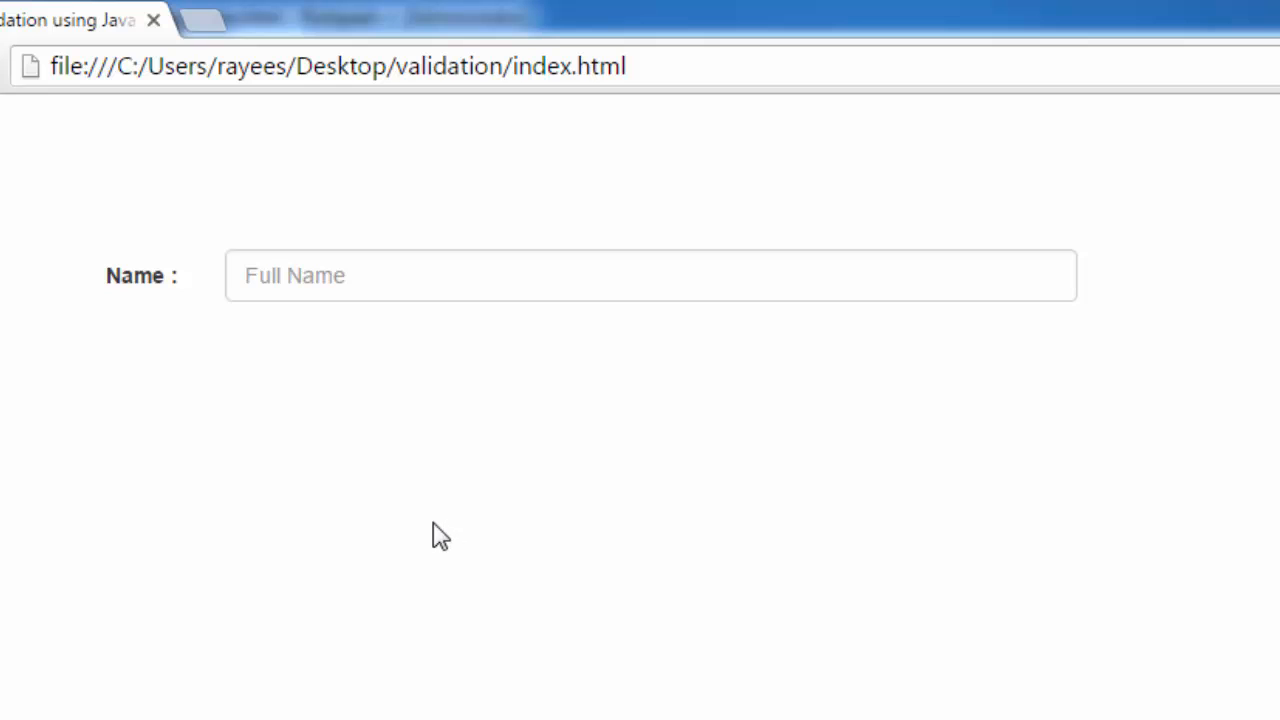
pyautogui.moveTo(360, 348)
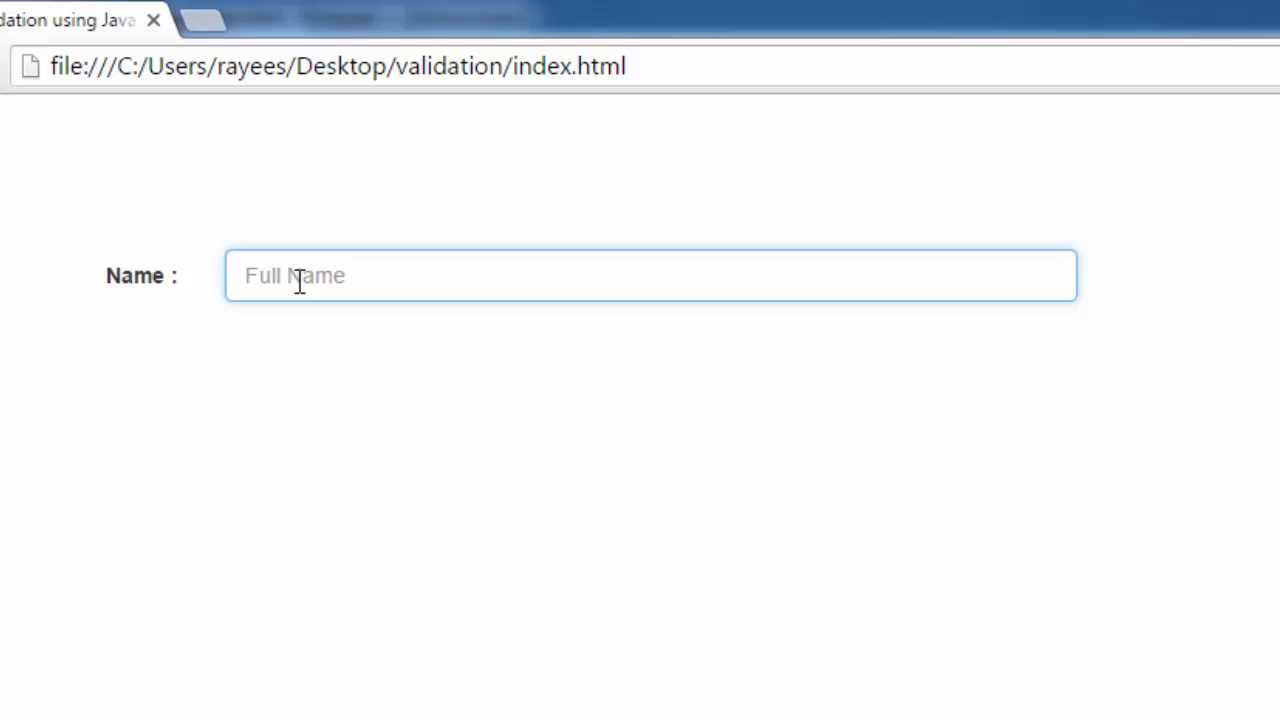
pyautogui.moveTo(334, 378)
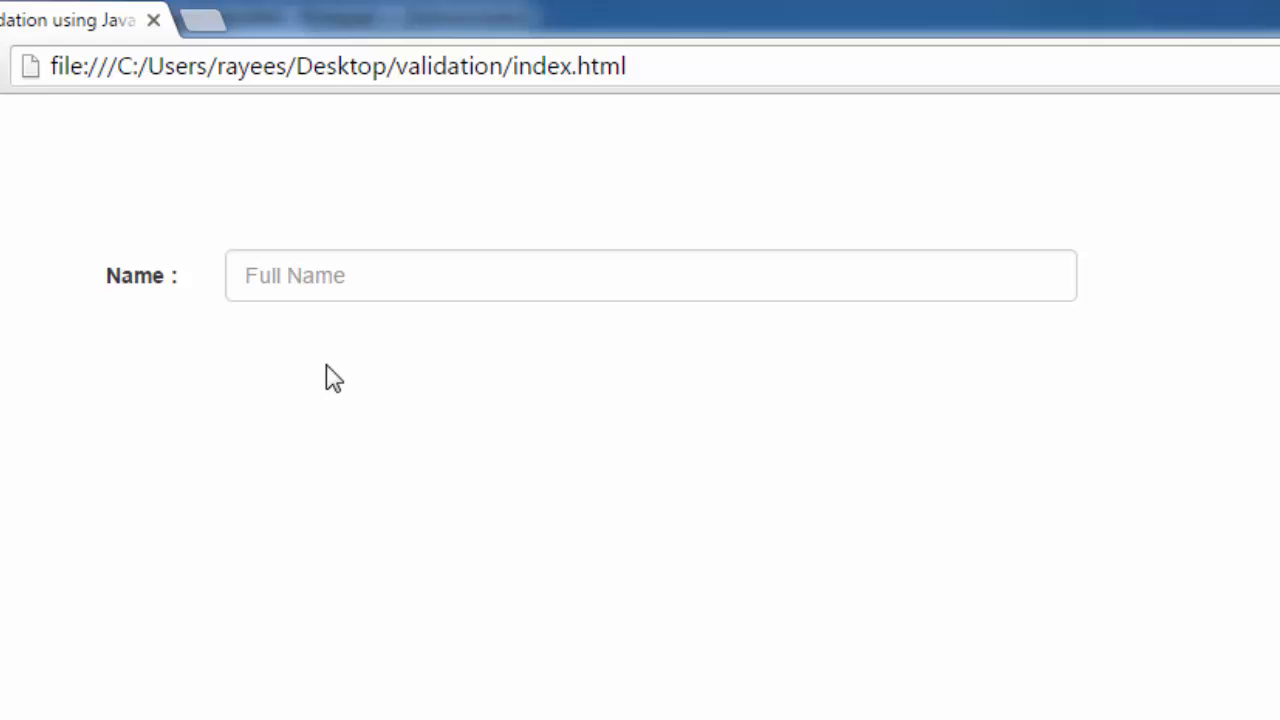
pyautogui.moveTo(616, 626)
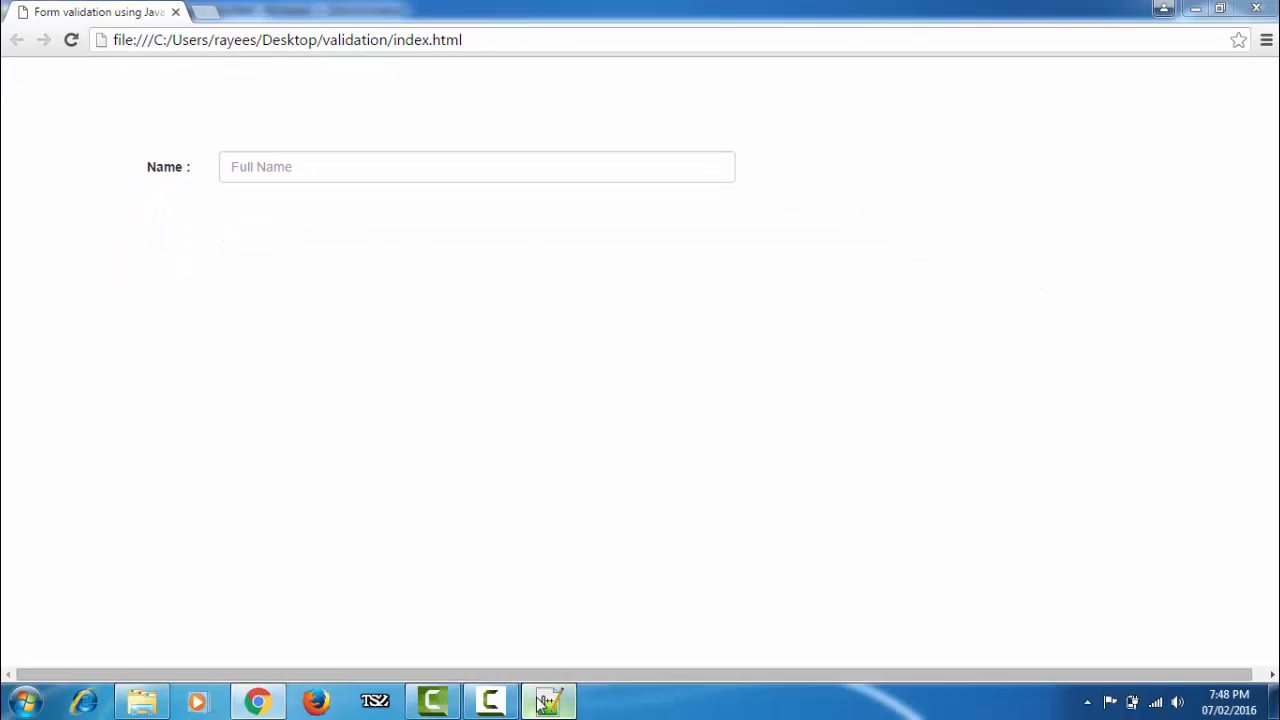
# Delete the onblur="Validate('name')" handler from the Full Name input tag in index.html
pyautogui.click(548, 700)
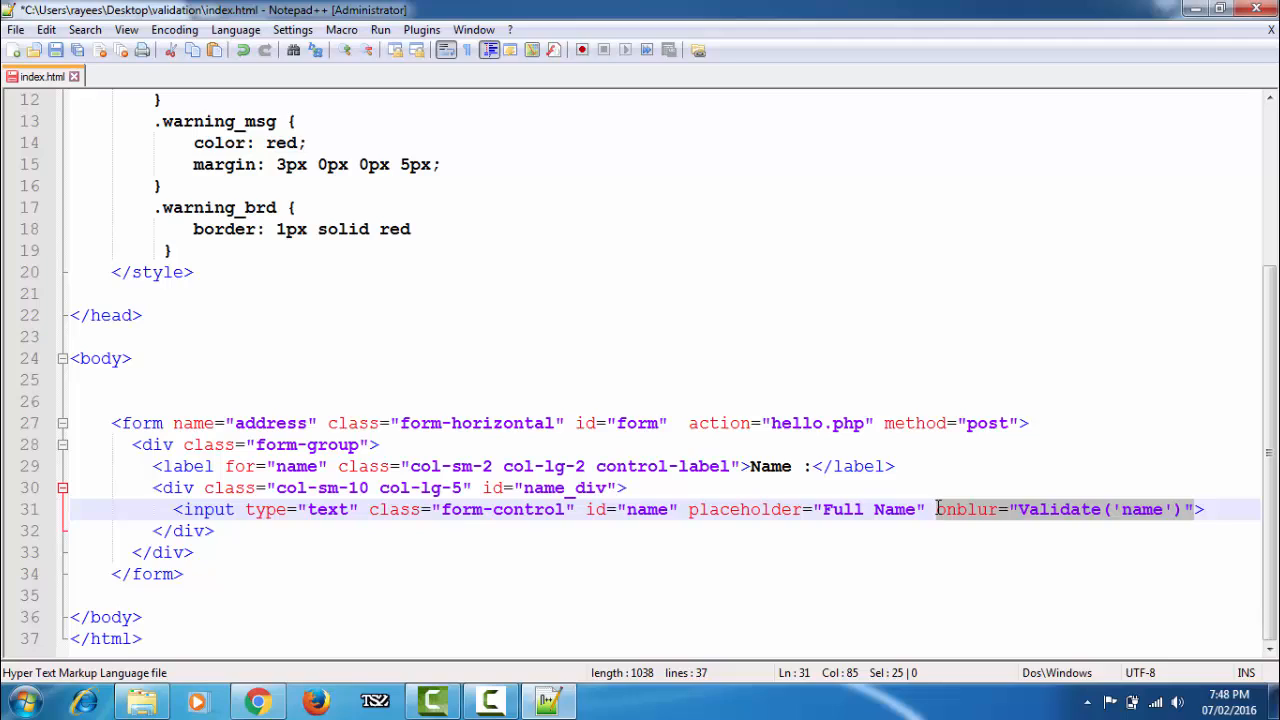
pyautogui.press('Delete')
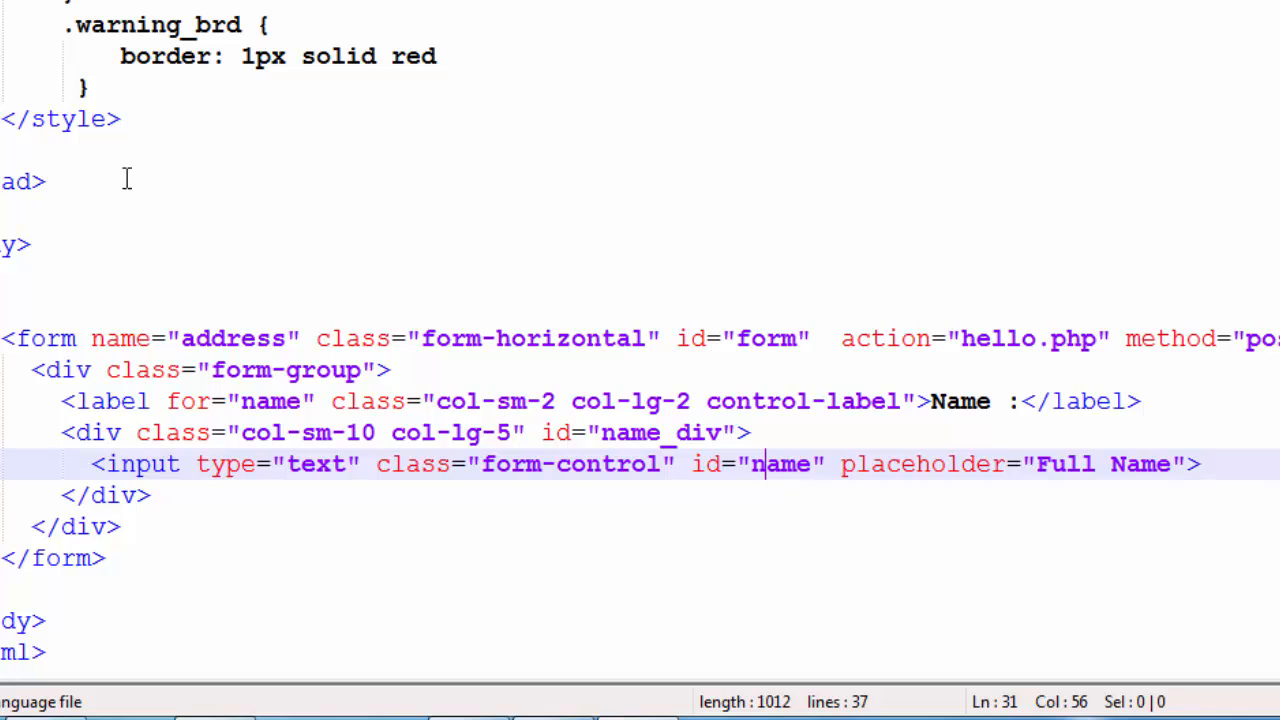
pyautogui.moveTo(428, 320)
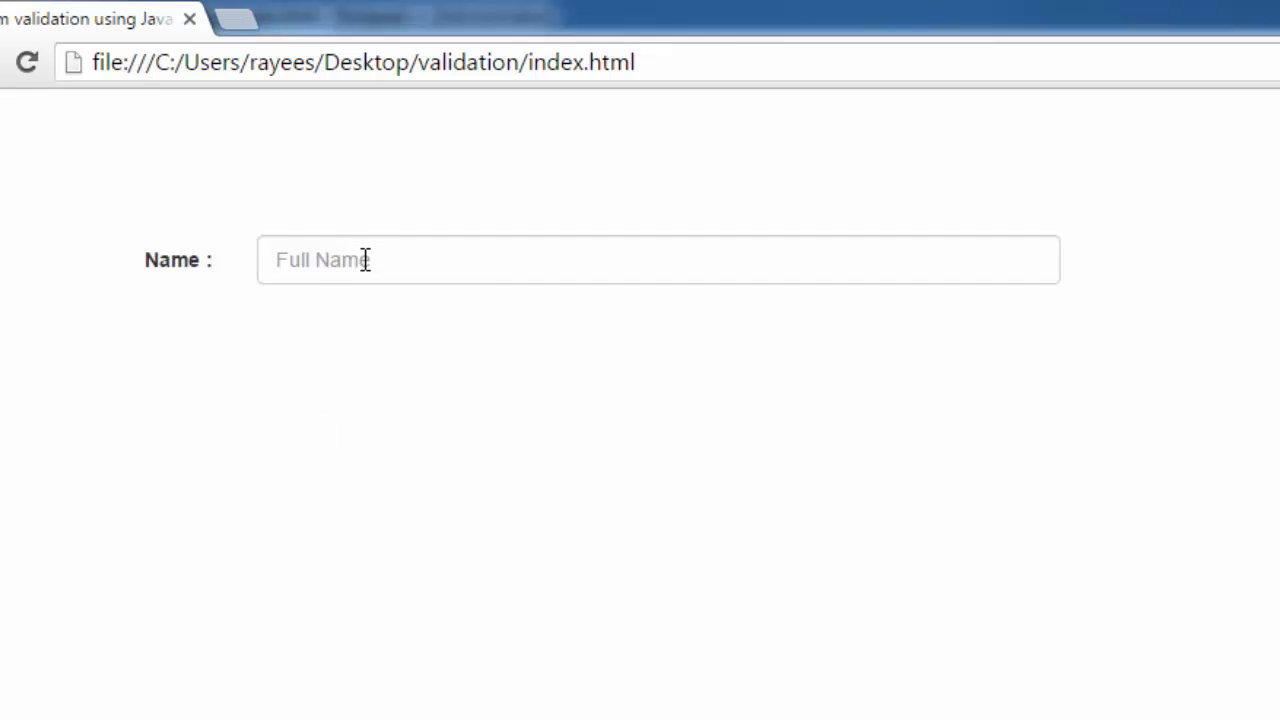
# Enter test text 'jfhfh' in the Full Name field and confirm no warning appears
pyautogui.click(656, 260)
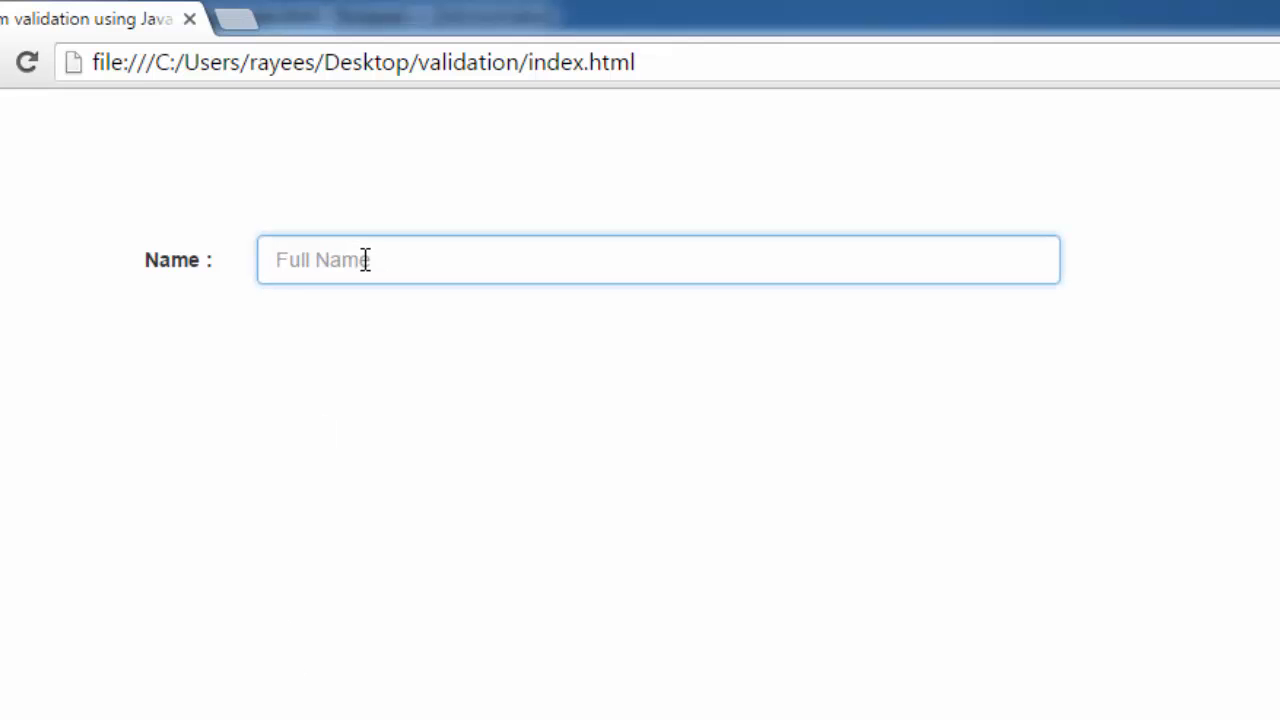
pyautogui.write('jfhfh')
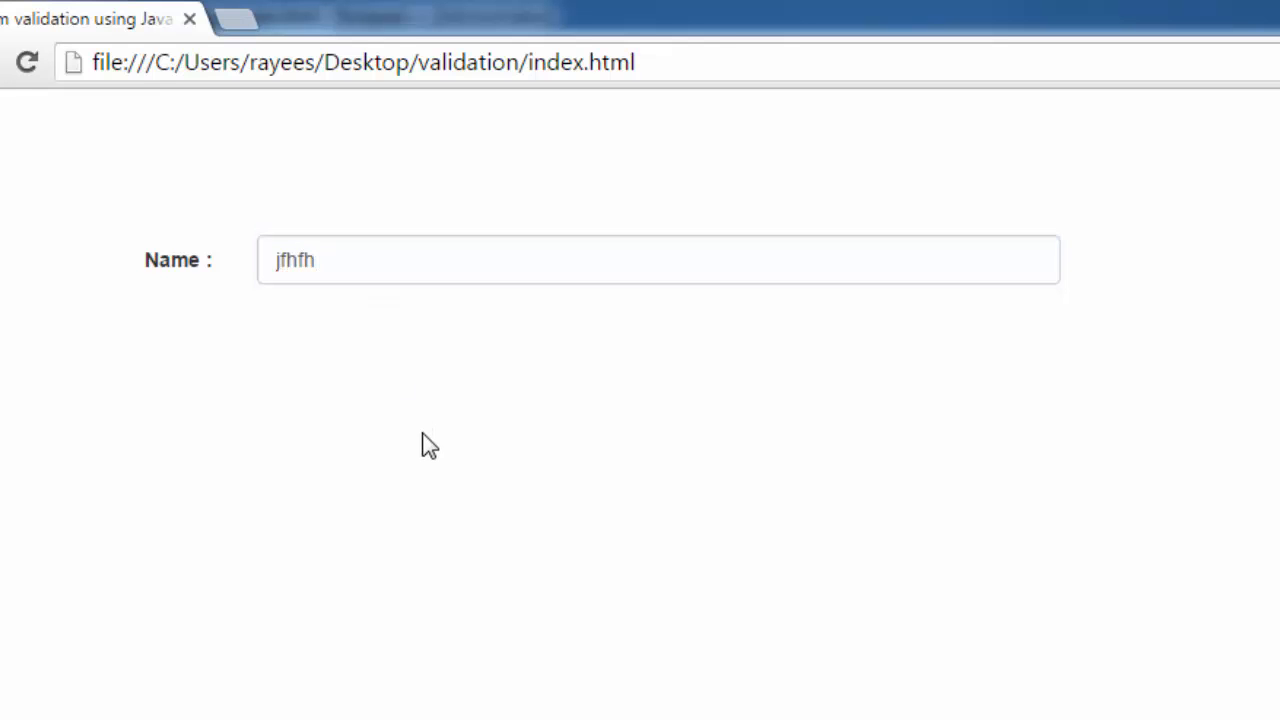
pyautogui.moveTo(376, 360)
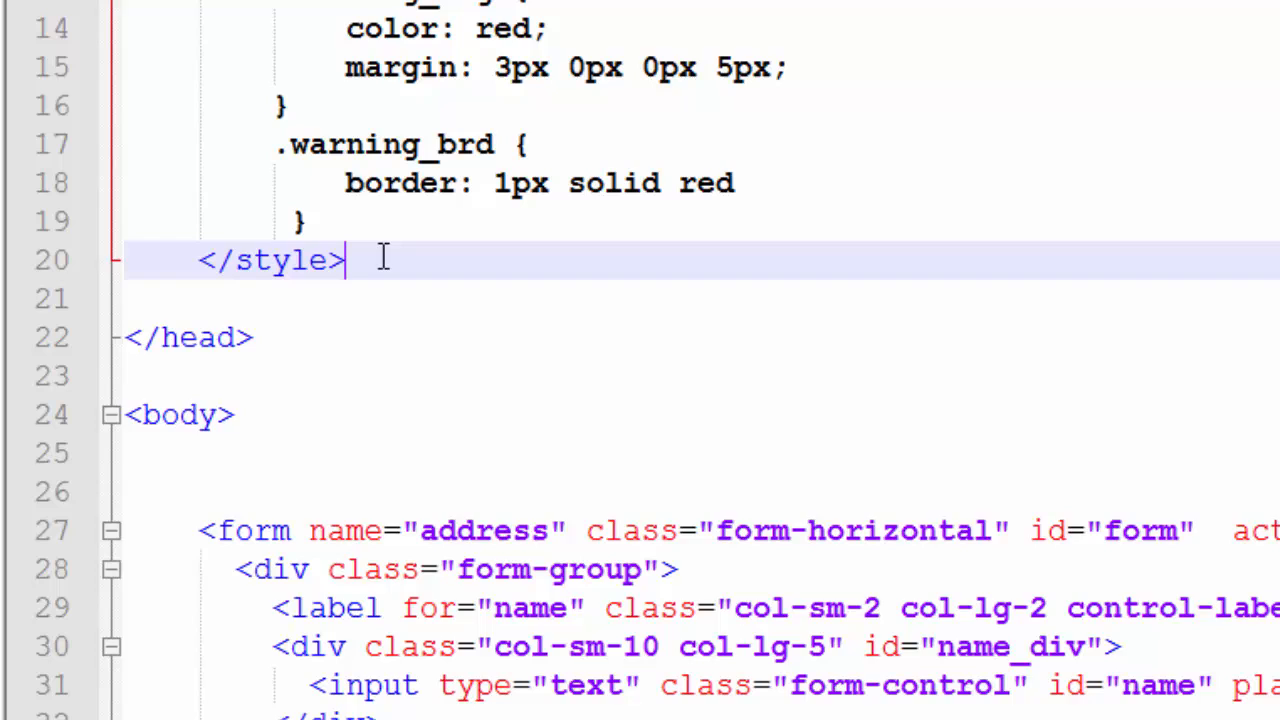
# Add an empty <script></script> block in the head after the styles
pyautogui.write('<')
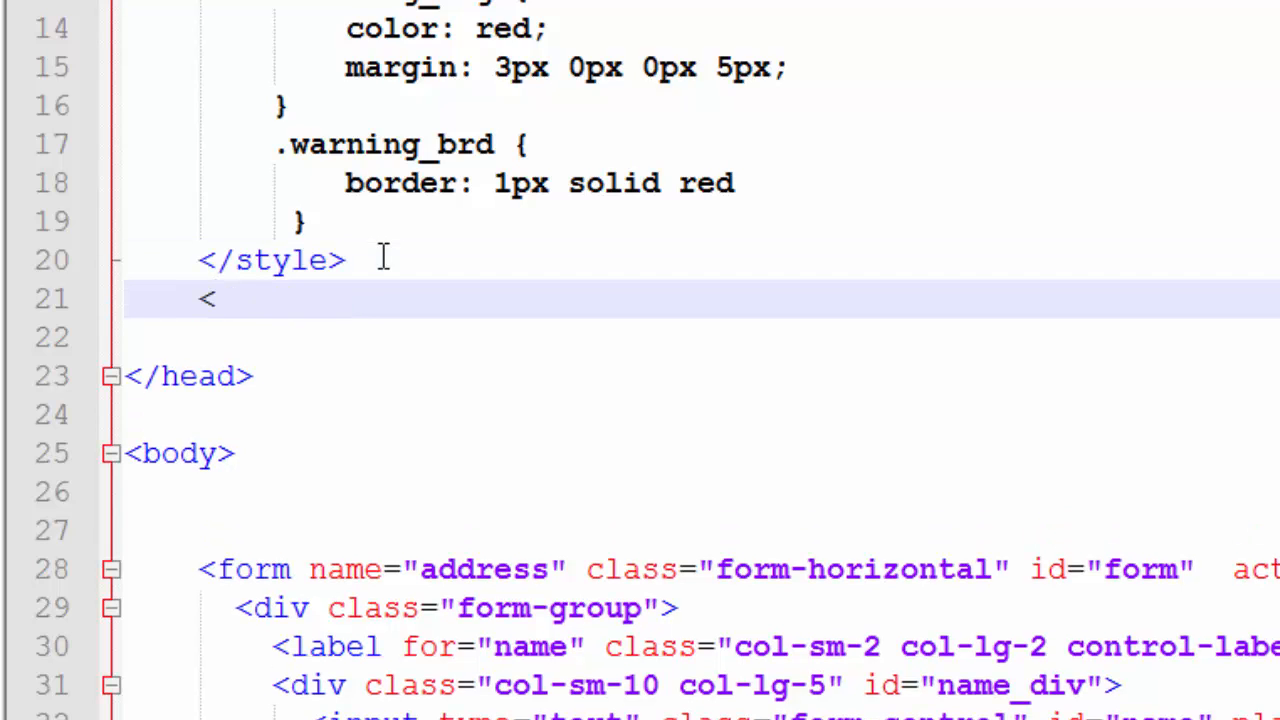
pyautogui.write('script>')
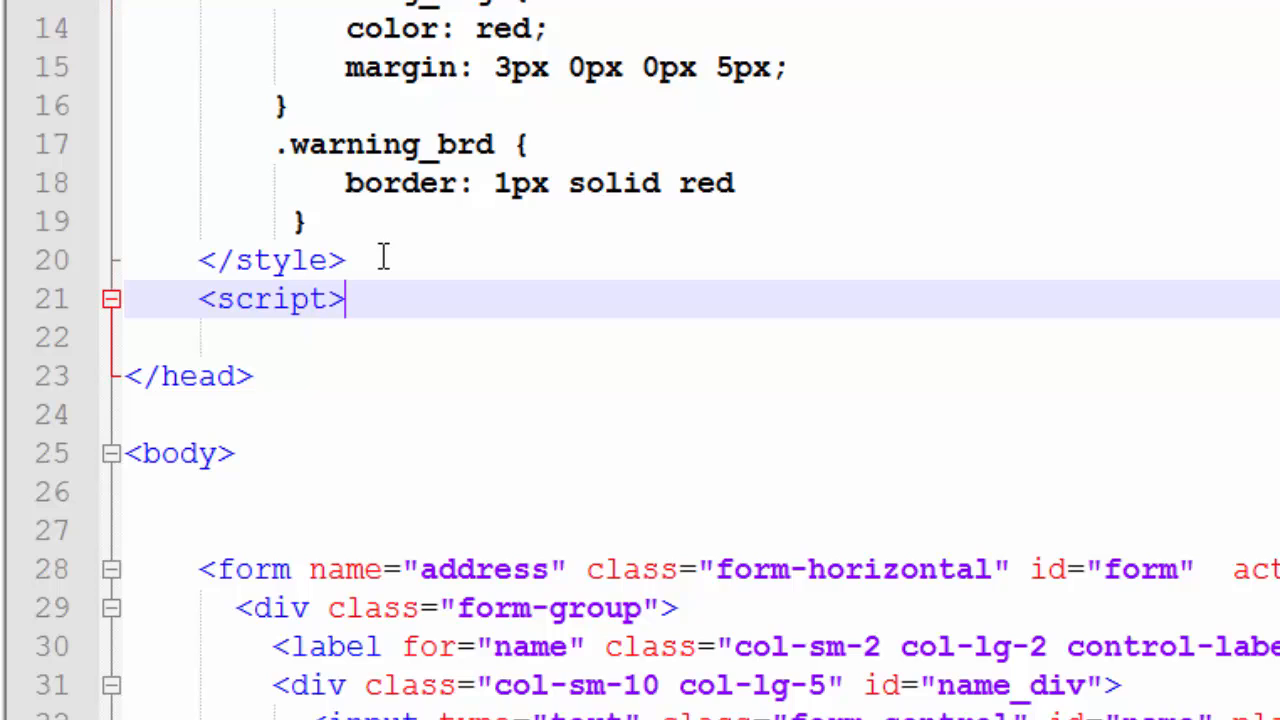
pyautogui.write('</script>')
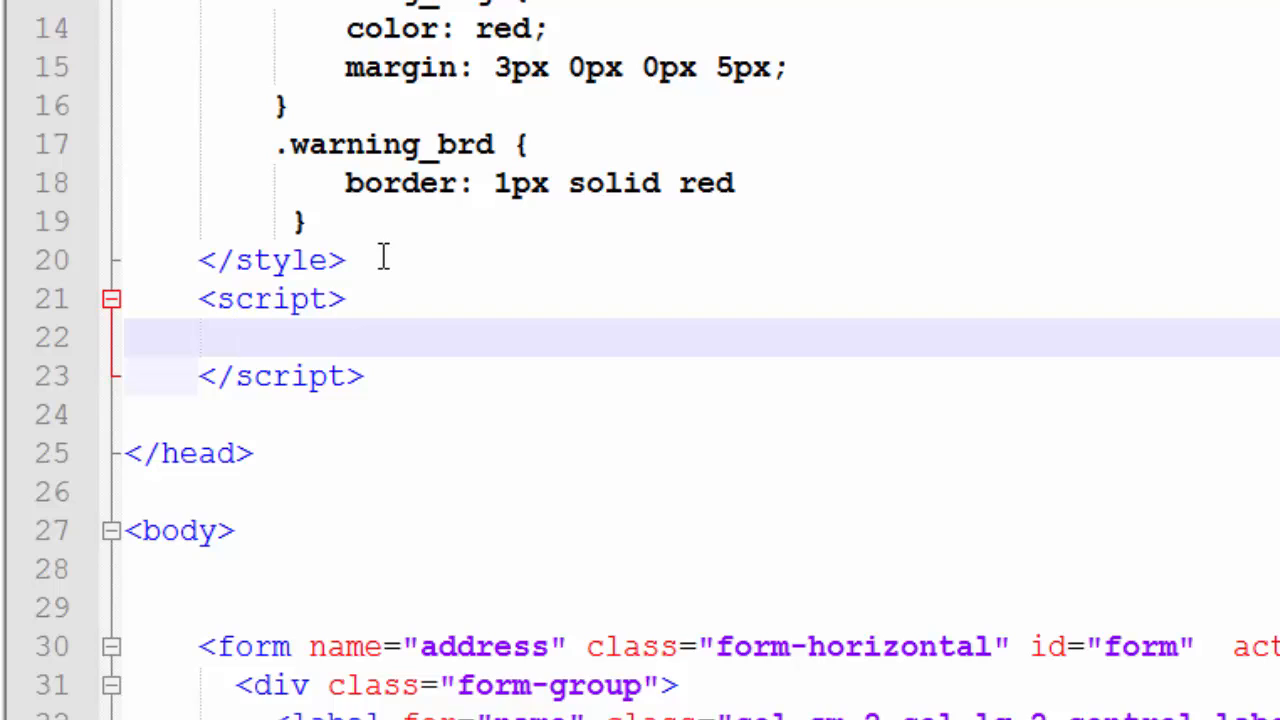
# Begin the function Validate (field_id) { declaration inside the script block
pyautogui.write('F')
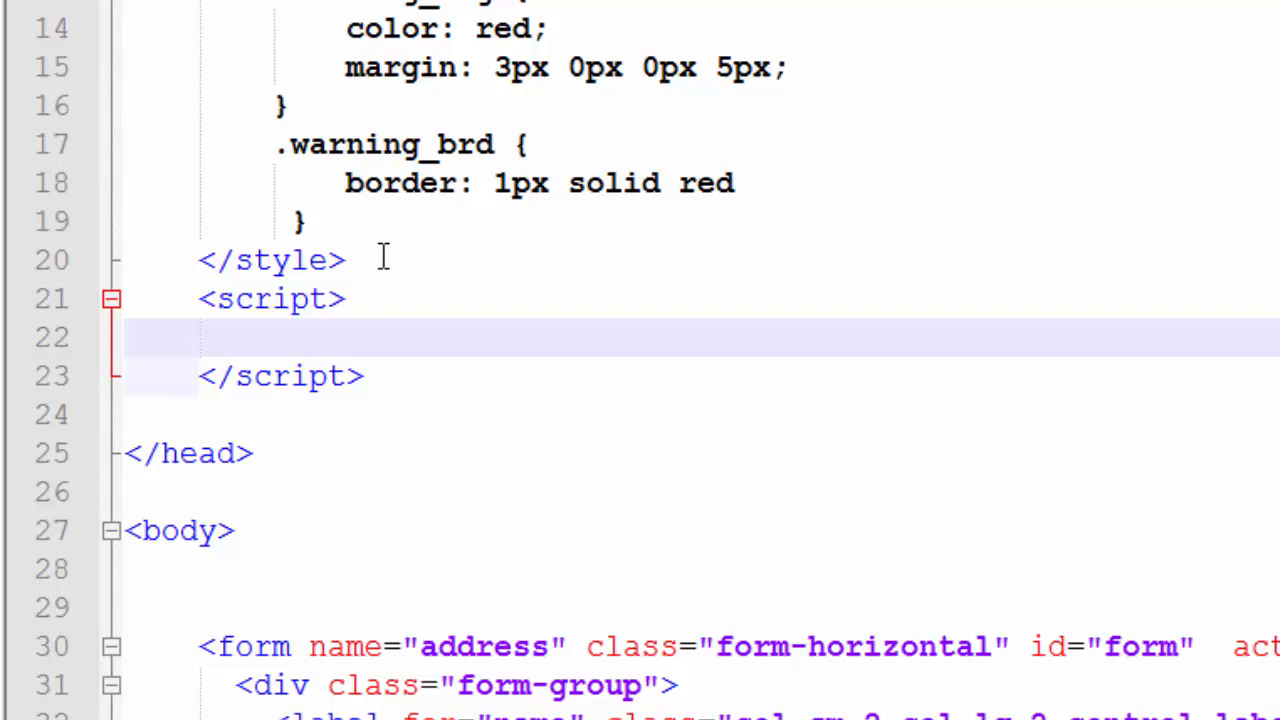
pyautogui.write('fun')
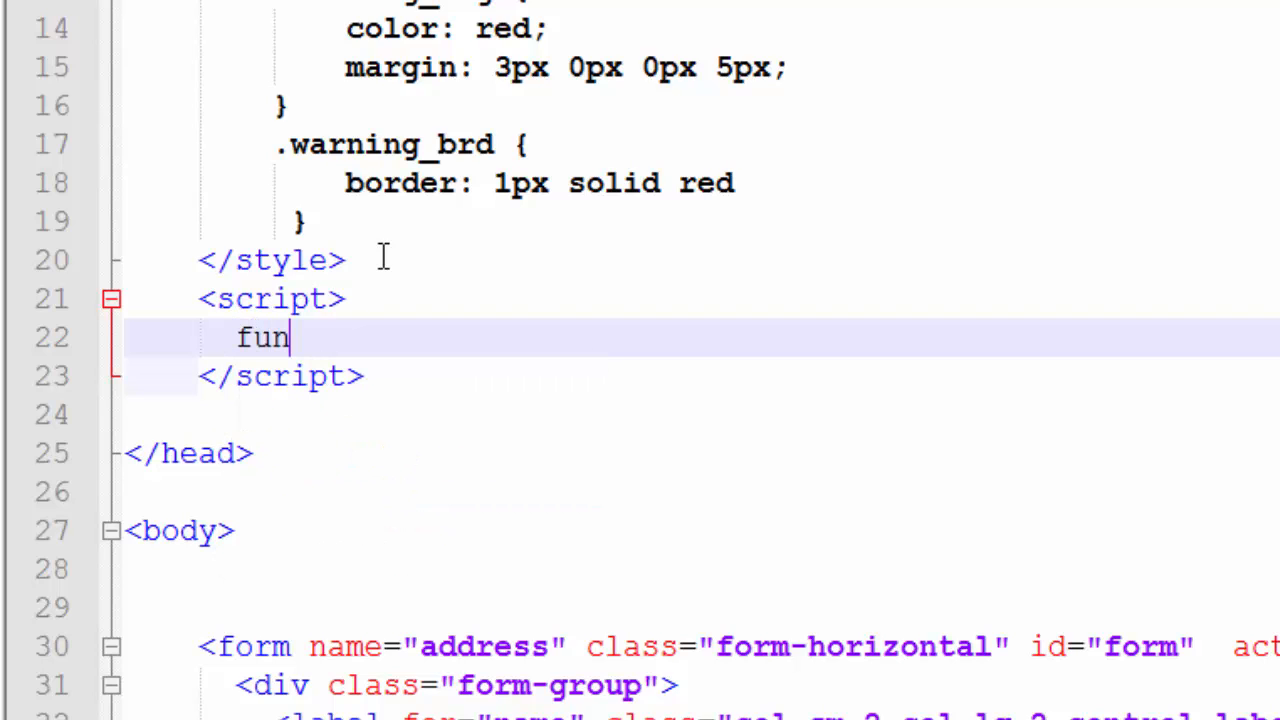
pyautogui.write('ction')
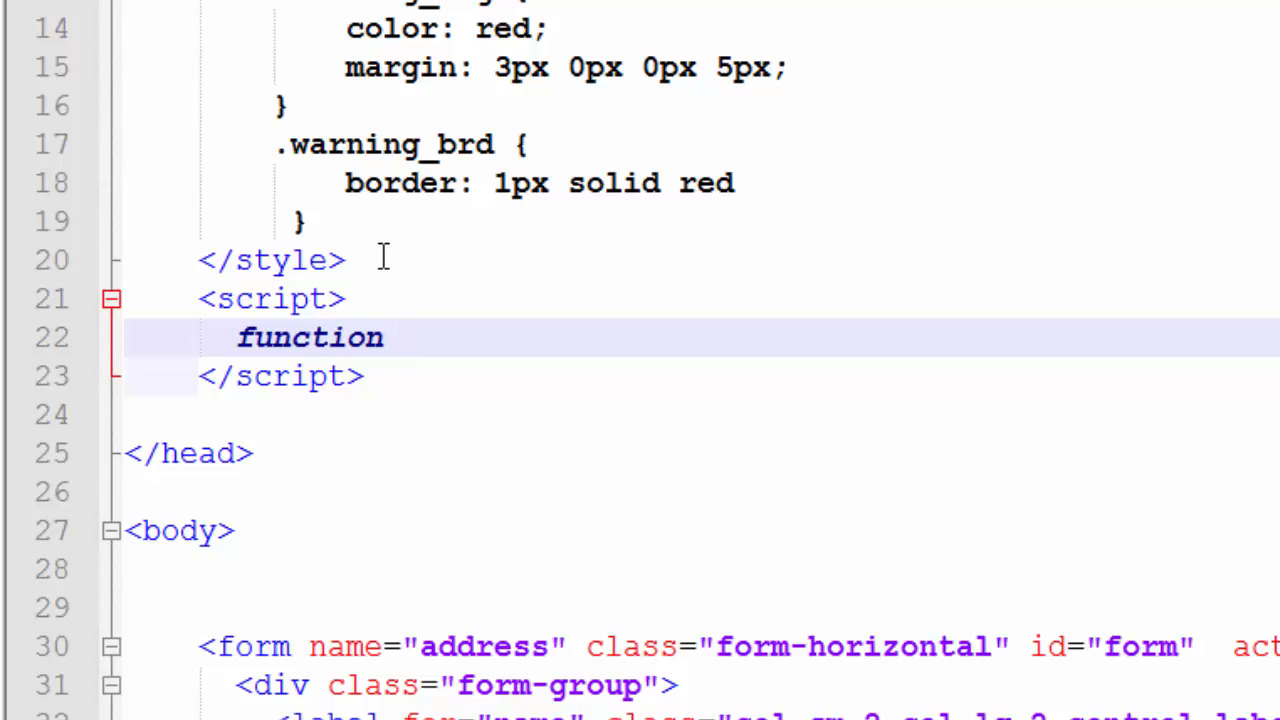
pyautogui.write('Val')
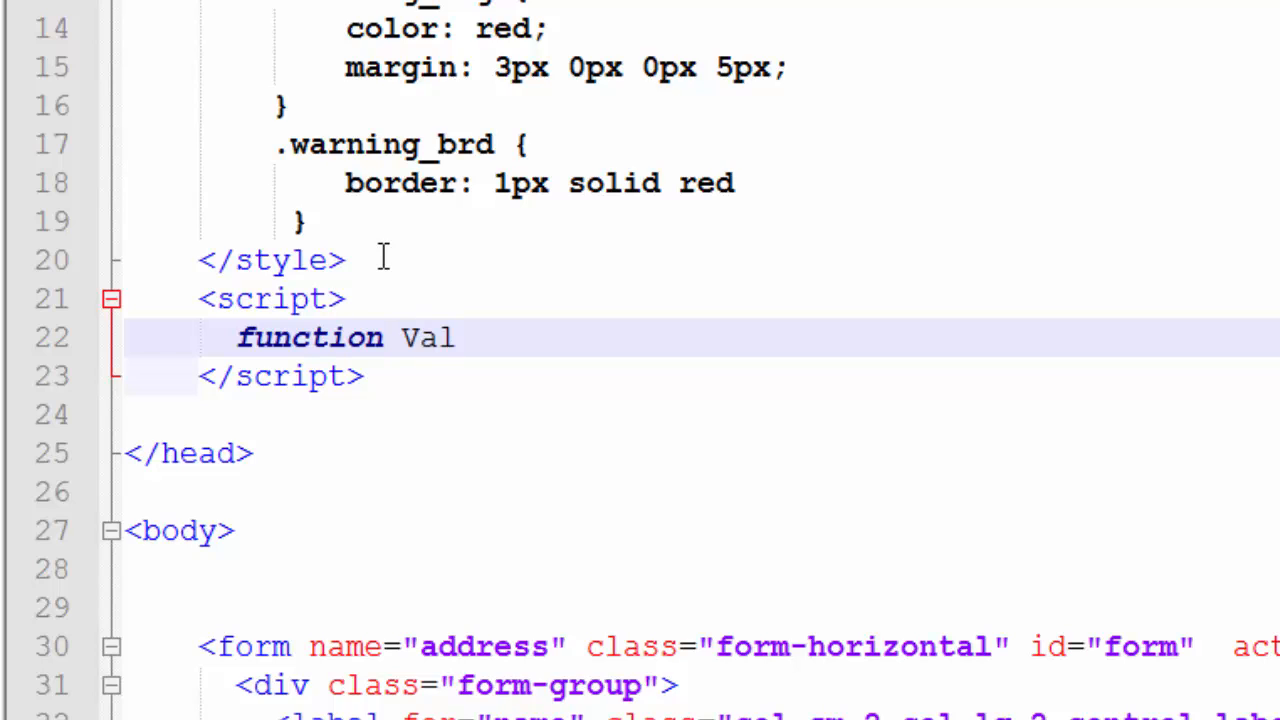
pyautogui.write('id')
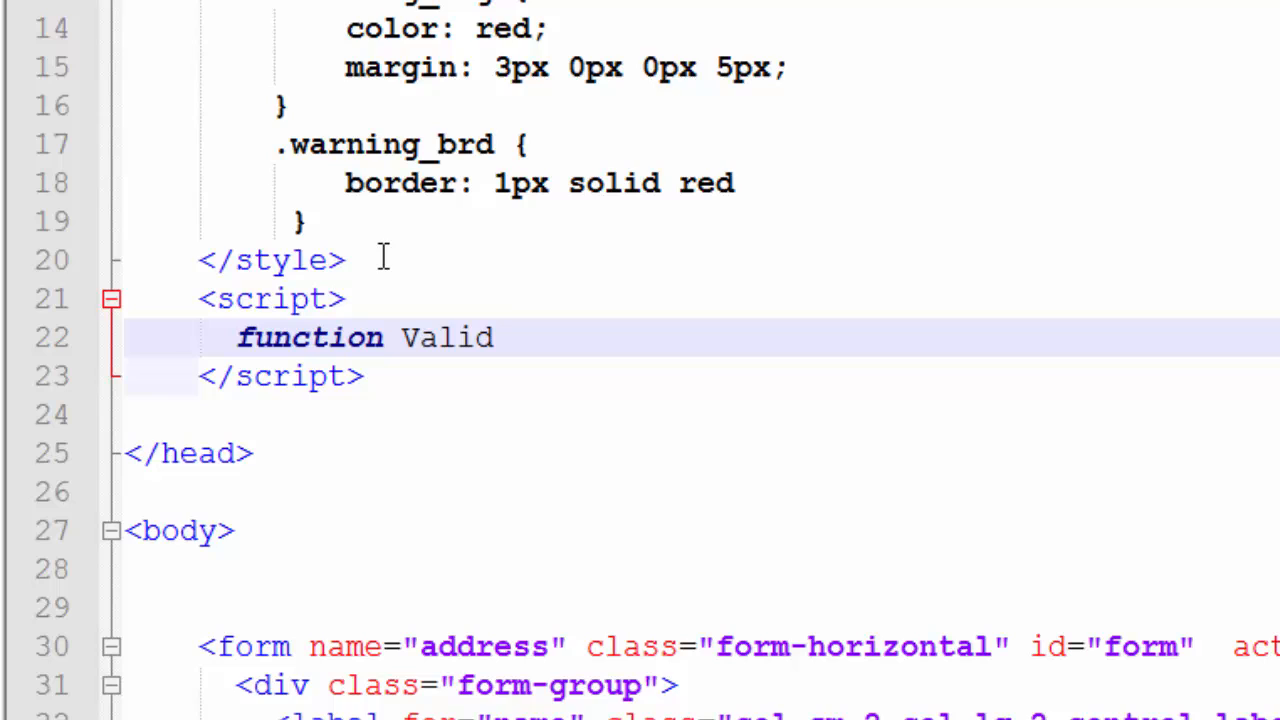
pyautogui.write('ate')
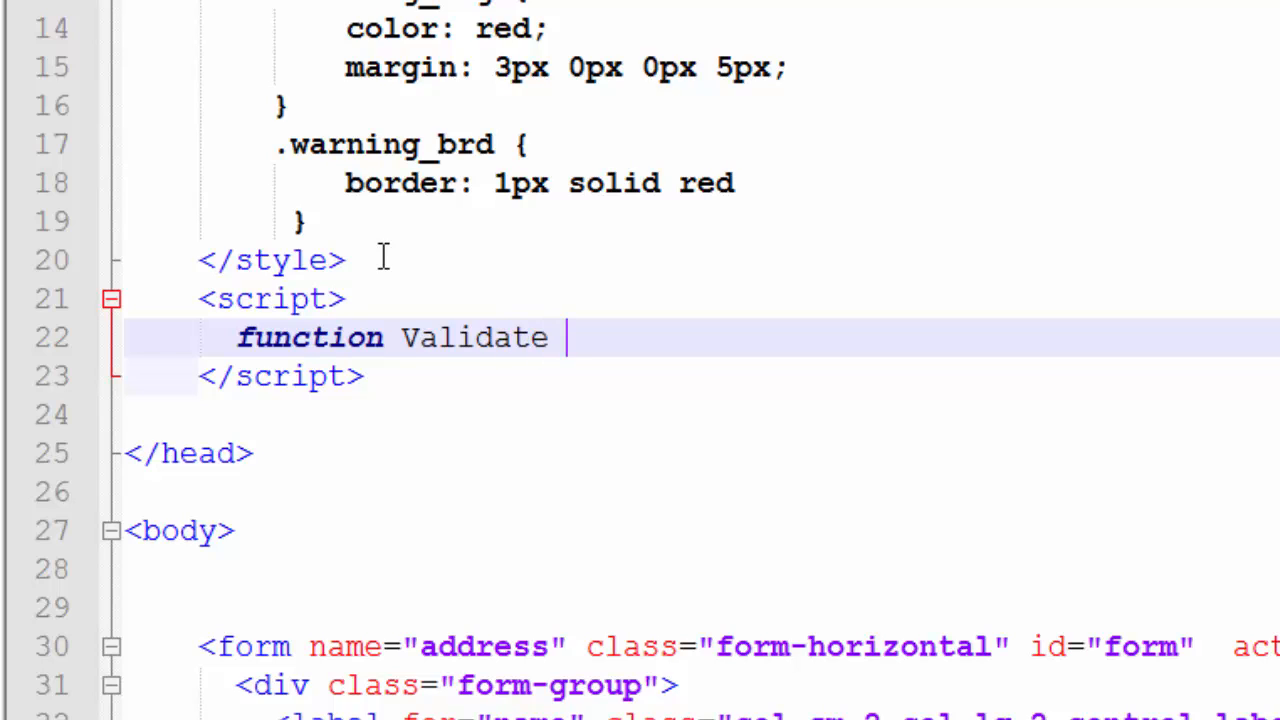
pyautogui.write('()')
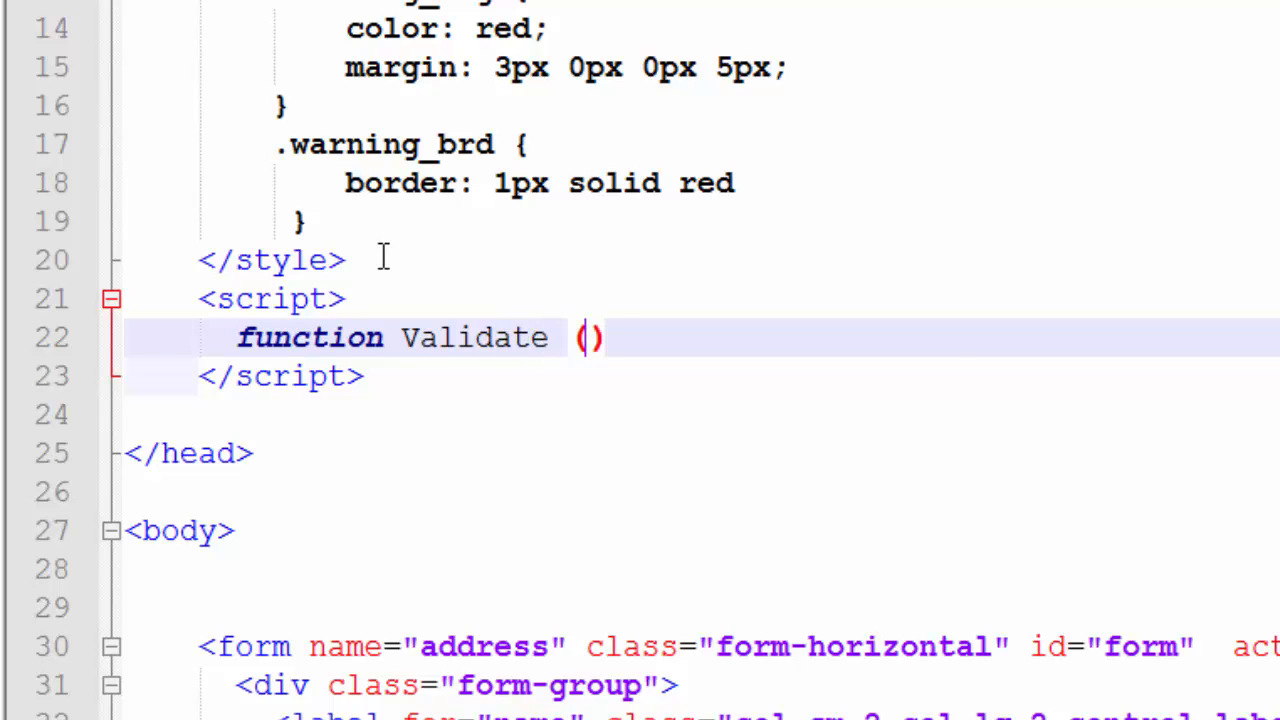
pyautogui.write('fi')
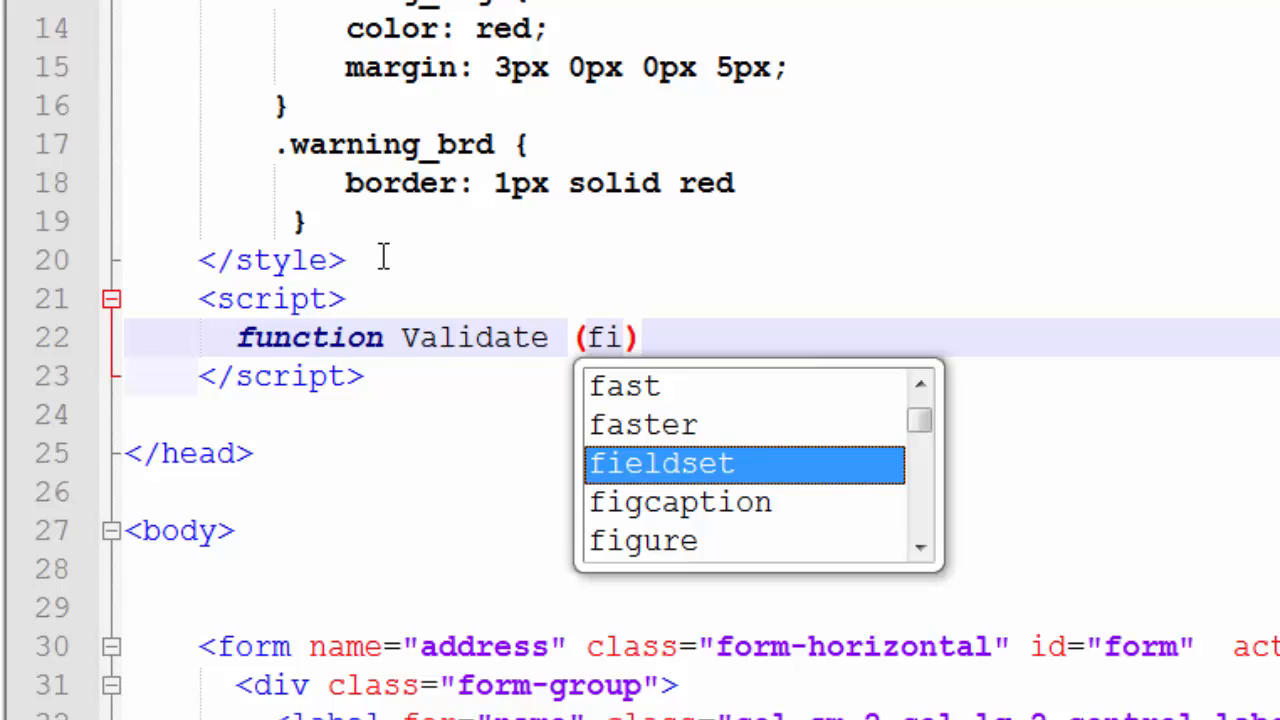
pyautogui.write('eld')
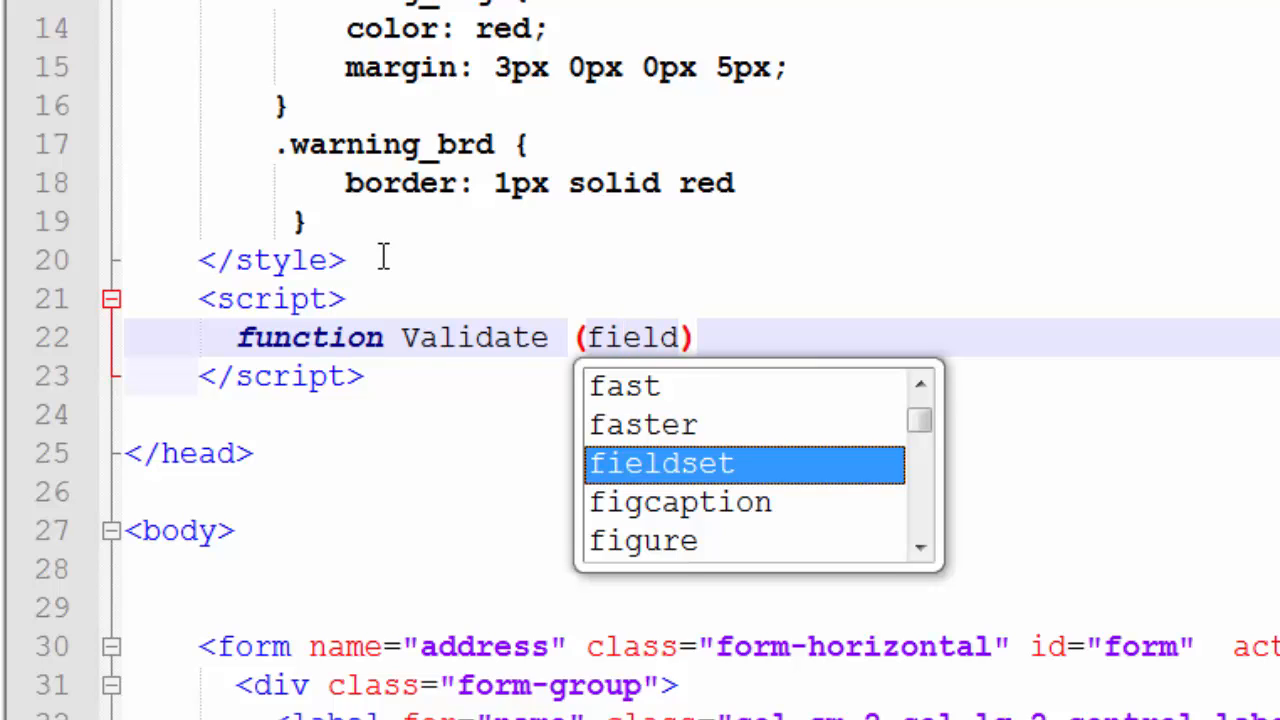
pyautogui.write('_i')
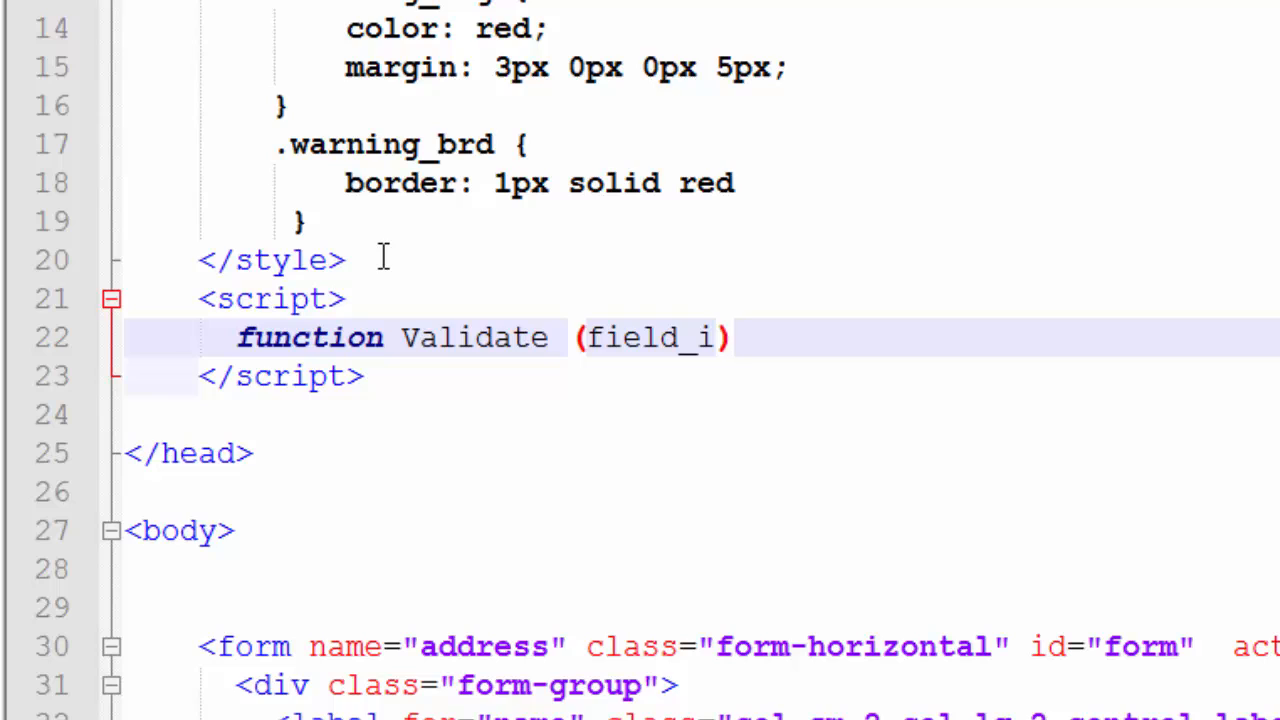
pyautogui.write('d')
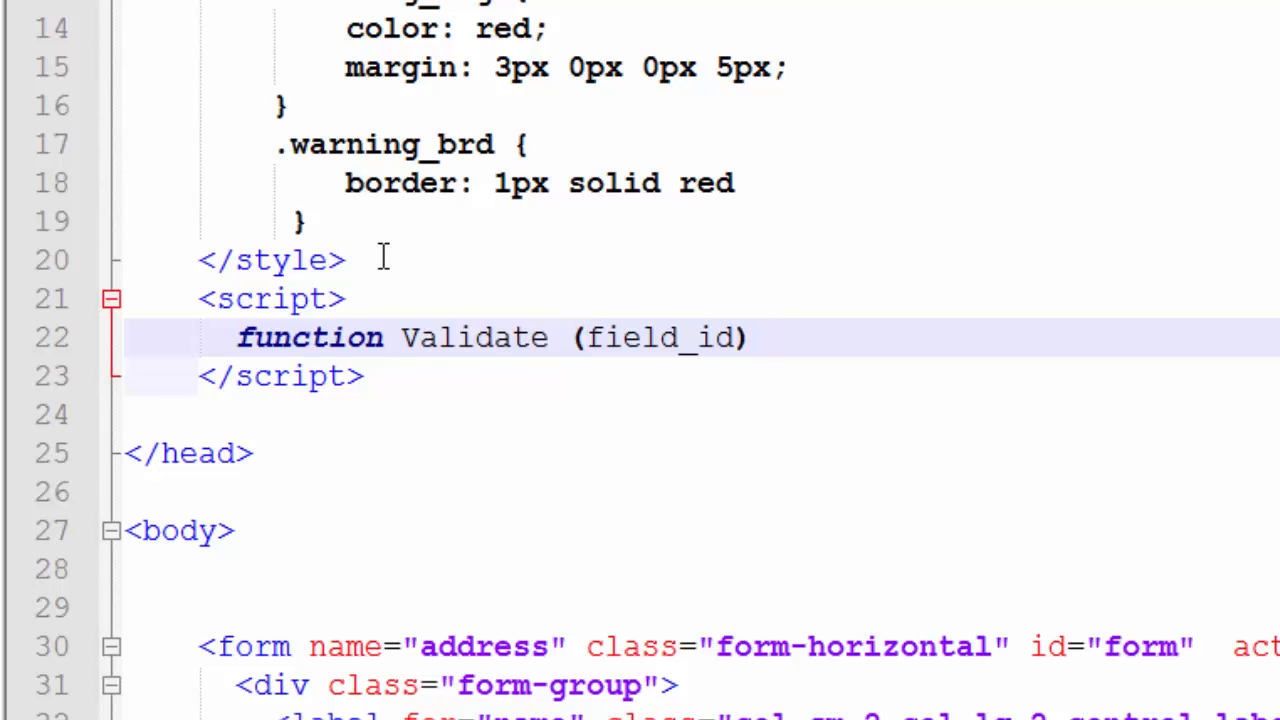
pyautogui.write('{')
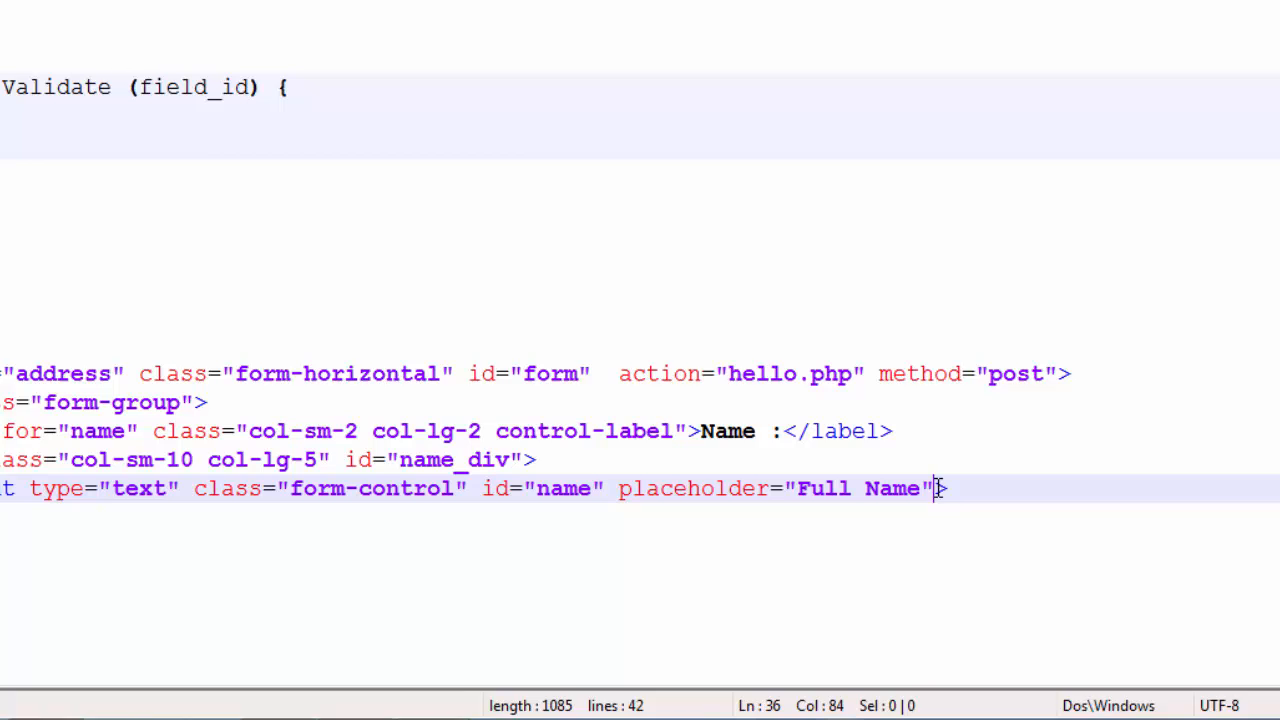
# Append onblur="Validate('name')" to the Full Name input tag and verify the argument matches the input id
pyautogui.write('" "')
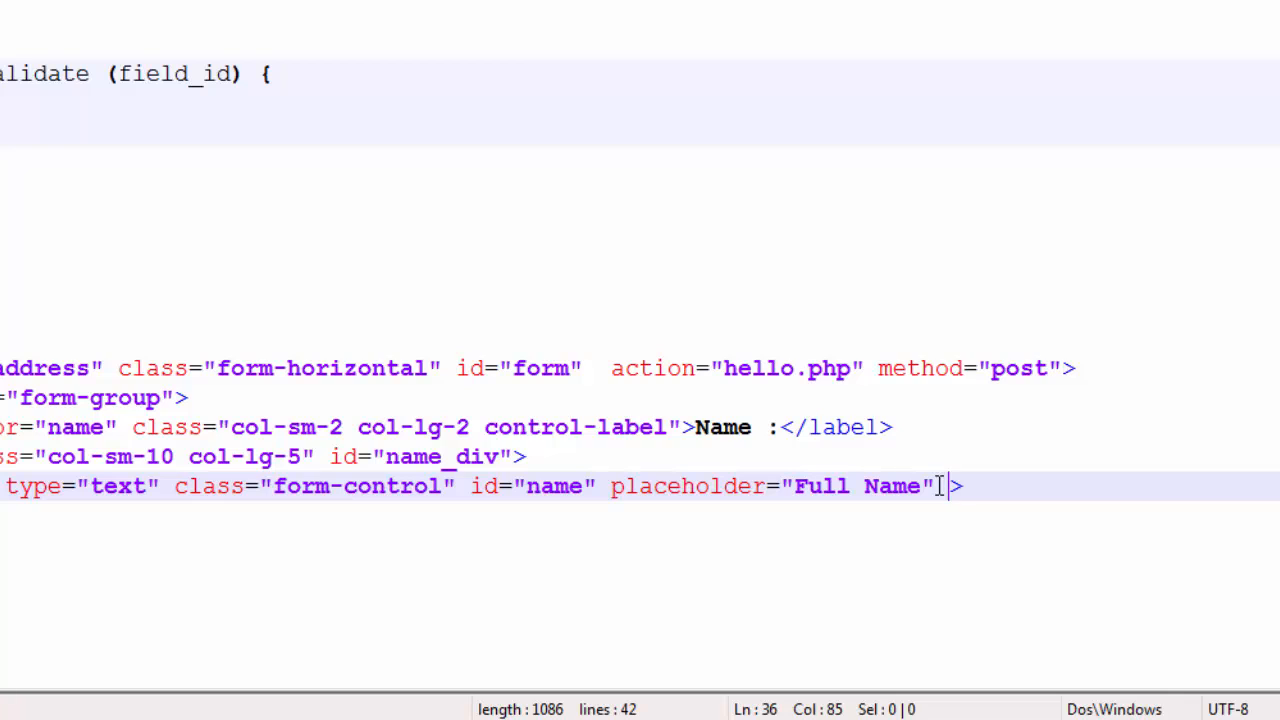
pyautogui.write('on')
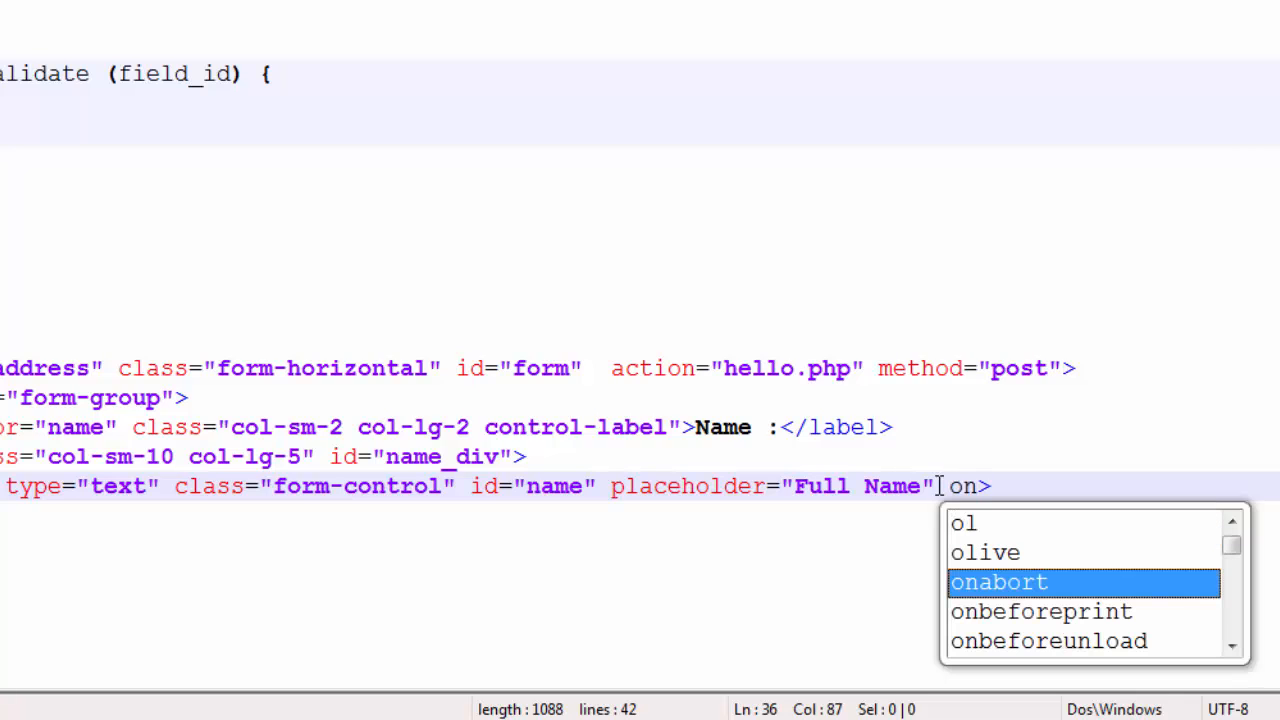
pyautogui.write('blur=')
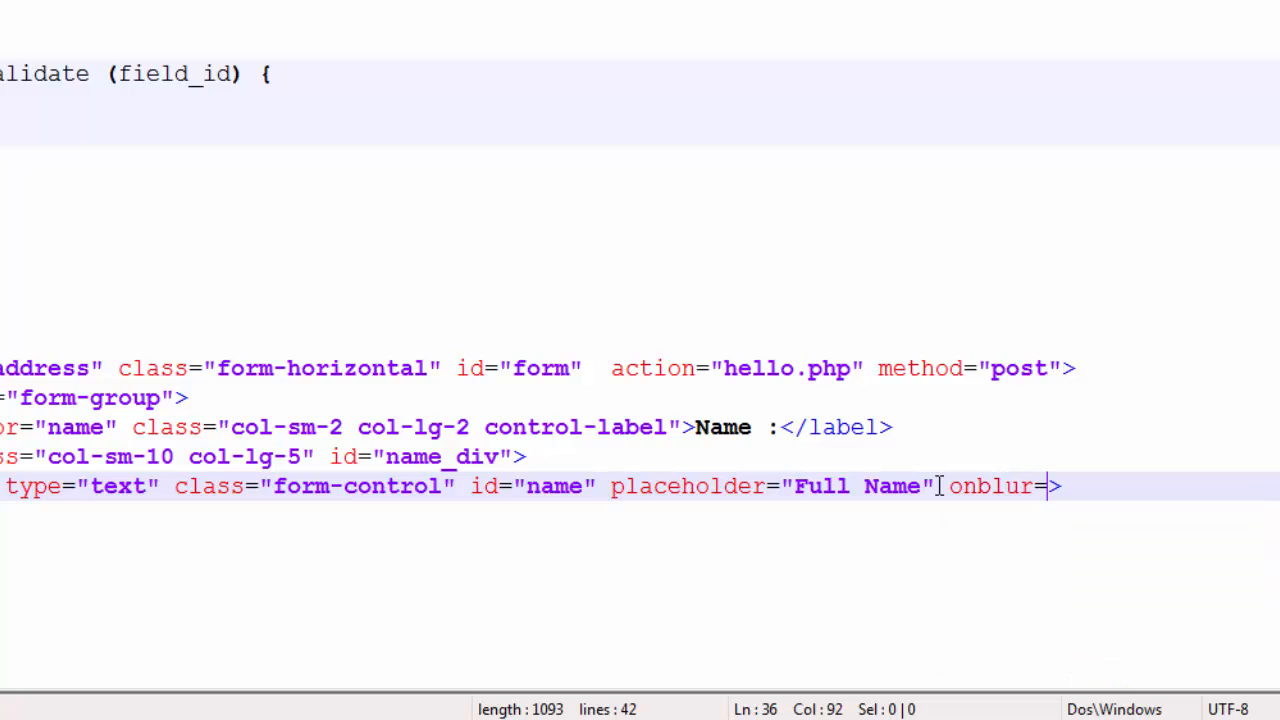
pyautogui.write('""')
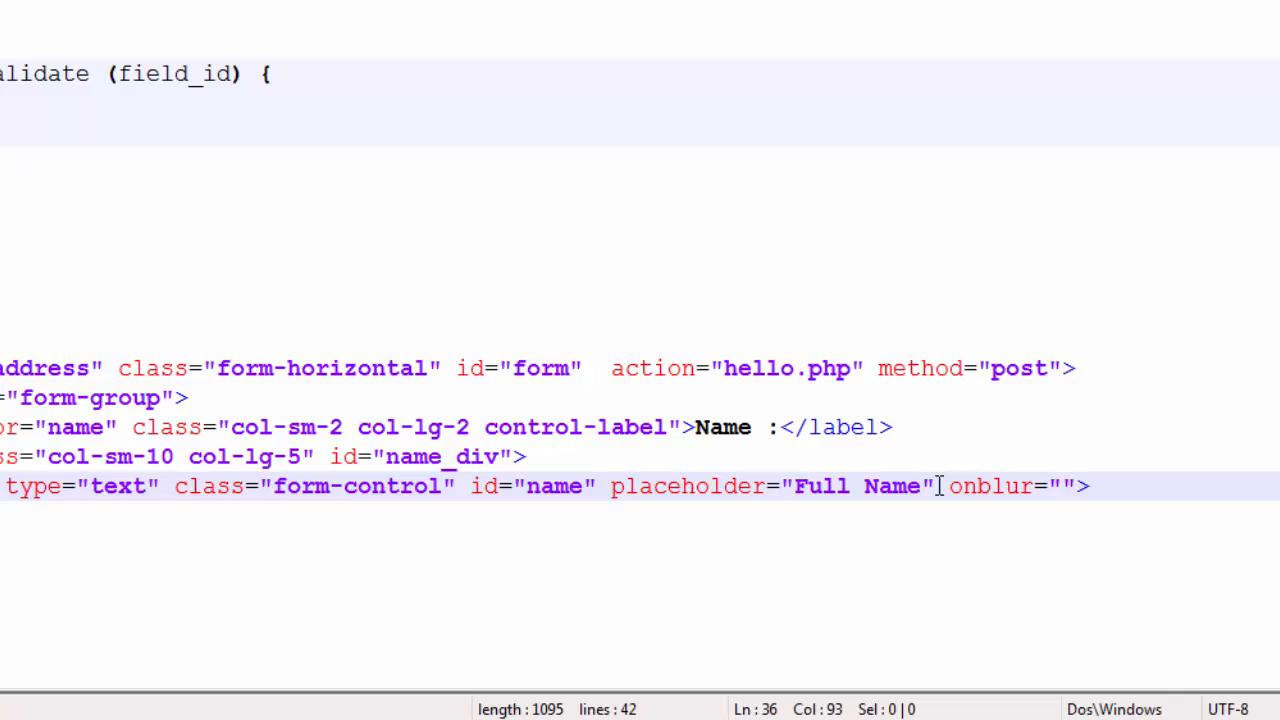
pyautogui.write('Validate')
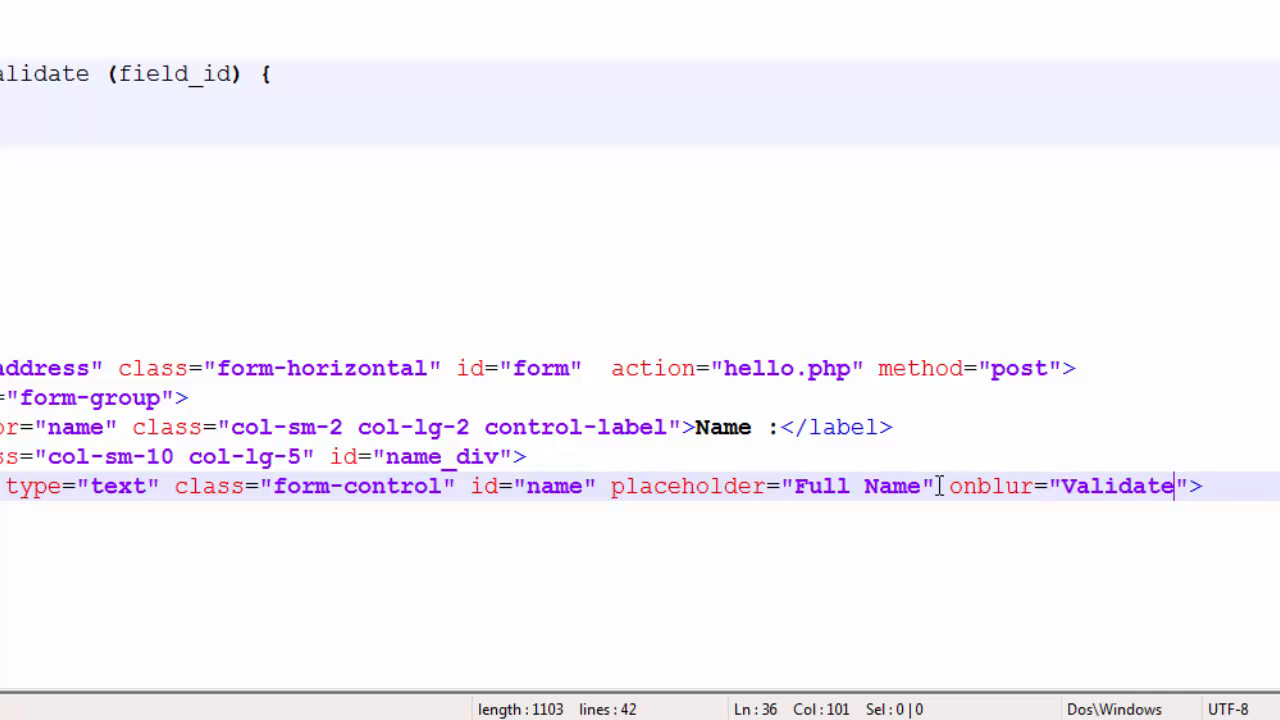
pyautogui.write('()')
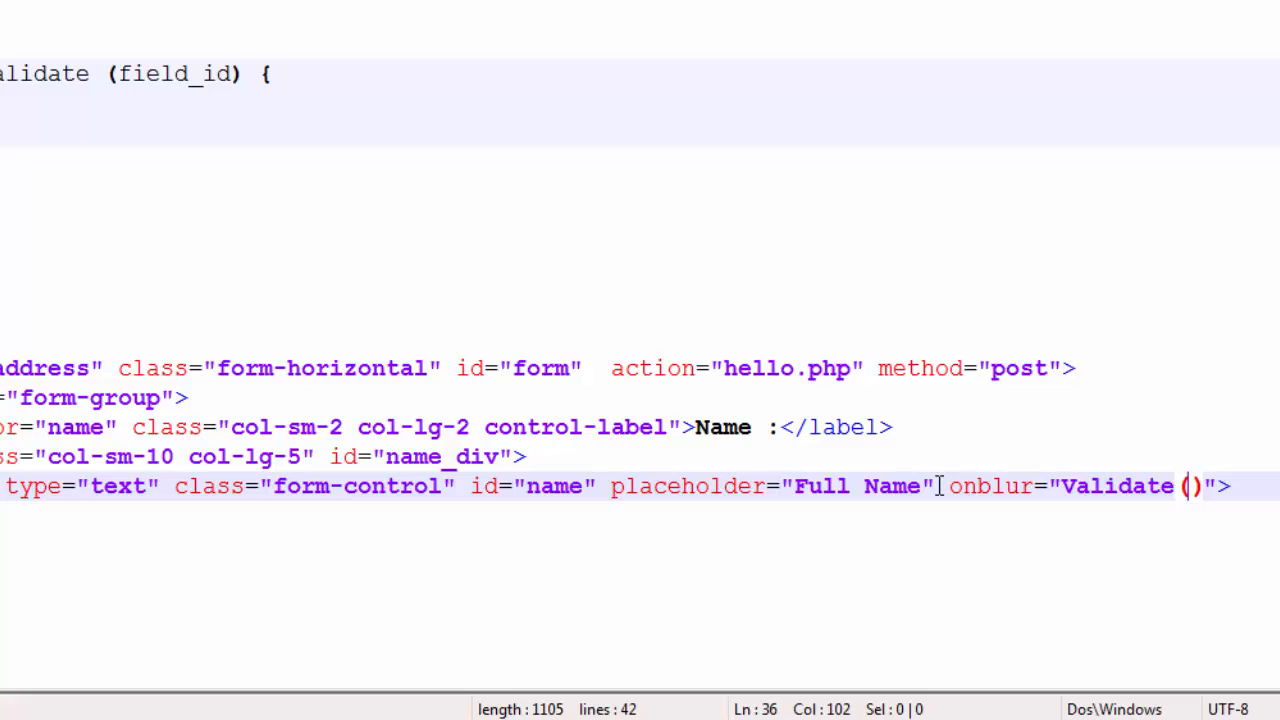
pyautogui.write("'")
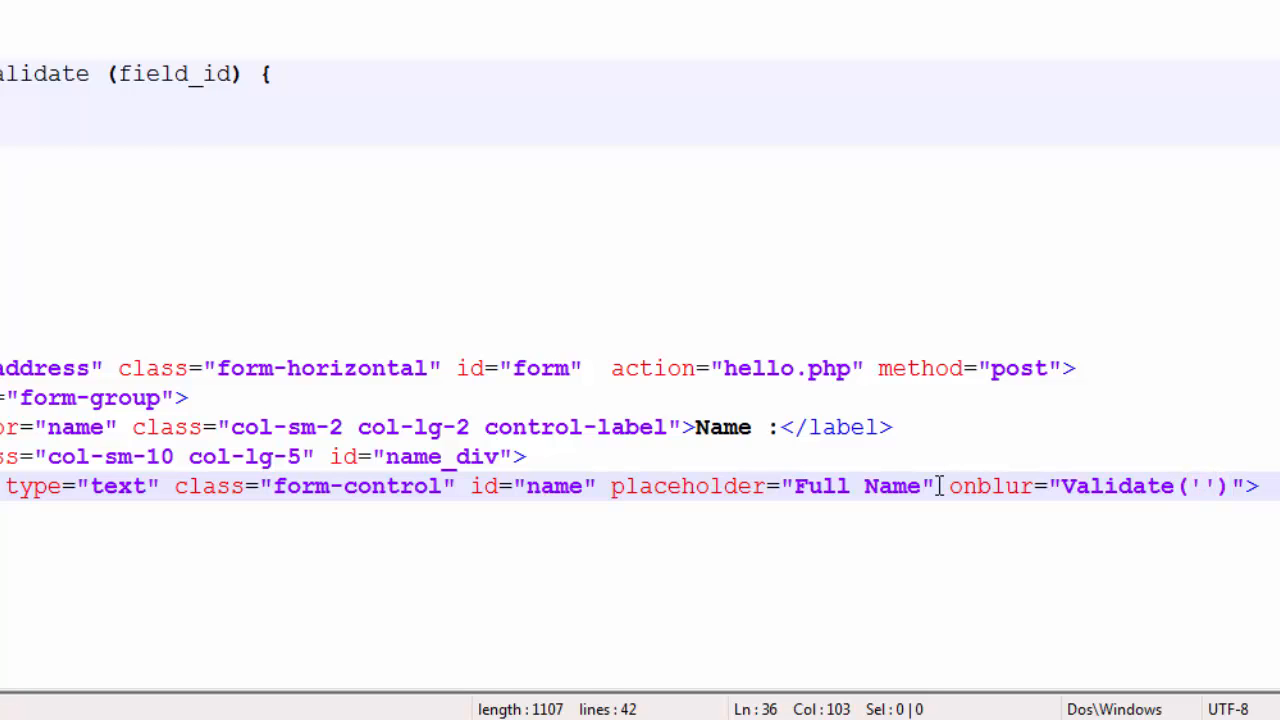
pyautogui.write('name')
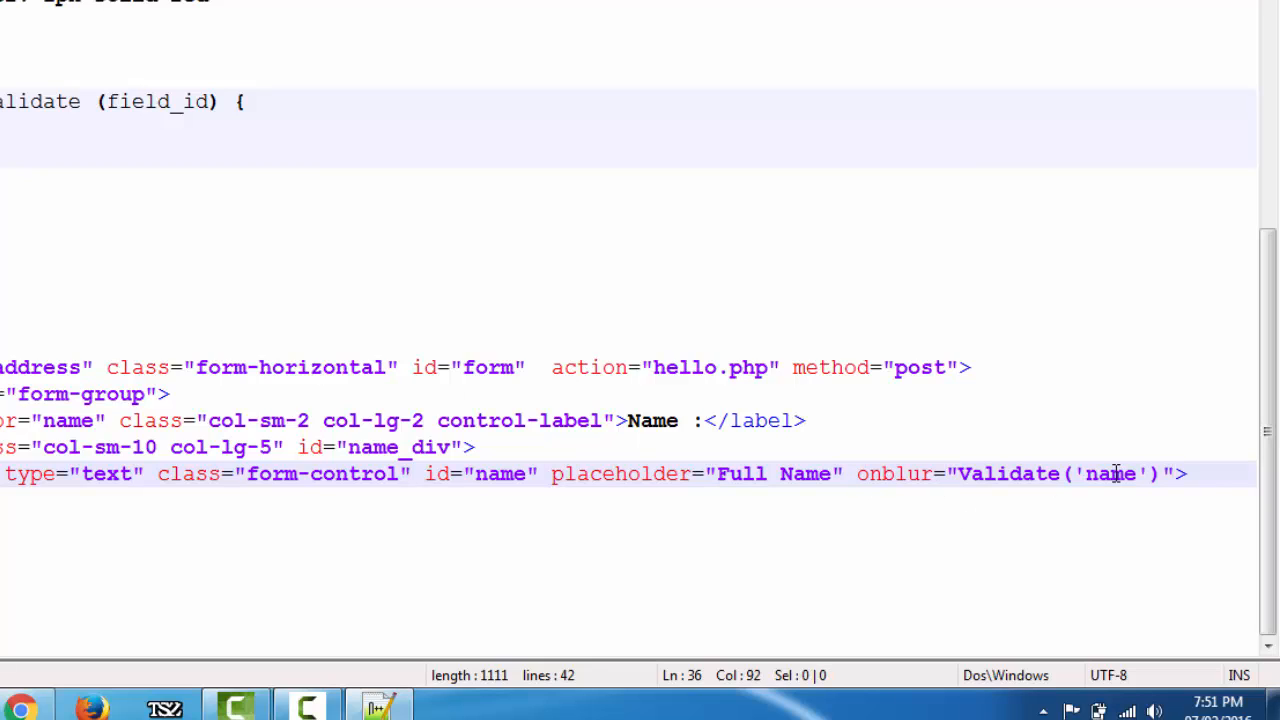
pyautogui.doubleClick(1110, 472)
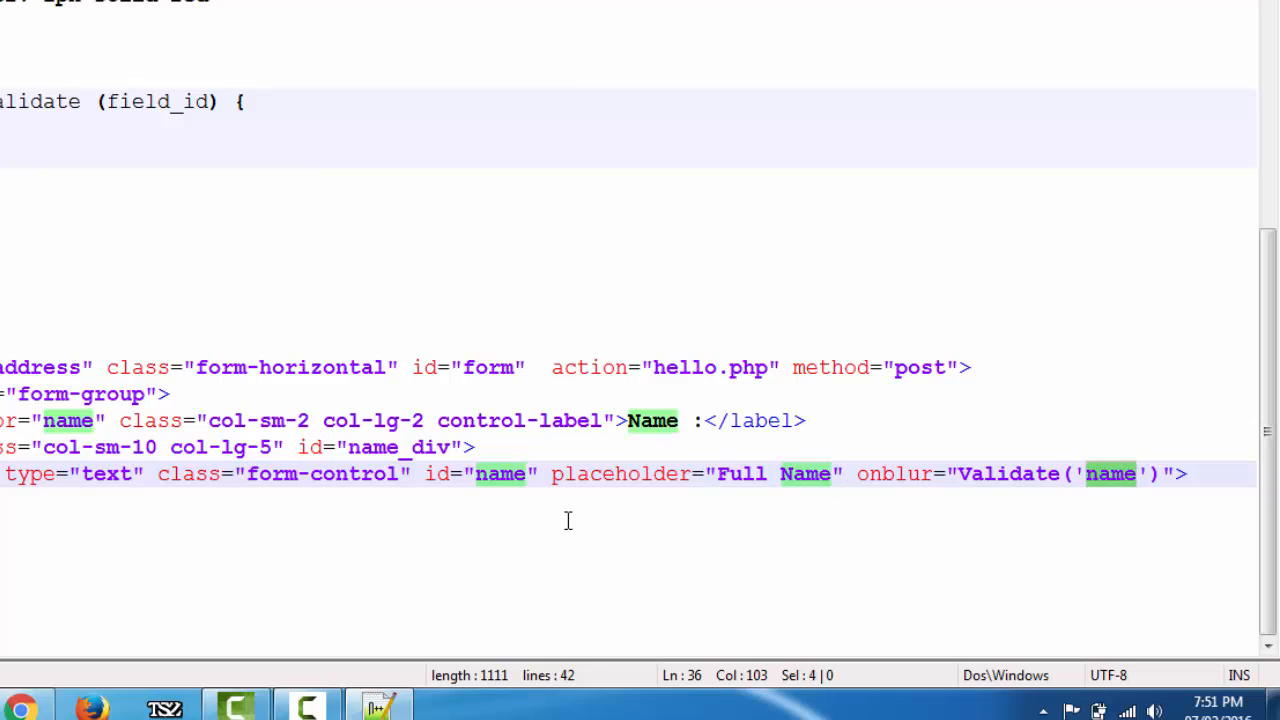
pyautogui.click(60, 242)
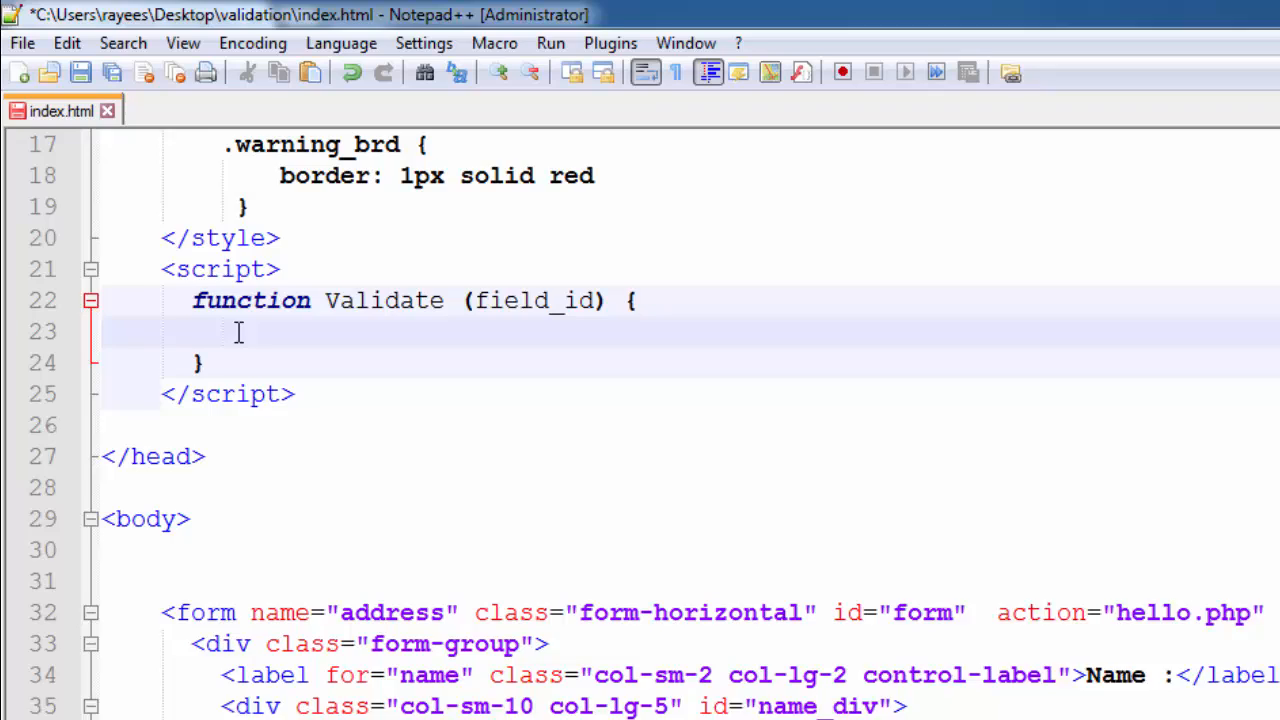
# Start the Validate body with the Var MyValue = assignment
pyautogui.write('V')
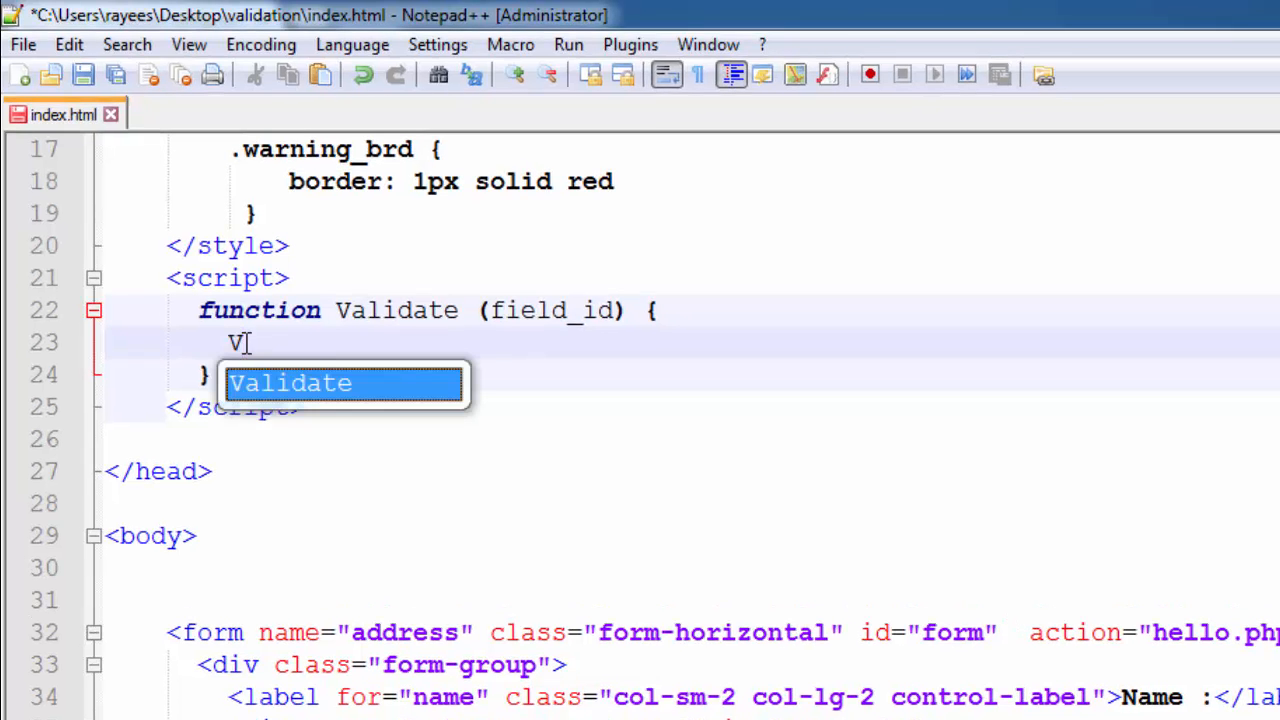
pyautogui.write('ar')
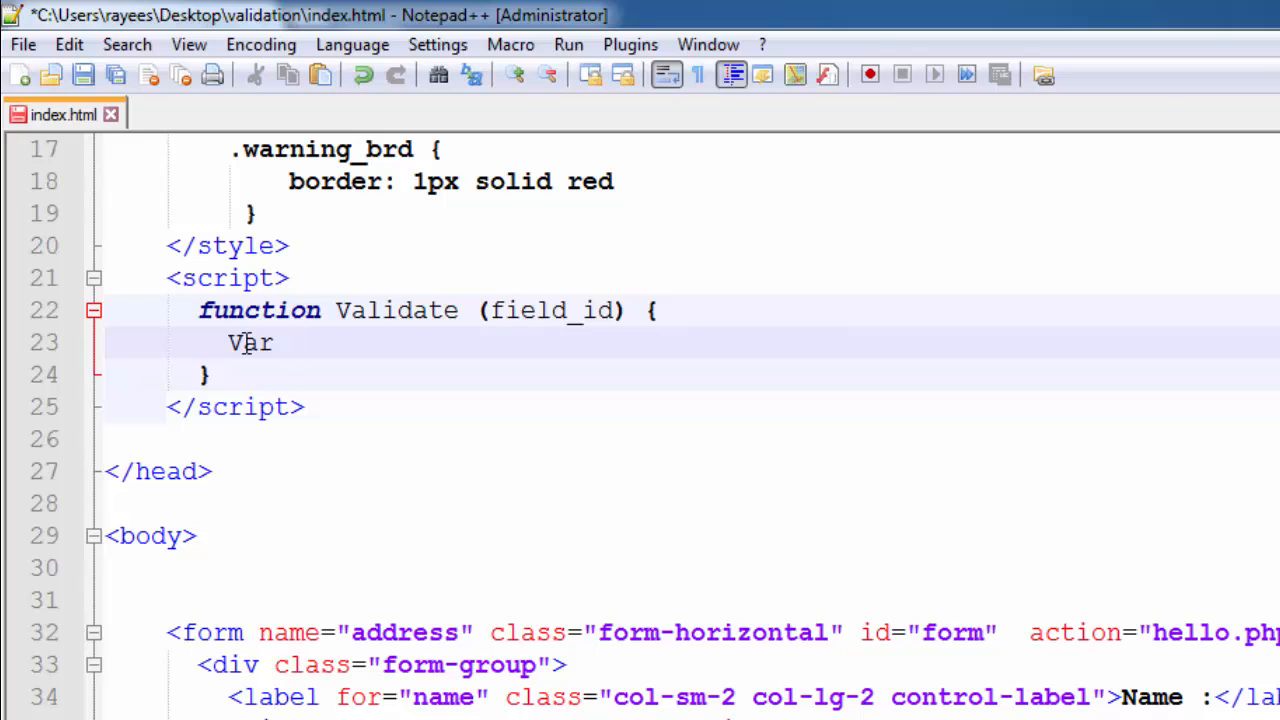
pyautogui.write('M')
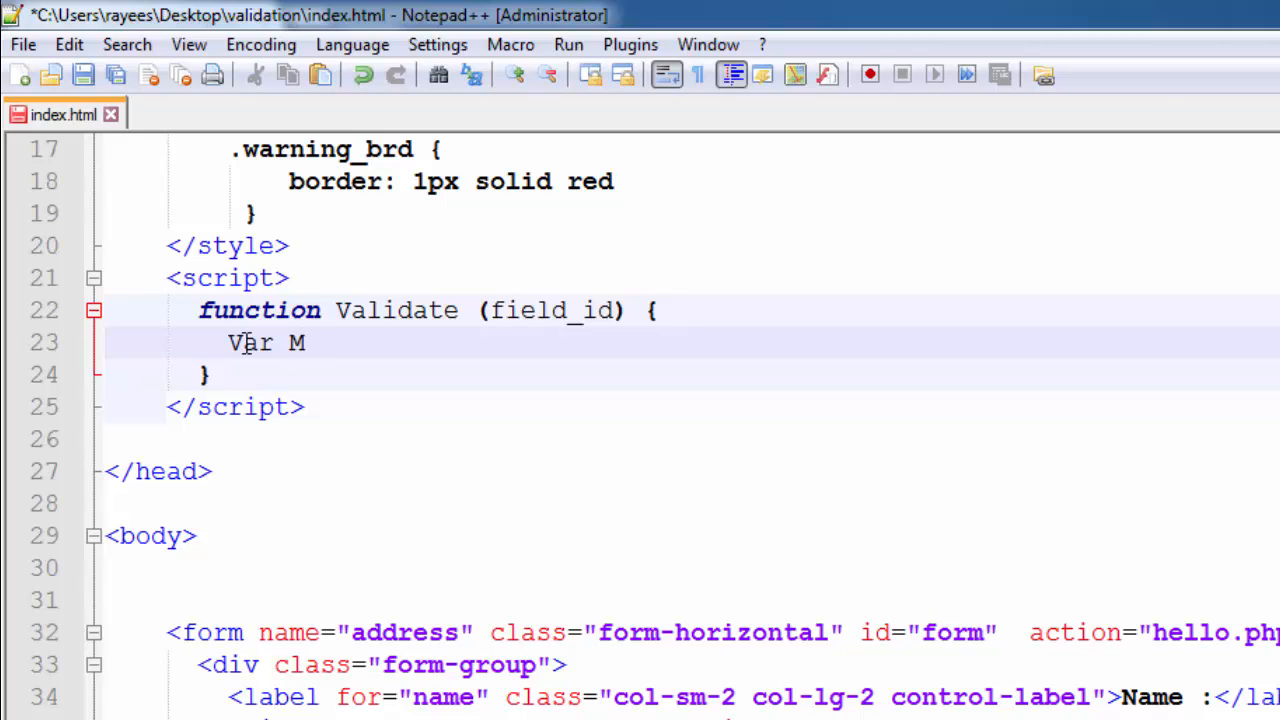
pyautogui.write('yV')
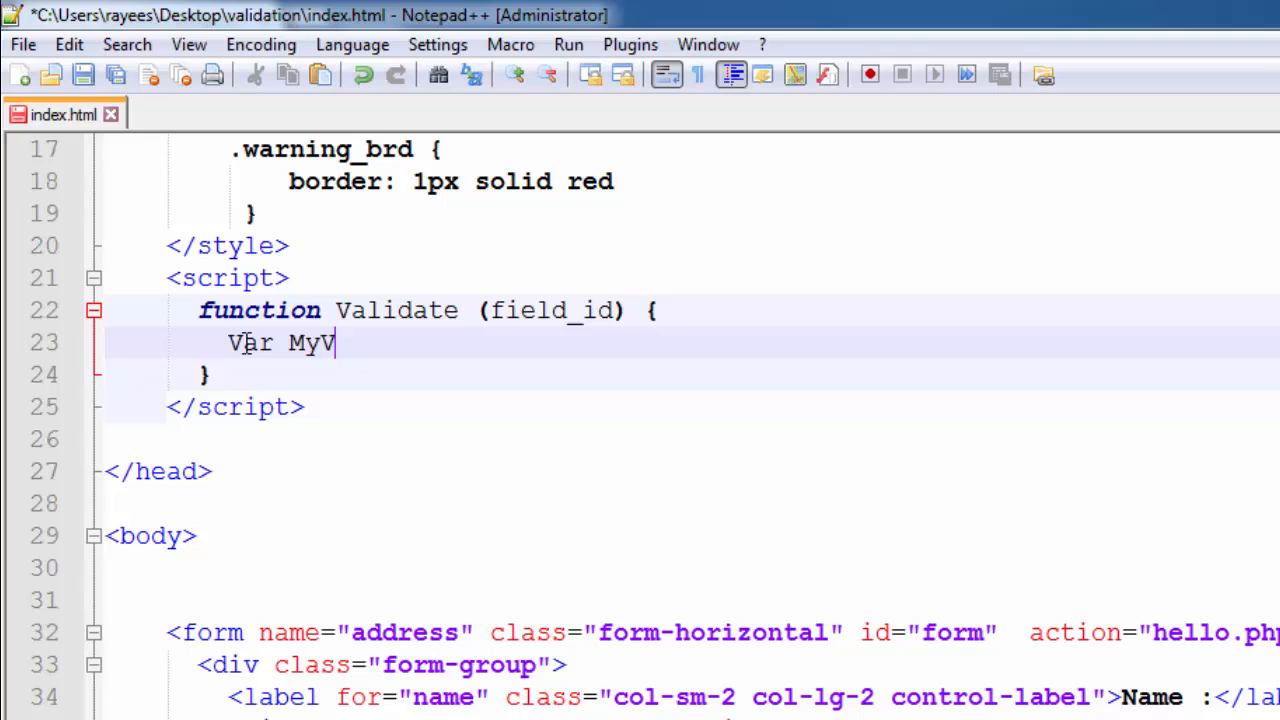
pyautogui.write('alue')
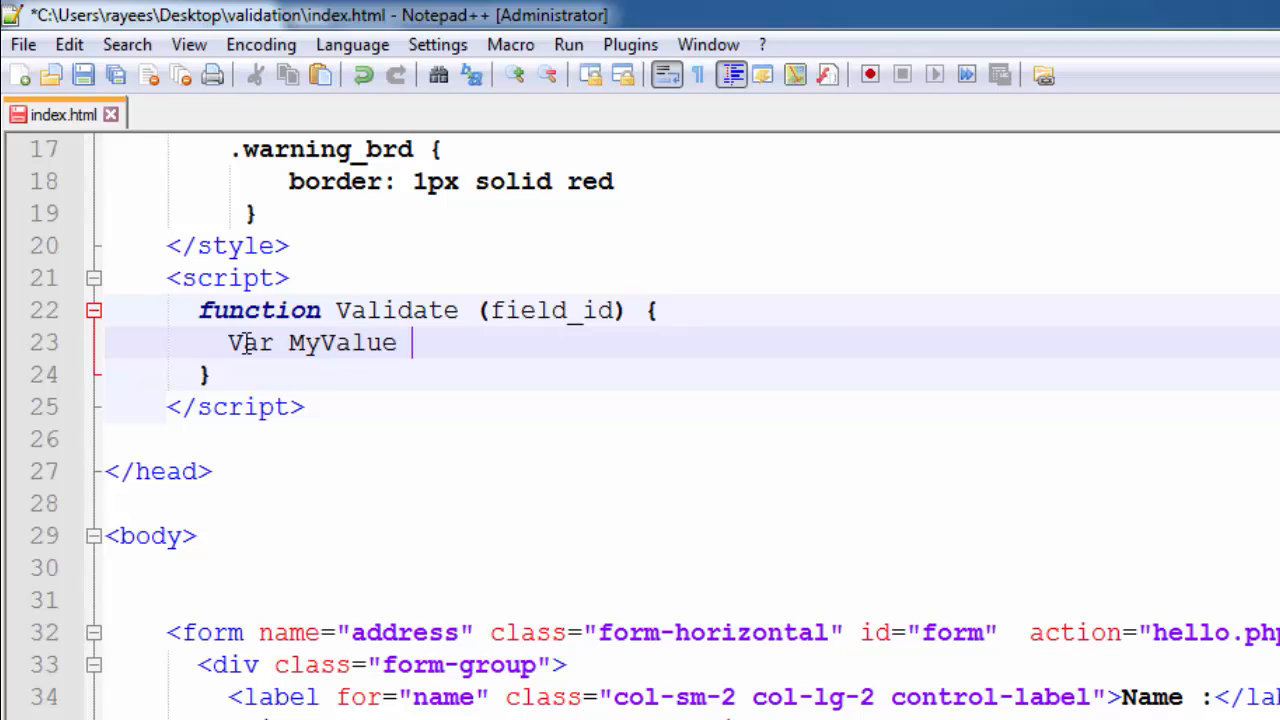
pyautogui.write('=')
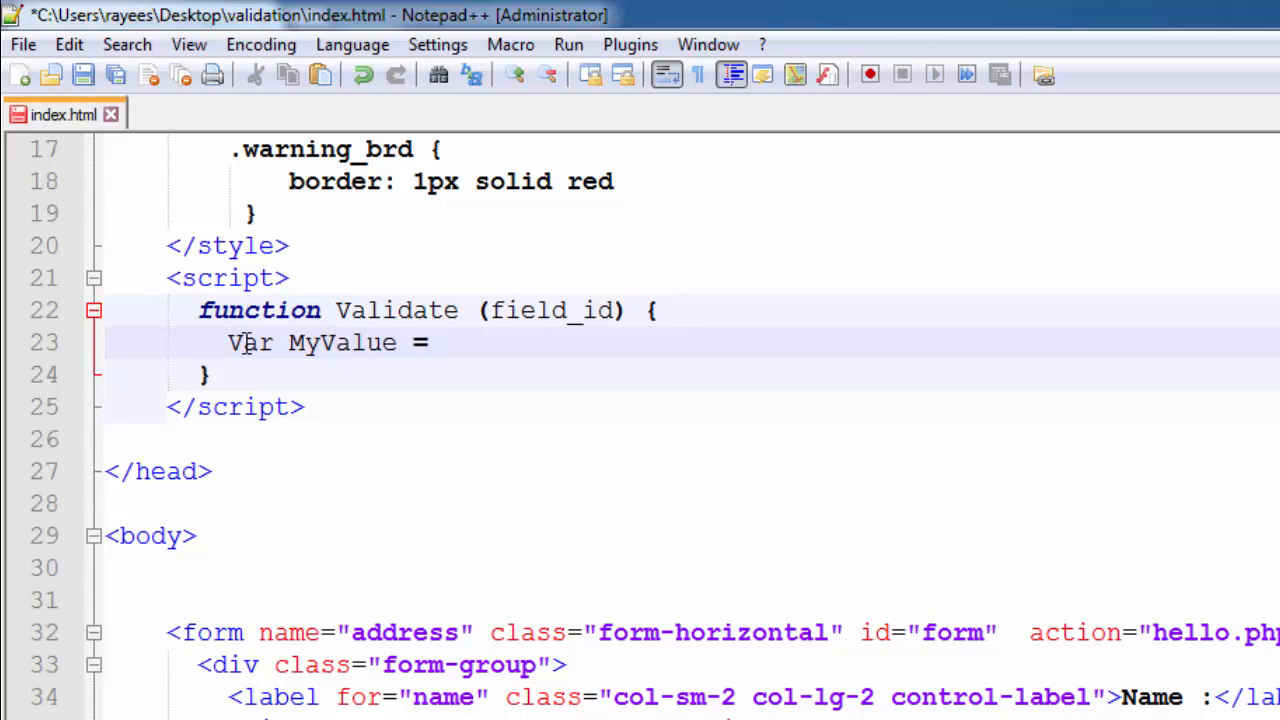
pyautogui.click(440, 344)
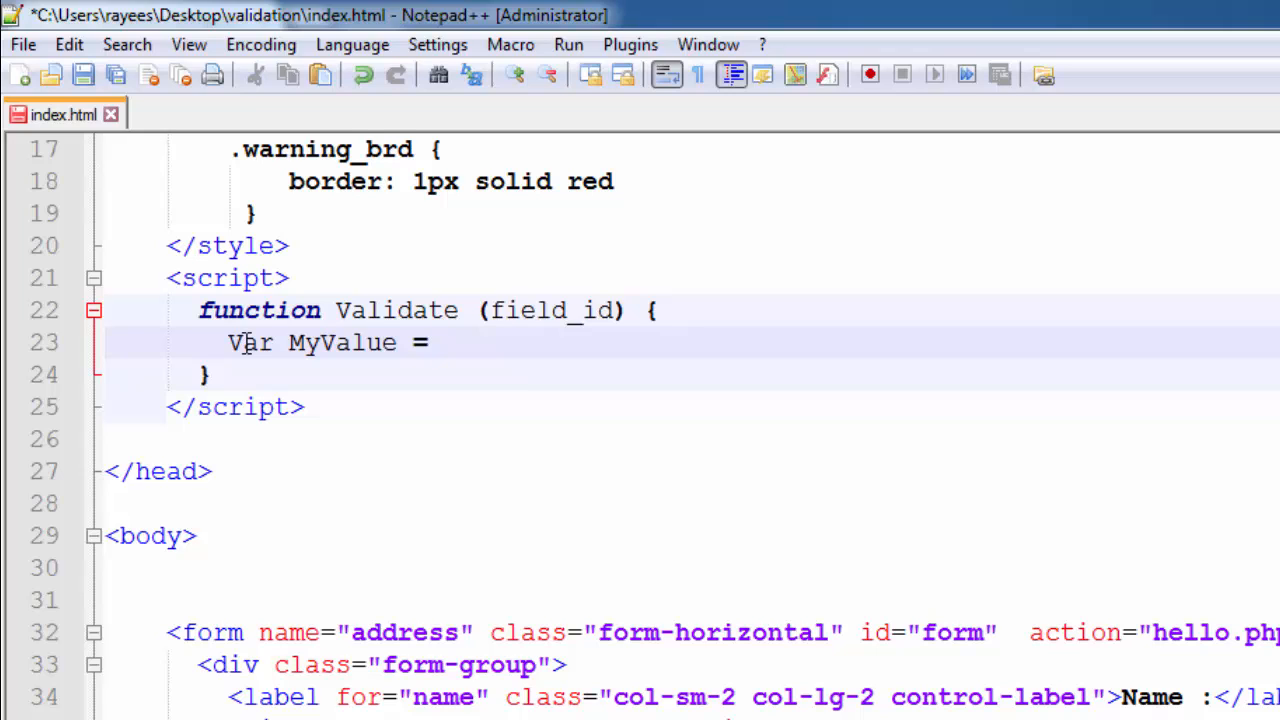
# Complete the assignment with document.getElementById(field_id).value; and check the MyValue name
pyautogui.write('doc')
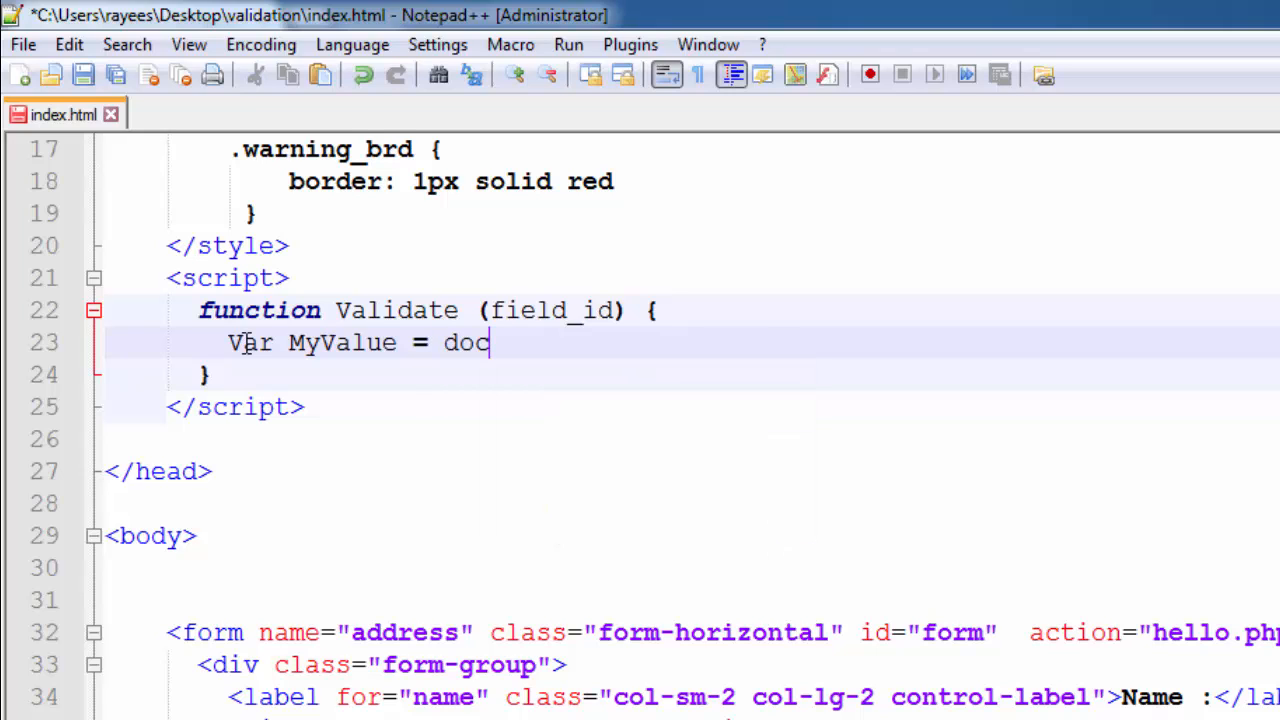
pyautogui.write('umen')
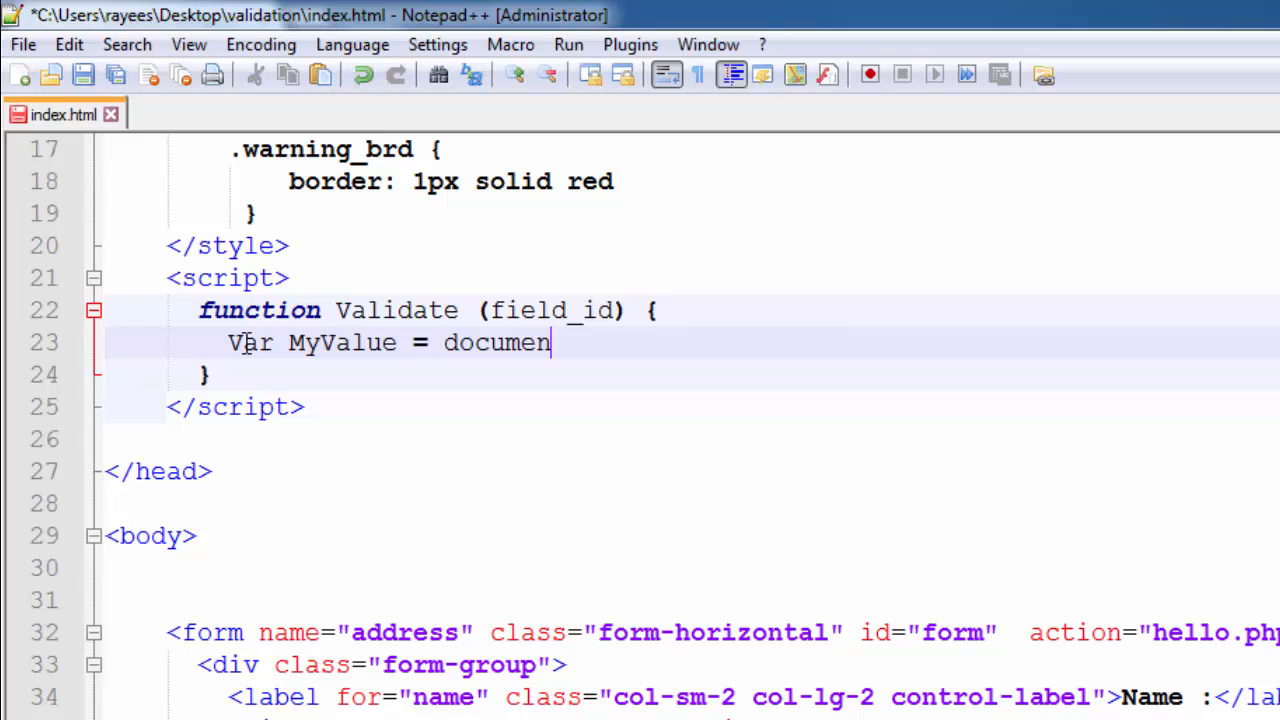
pyautogui.write('t.')
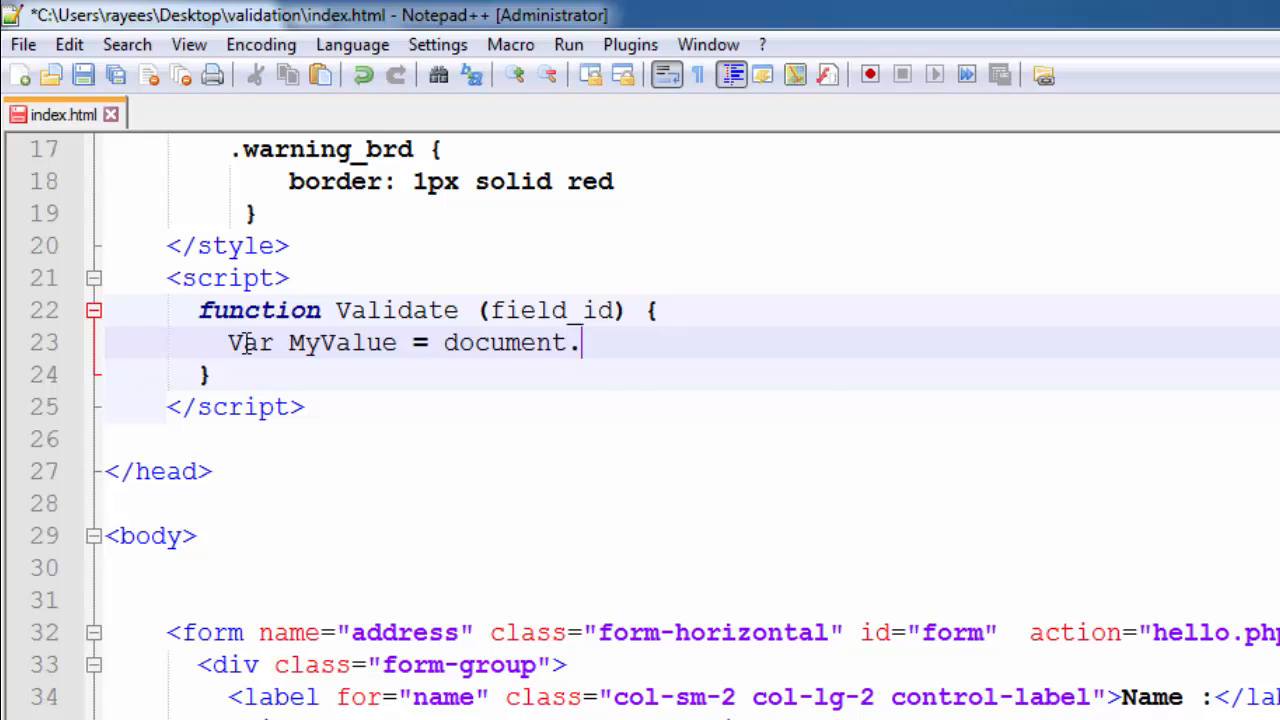
pyautogui.write('get')
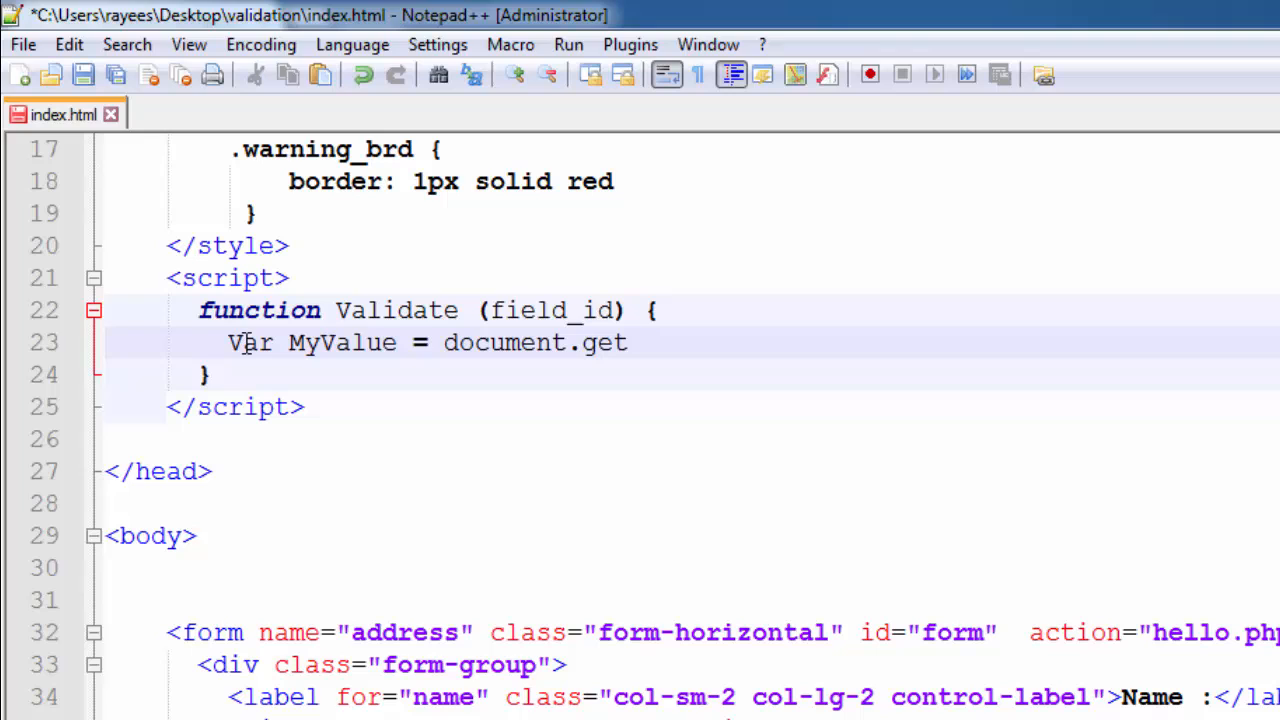
pyautogui.write('Elem')
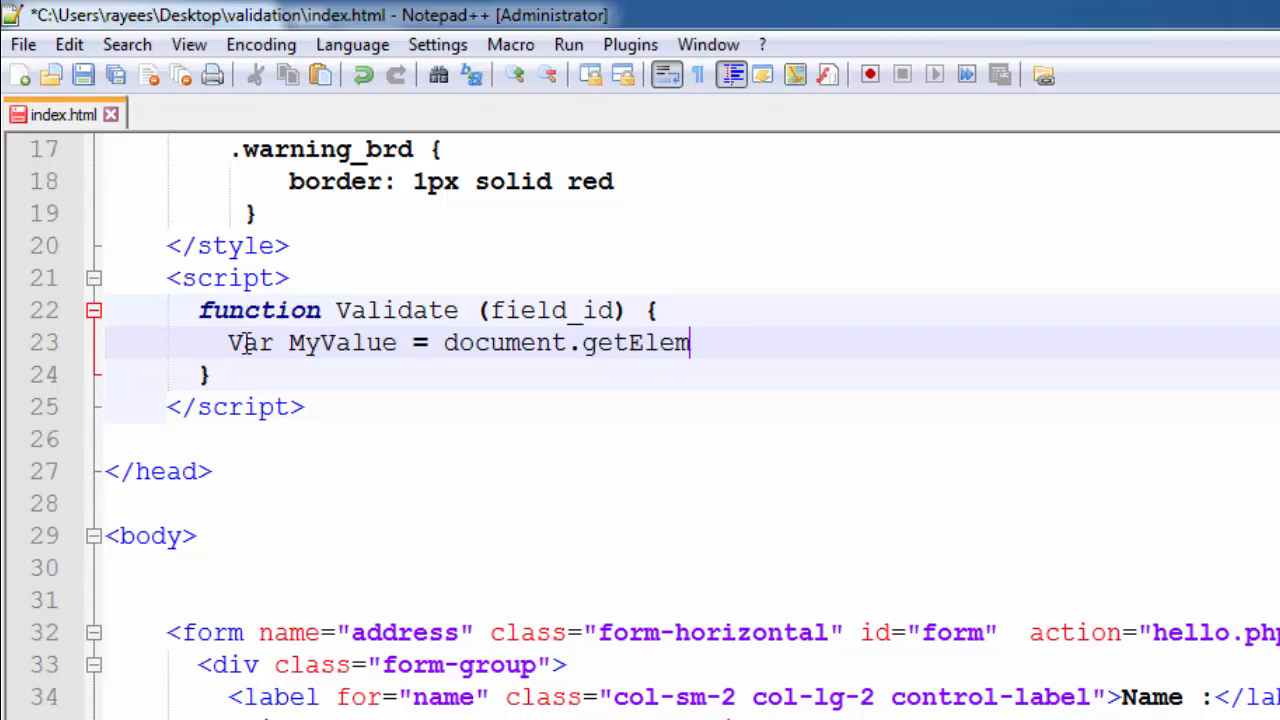
pyautogui.write('ent')
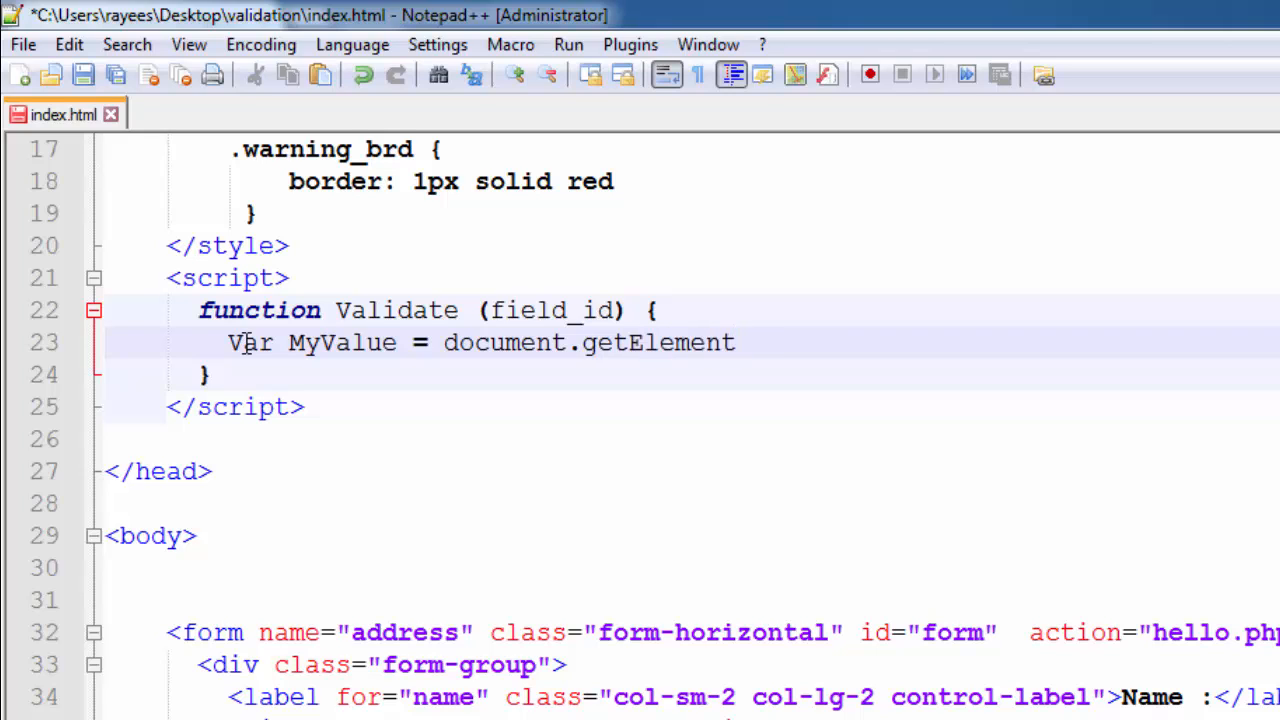
pyautogui.write('By')
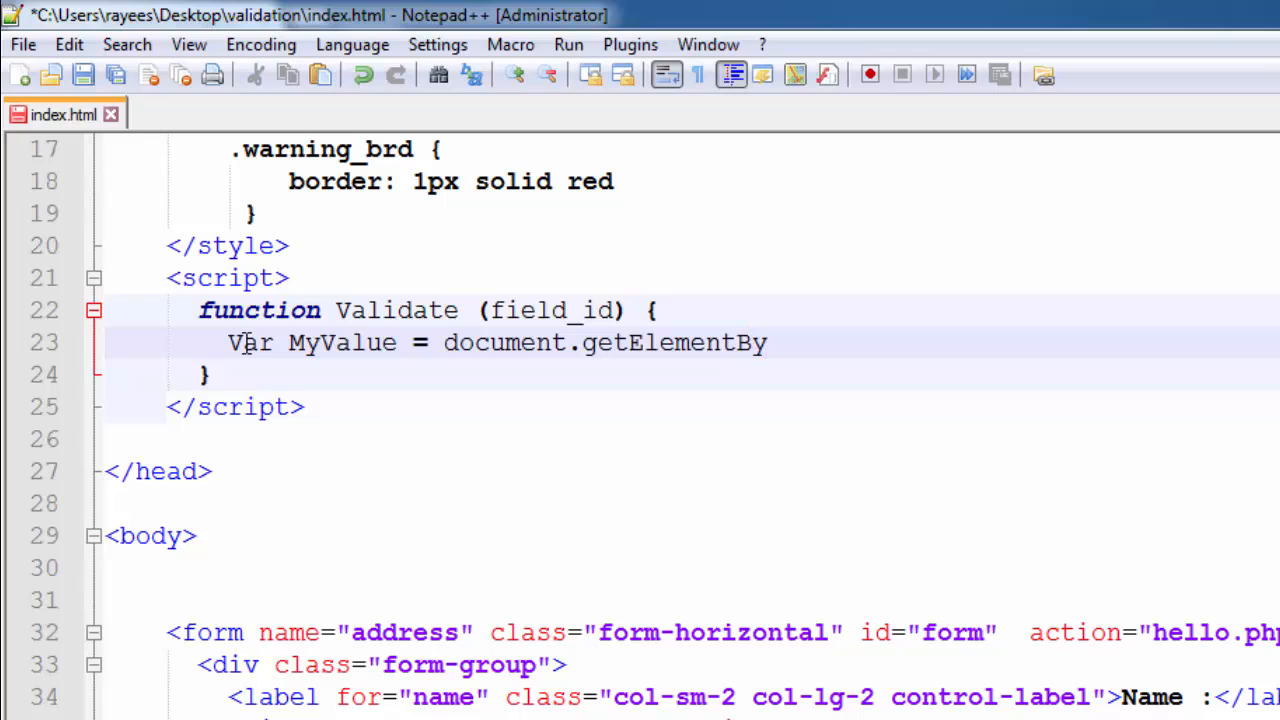
pyautogui.write('Id')
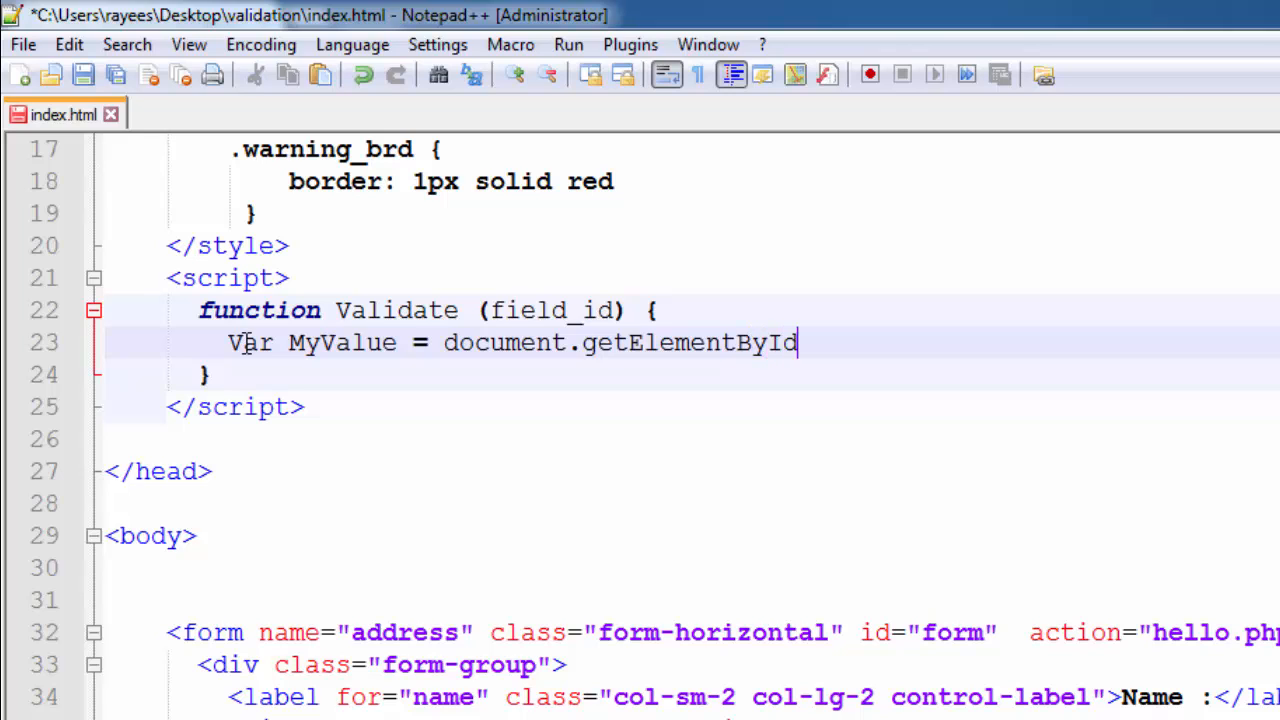
pyautogui.write('()')
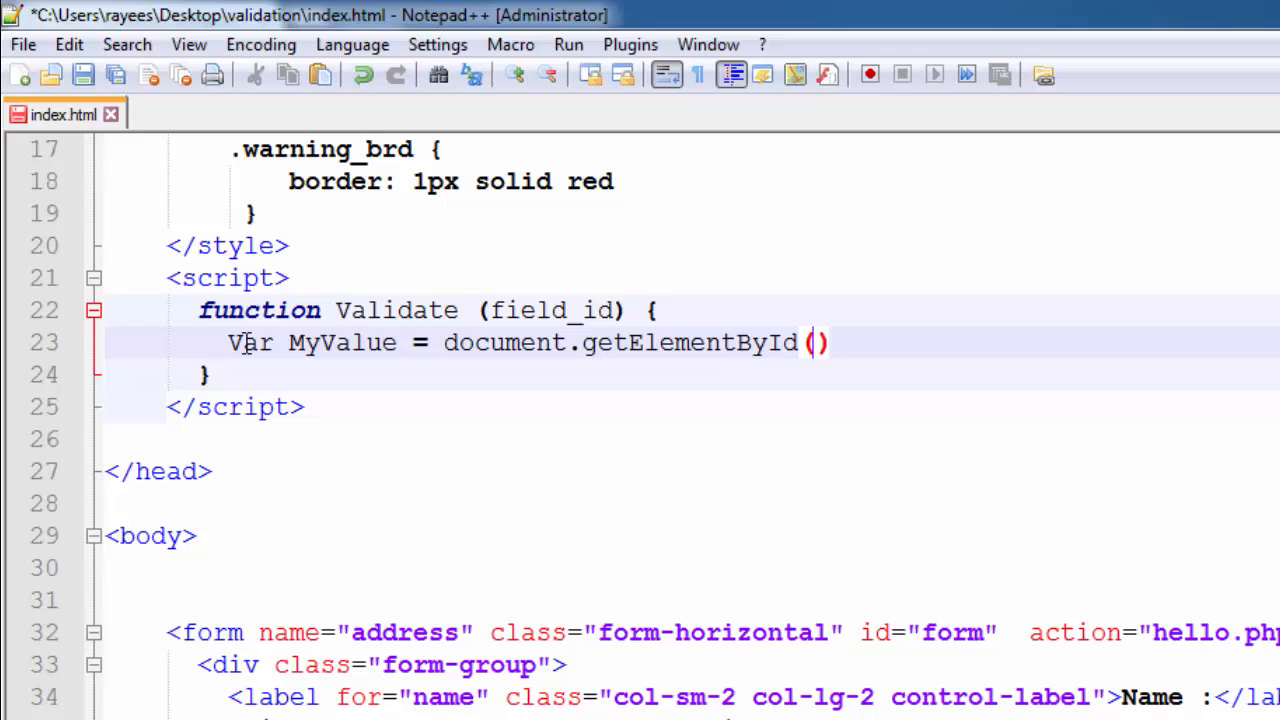
pyautogui.write('field_id')
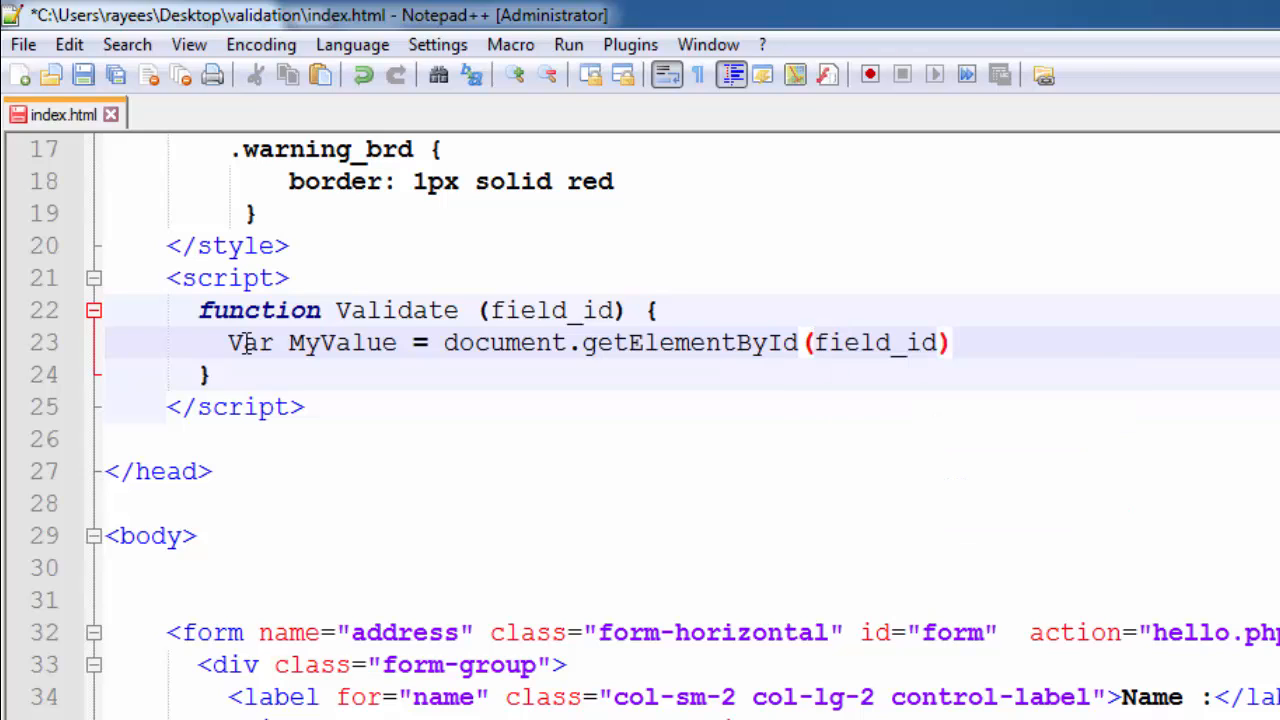
pyautogui.write('.')
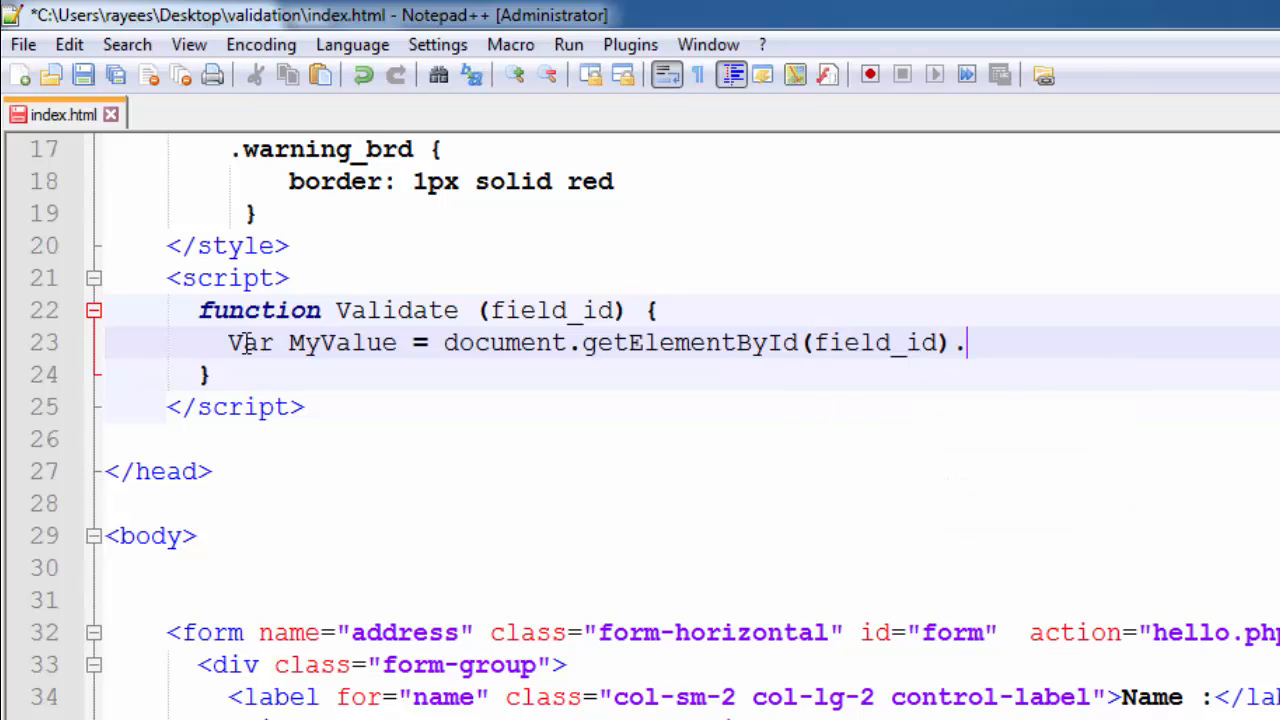
pyautogui.write('value')
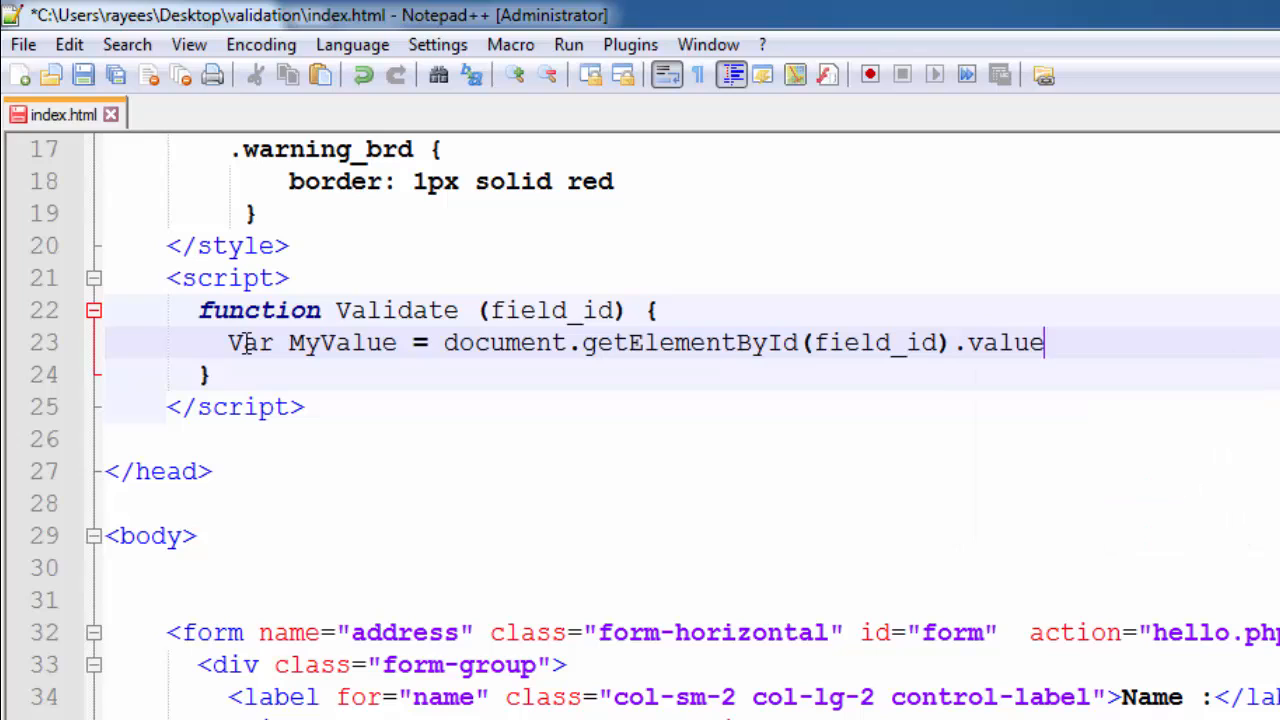
pyautogui.write(';')
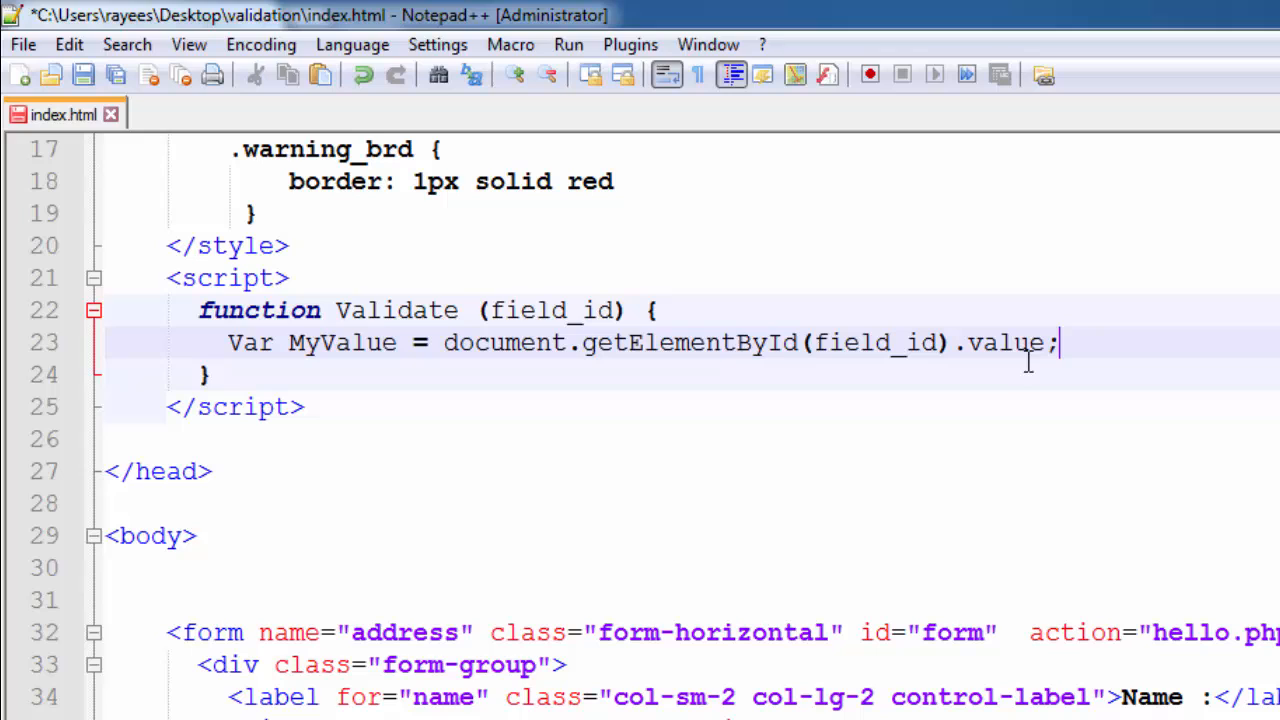
pyautogui.doubleClick(360, 342)
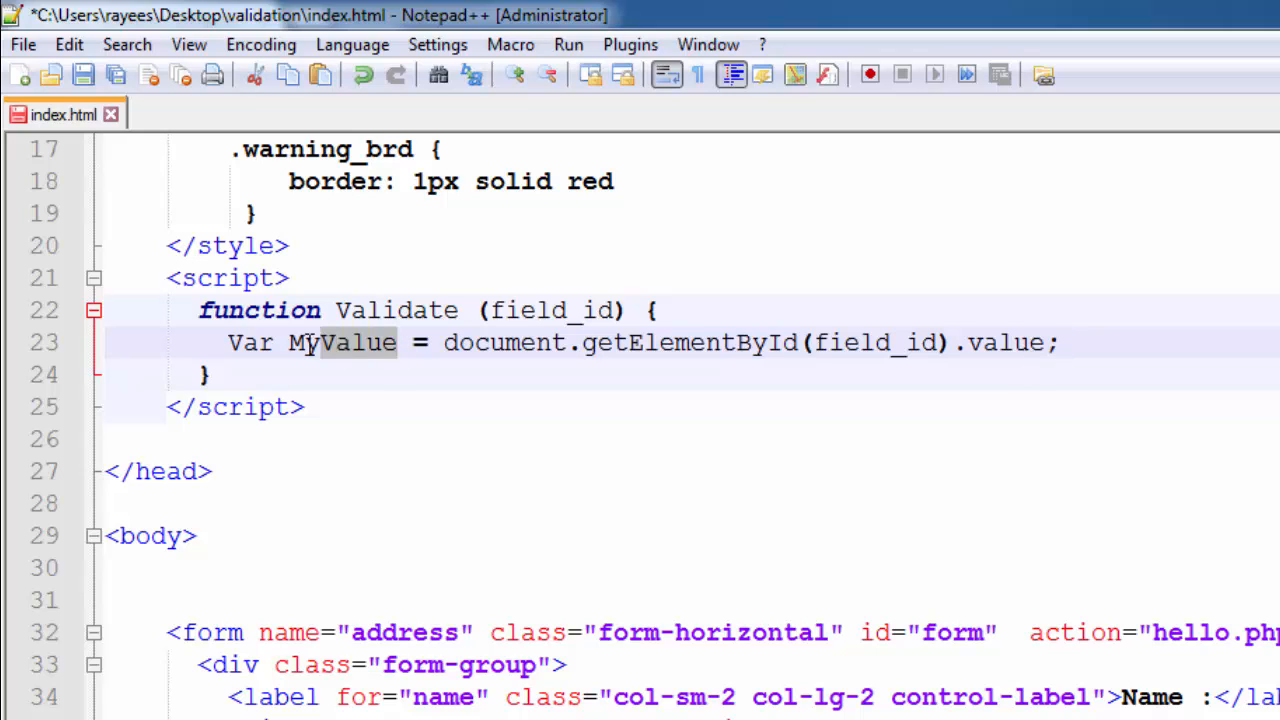
pyautogui.doubleClick(342, 342)
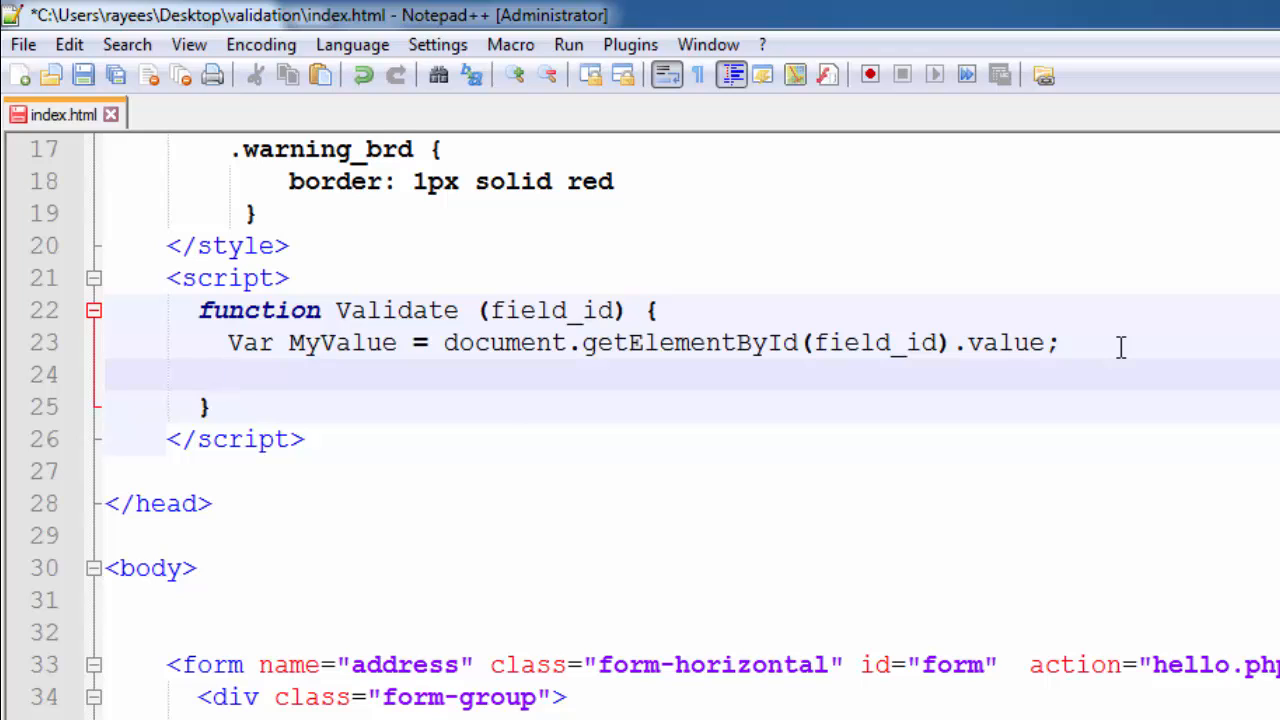
# Write if (MyValue == "" || MyValue == null) { to test for an empty or null value
pyautogui.write('i')
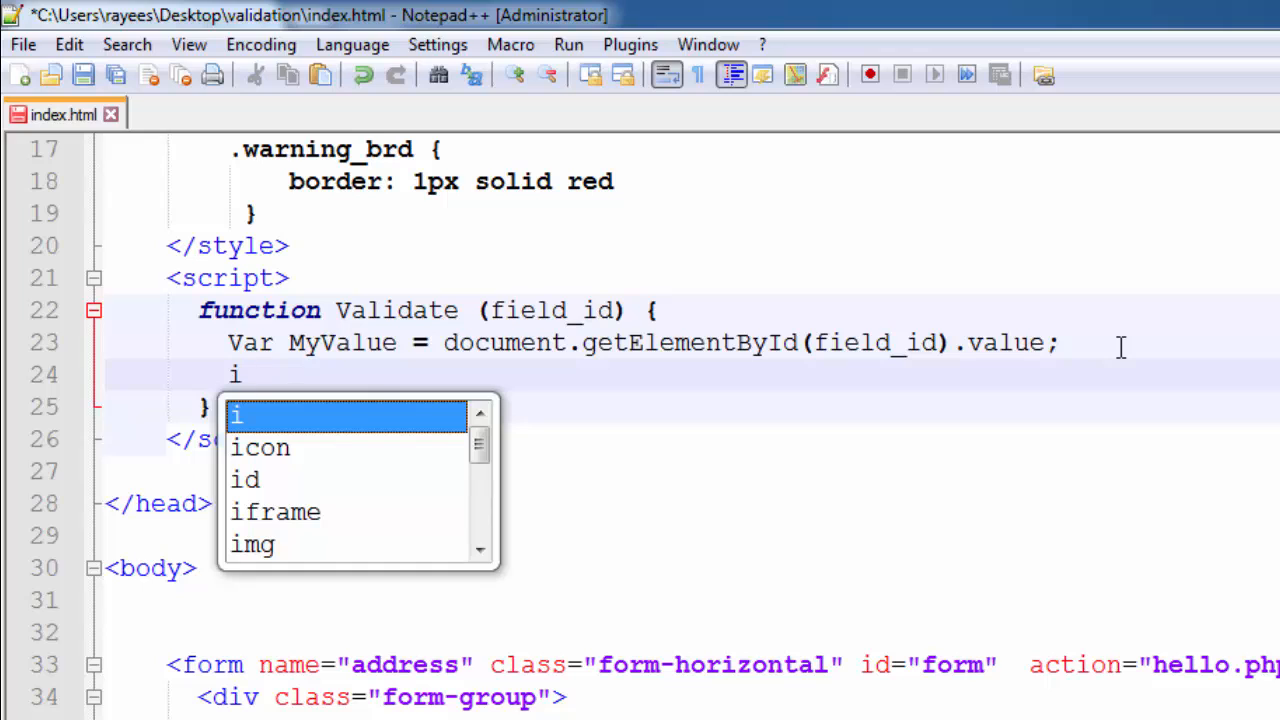
pyautogui.write('f')
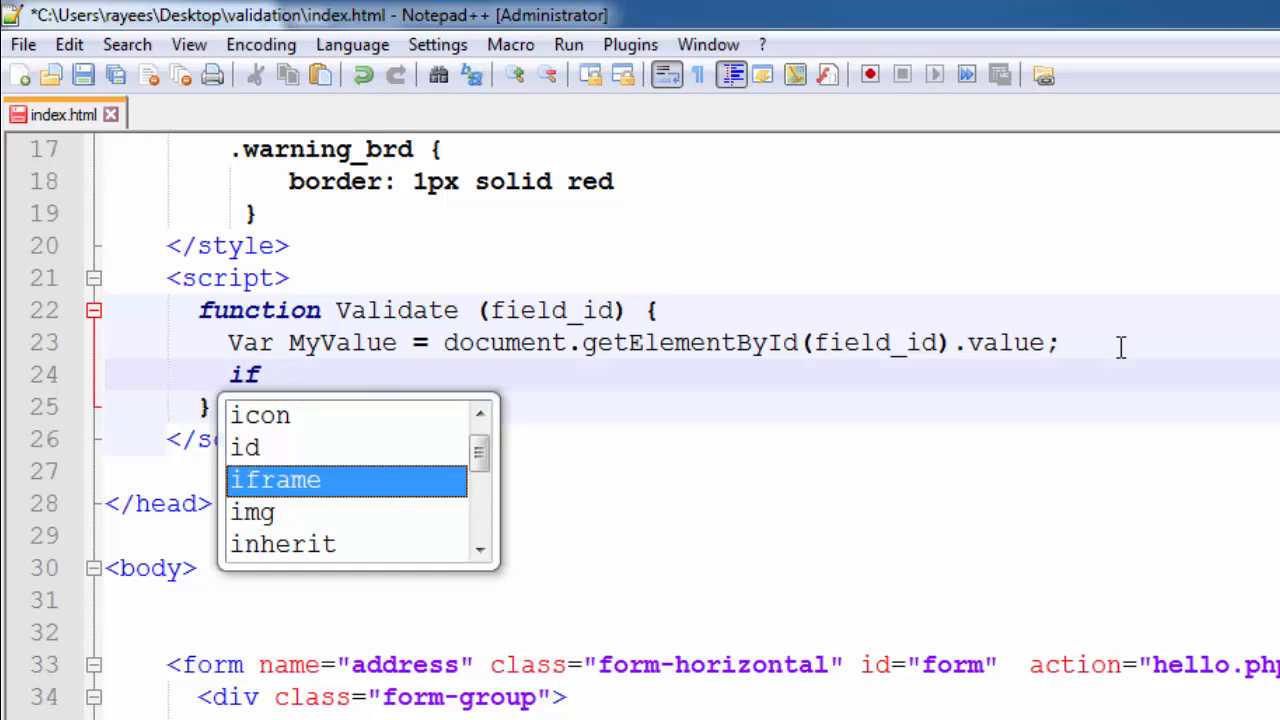
pyautogui.write('()')
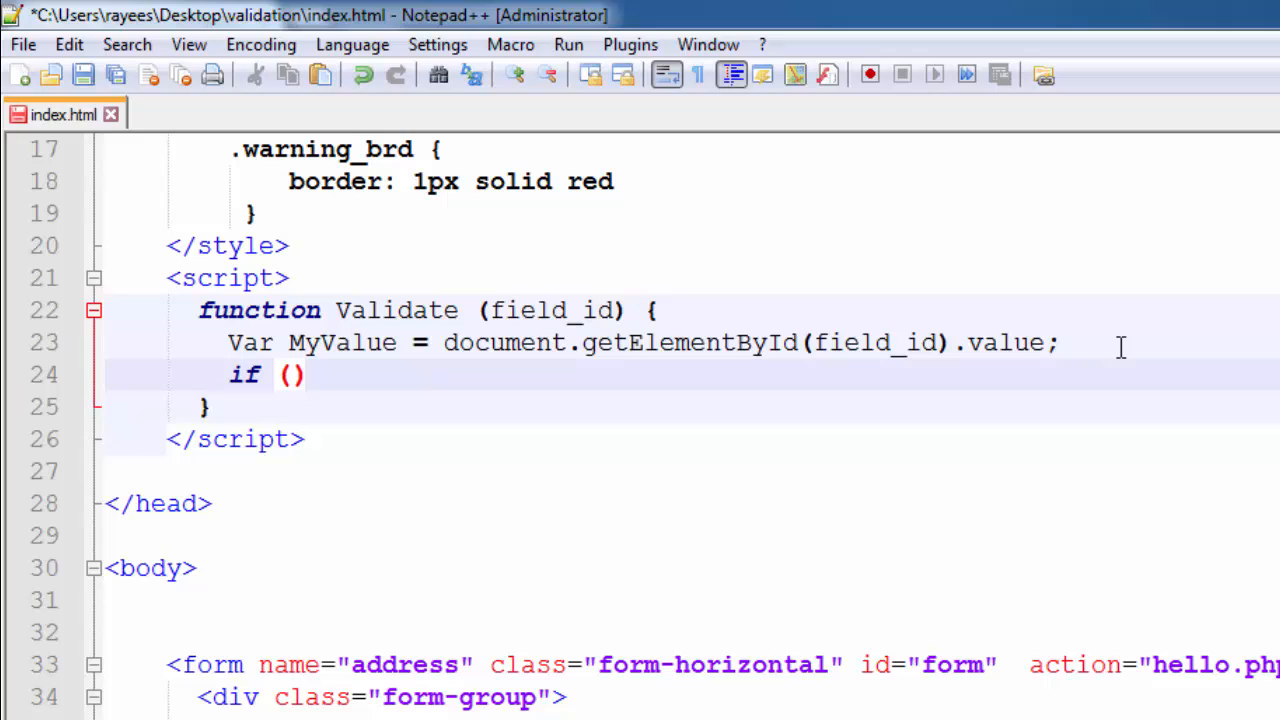
pyautogui.write('m')
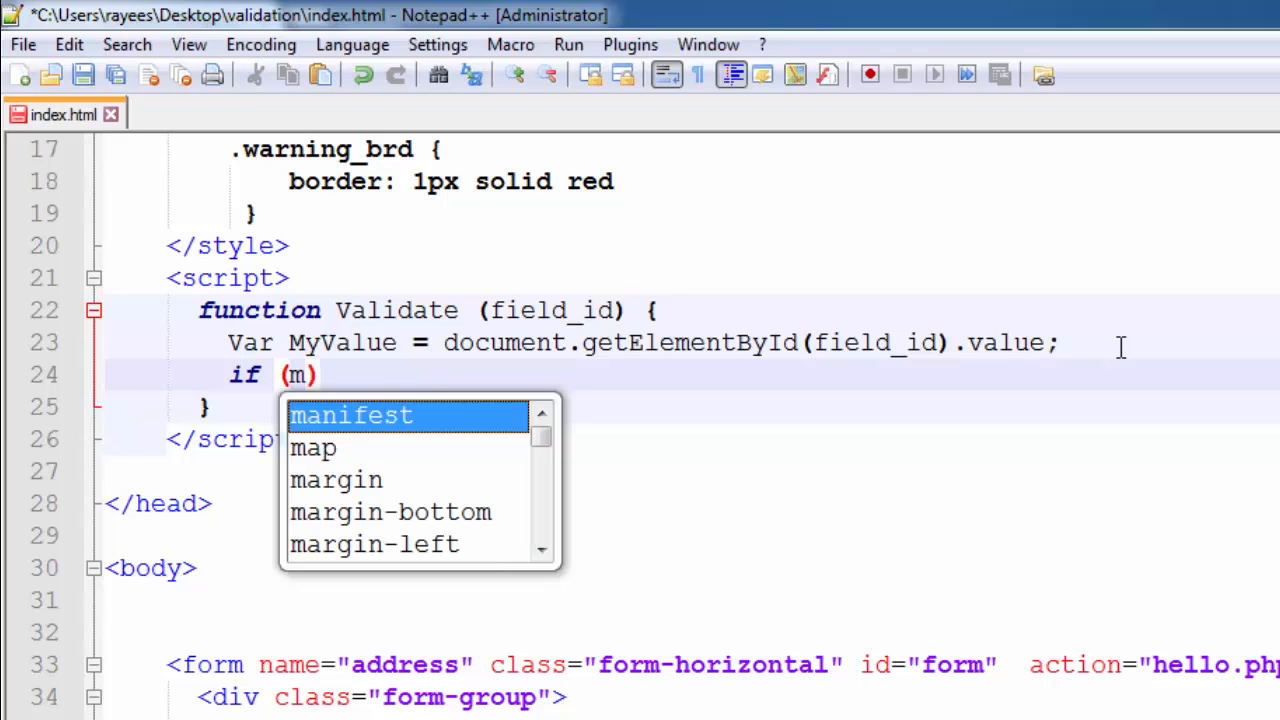
pyautogui.write('yValue')
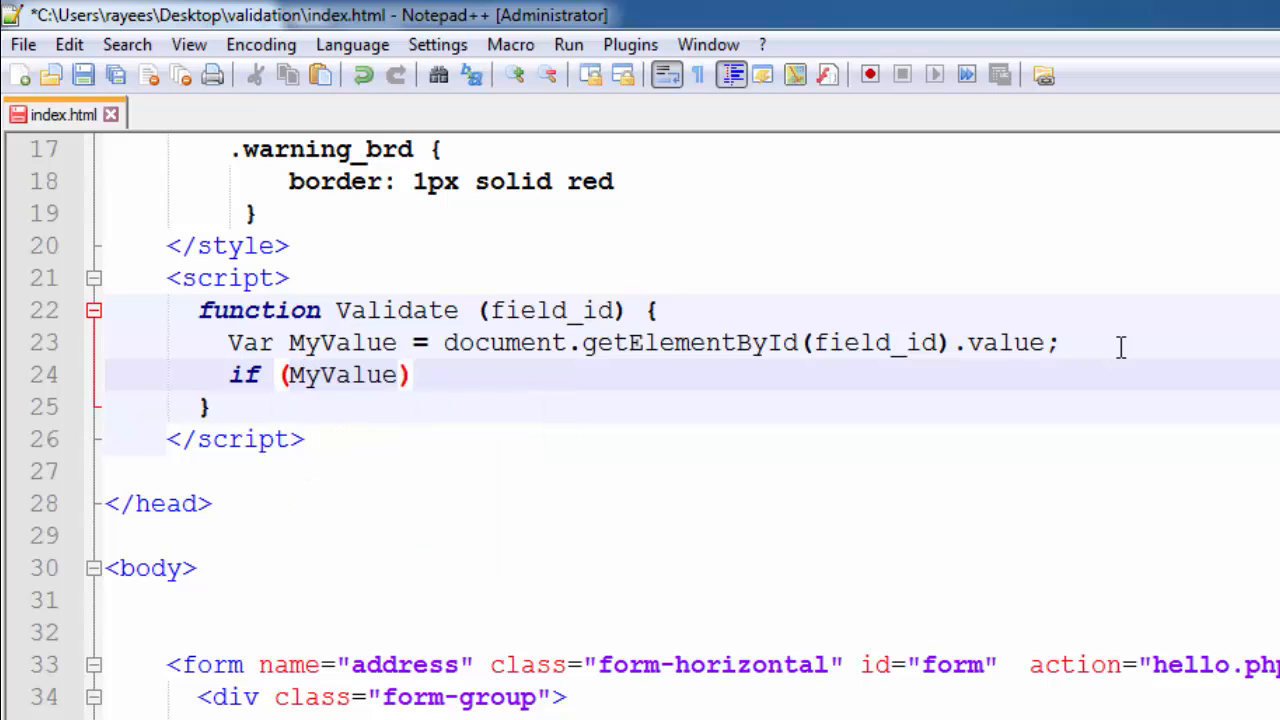
pyautogui.write('==')
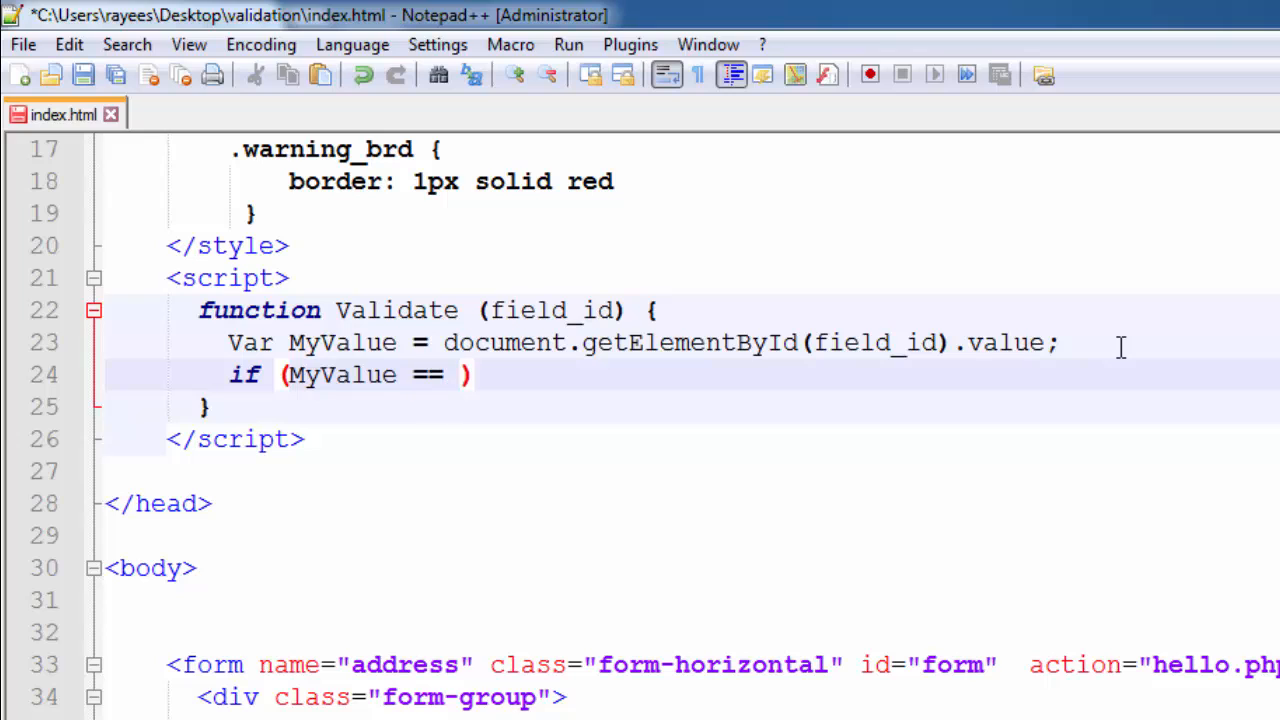
pyautogui.write('""')
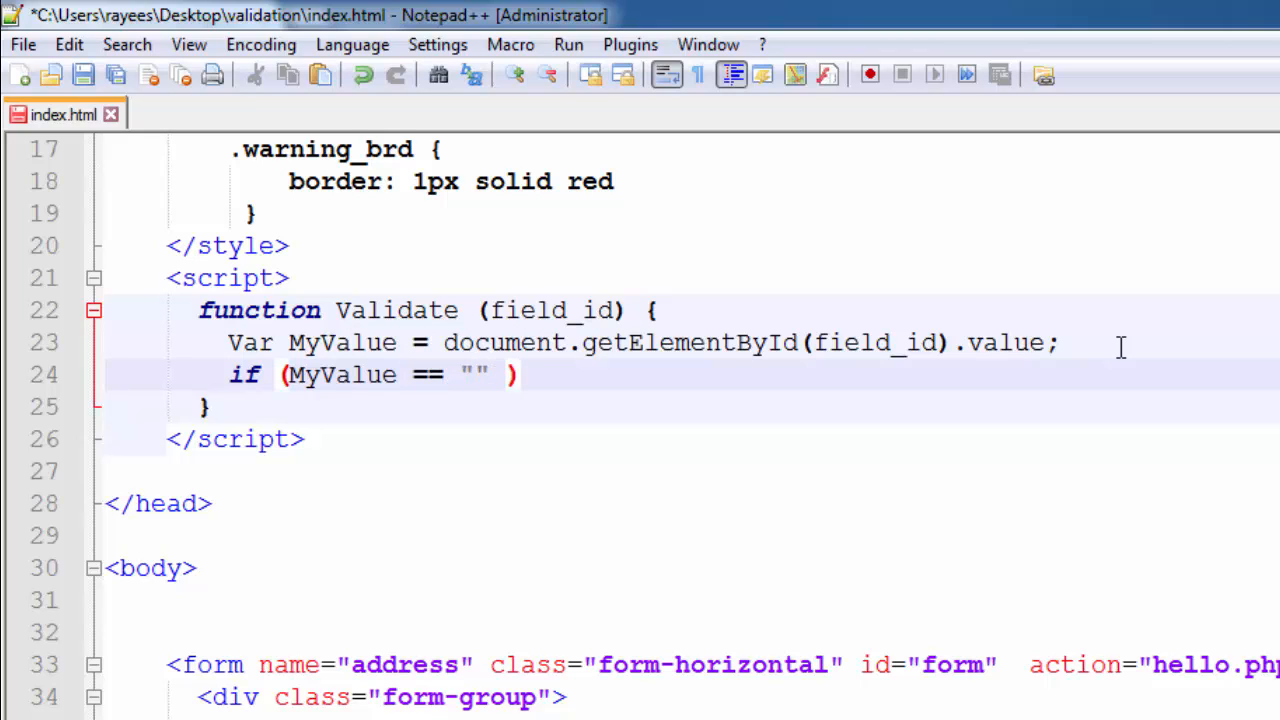
pyautogui.write('||')
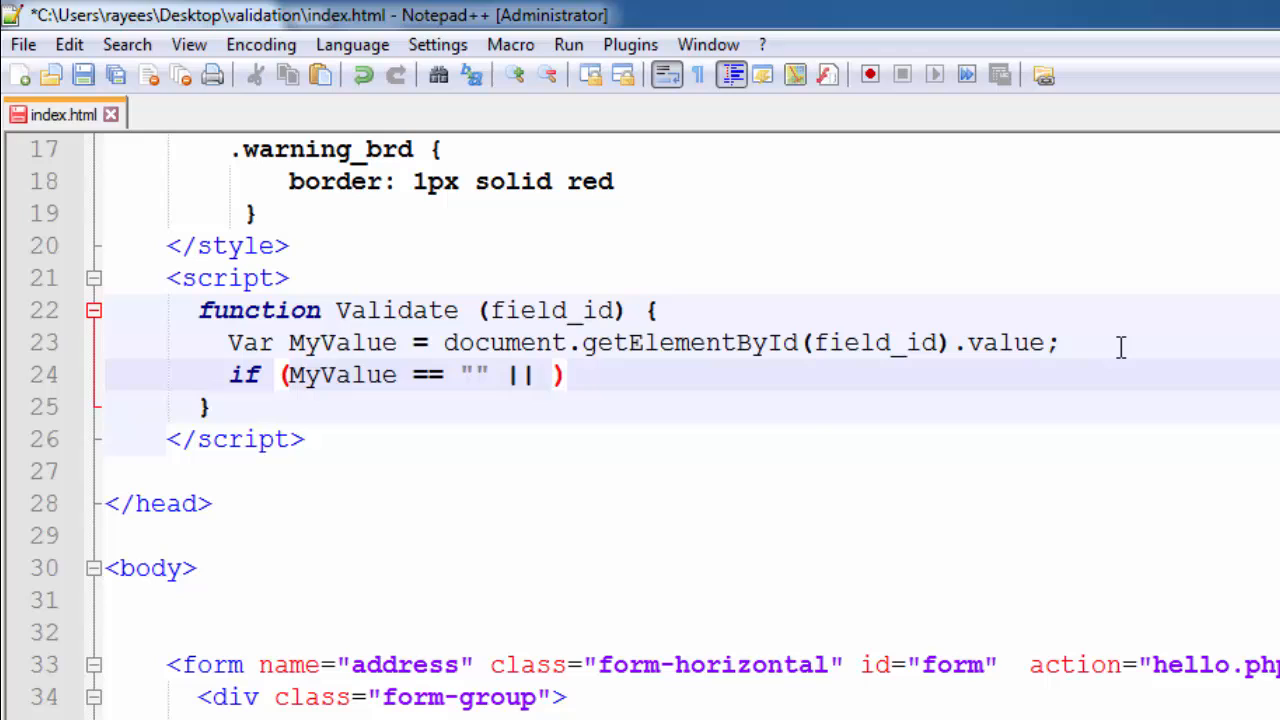
pyautogui.write('MyValue')
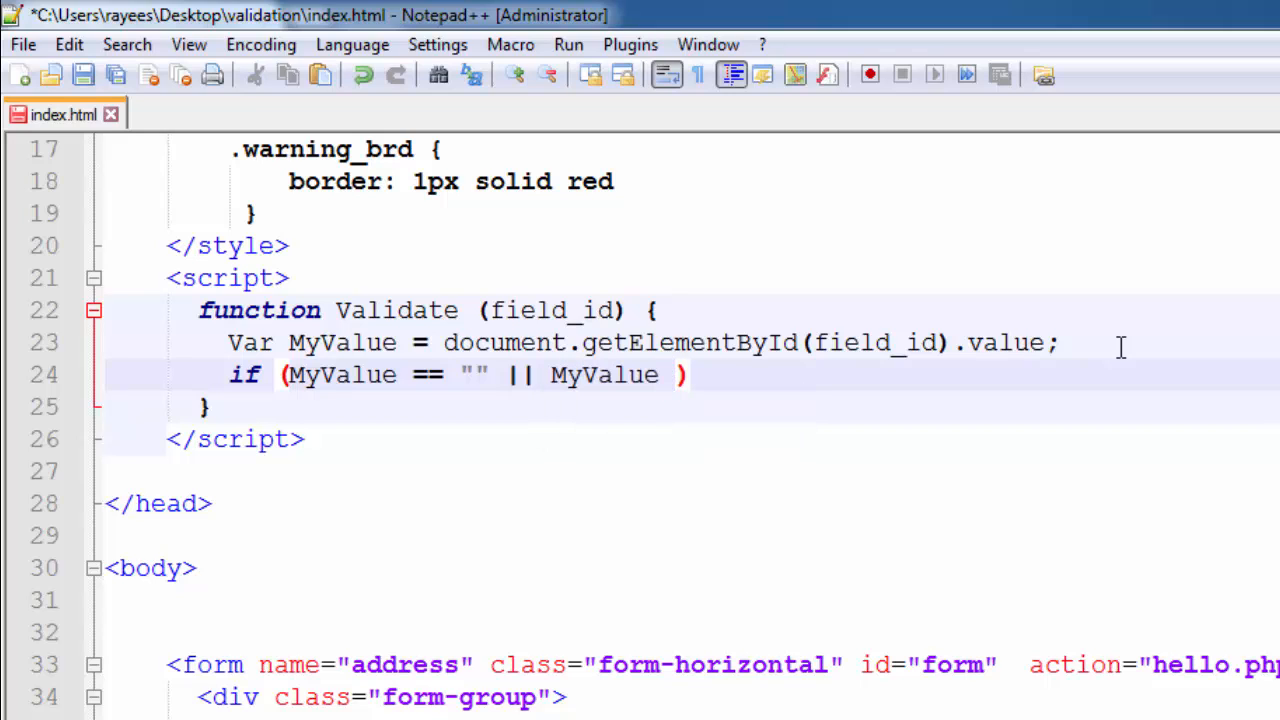
pyautogui.write('== nu')
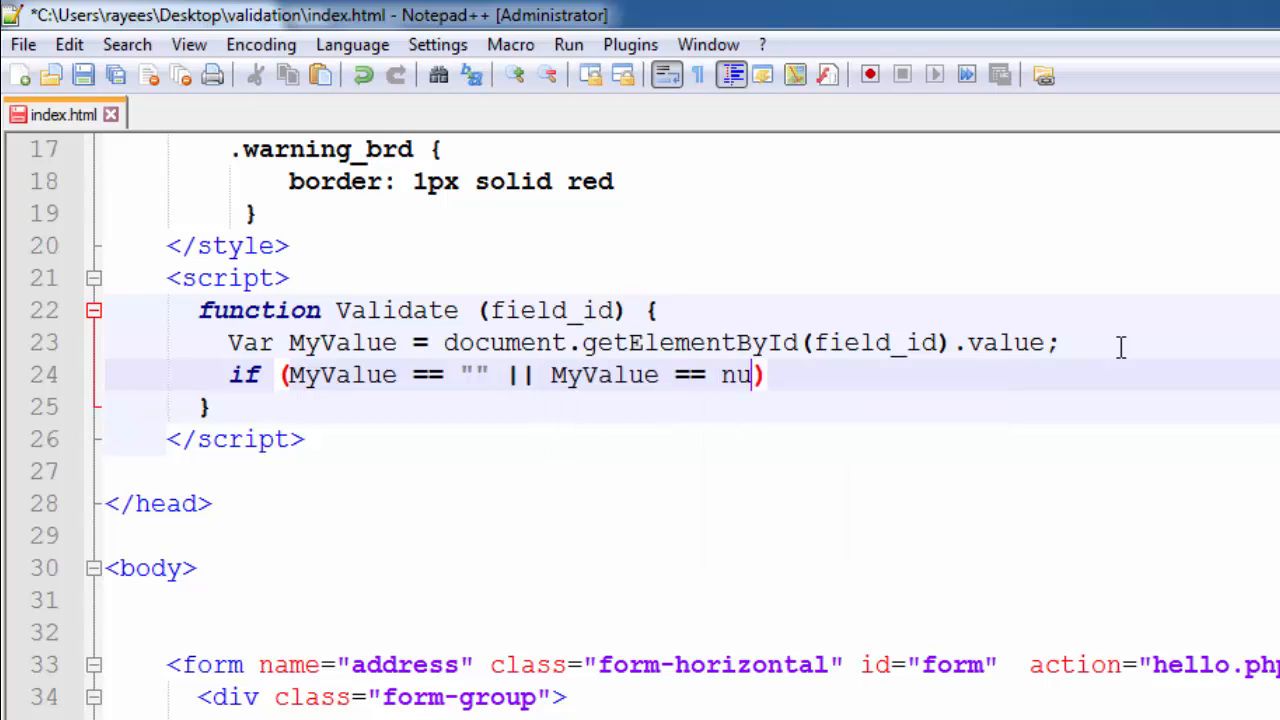
pyautogui.write('ll')
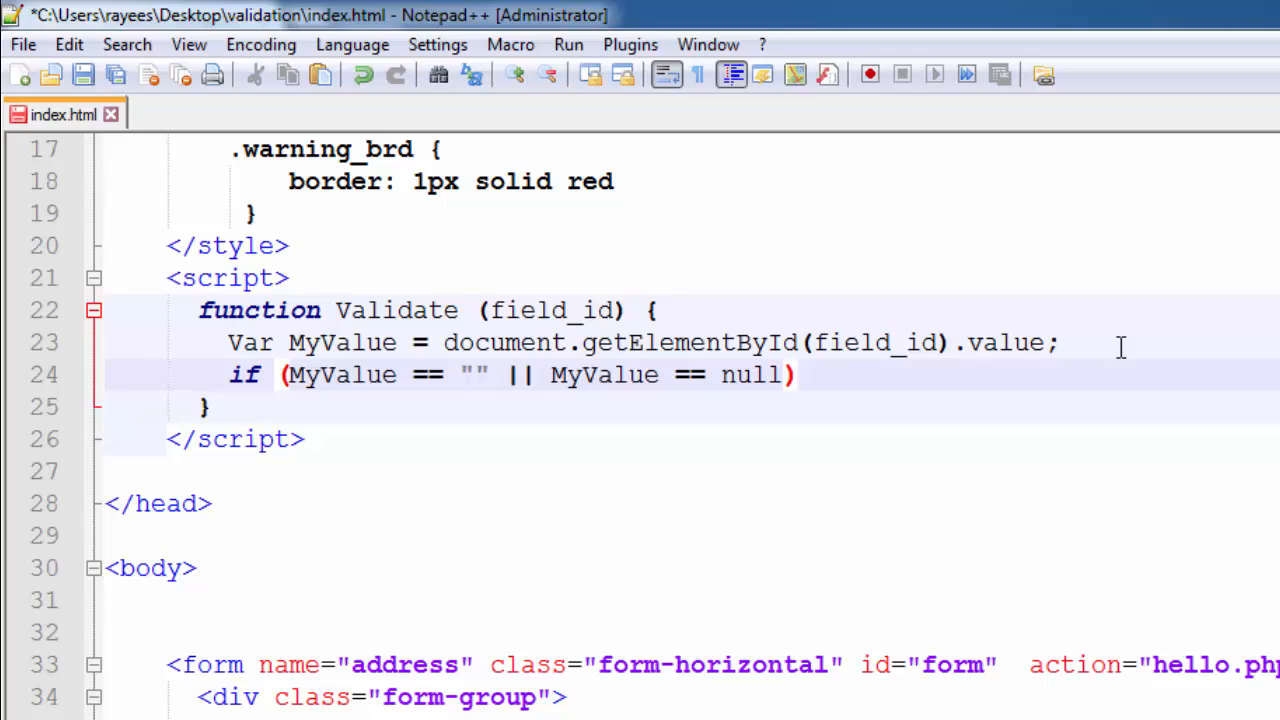
pyautogui.write('{')
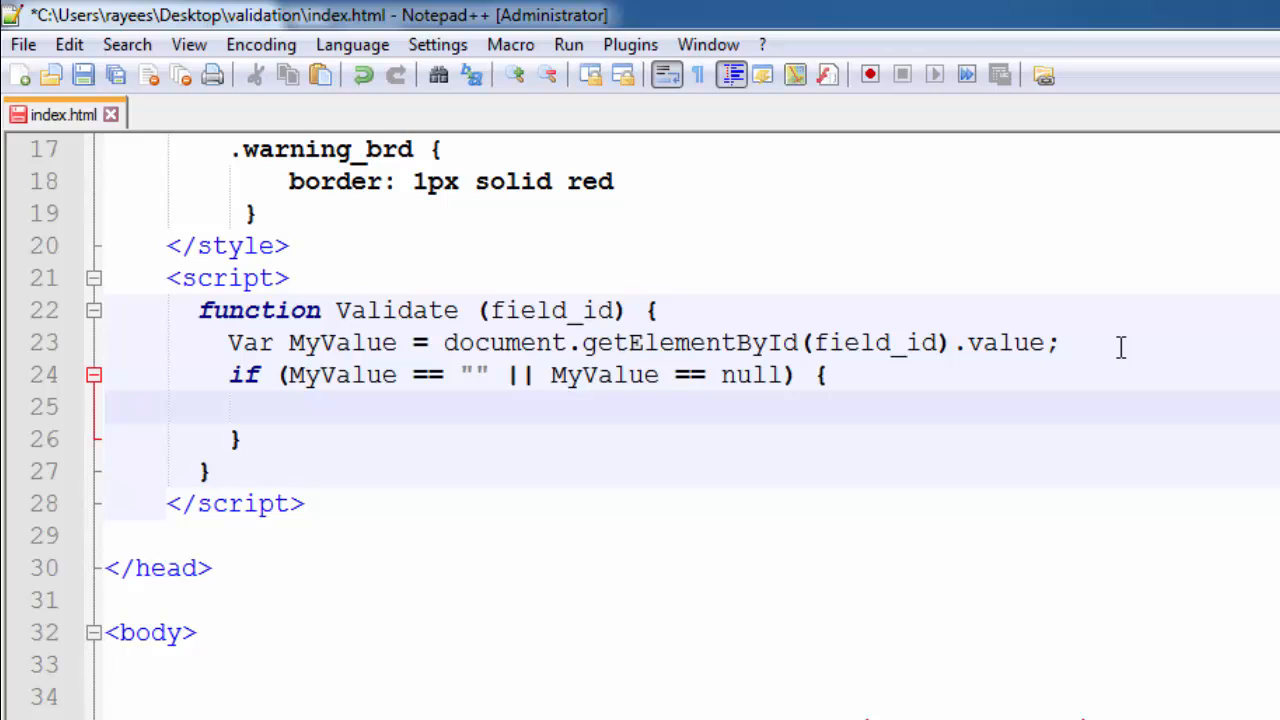
# Add alert("Please enter your name"); inside the if block
pyautogui.write('alert')
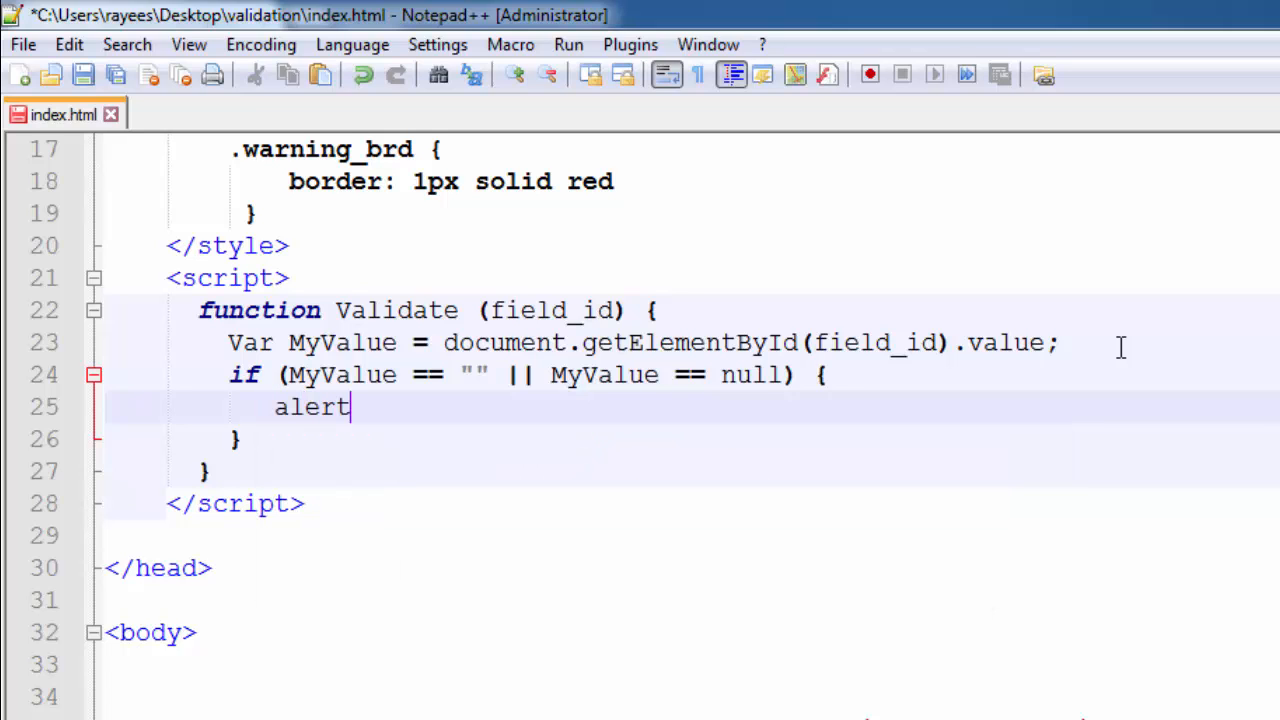
pyautogui.write('("")')
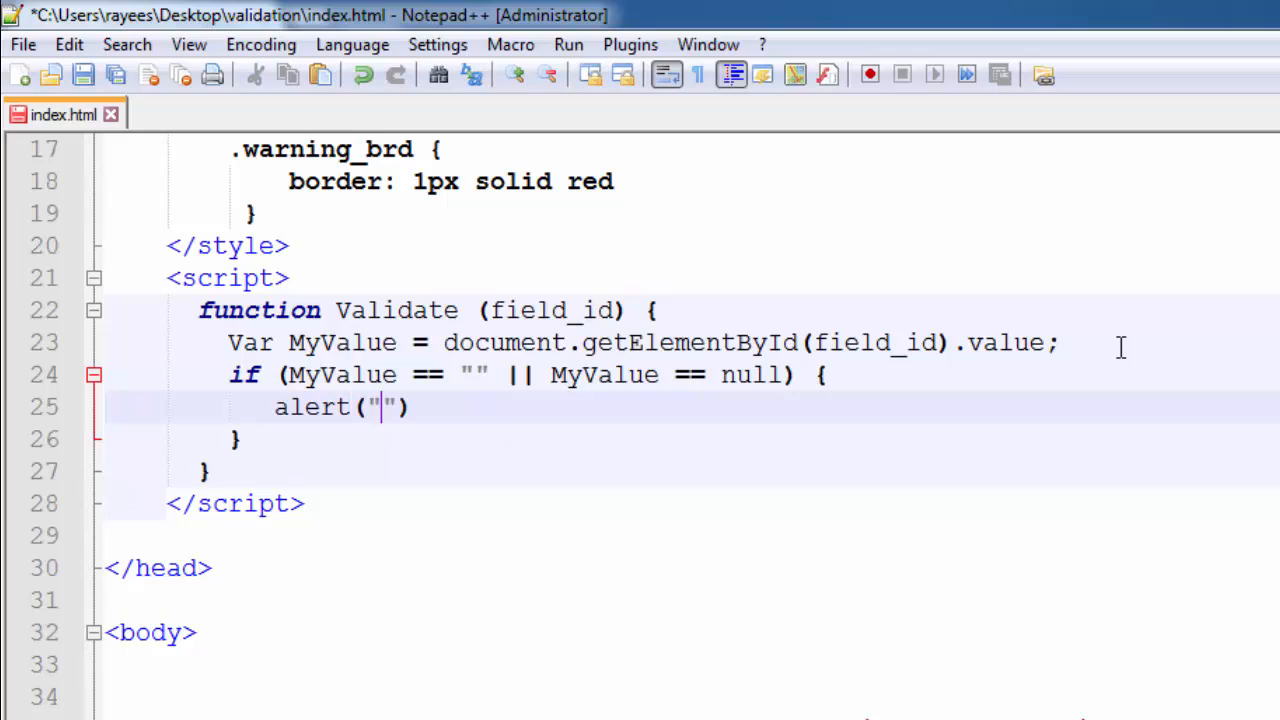
pyautogui.write('Y')
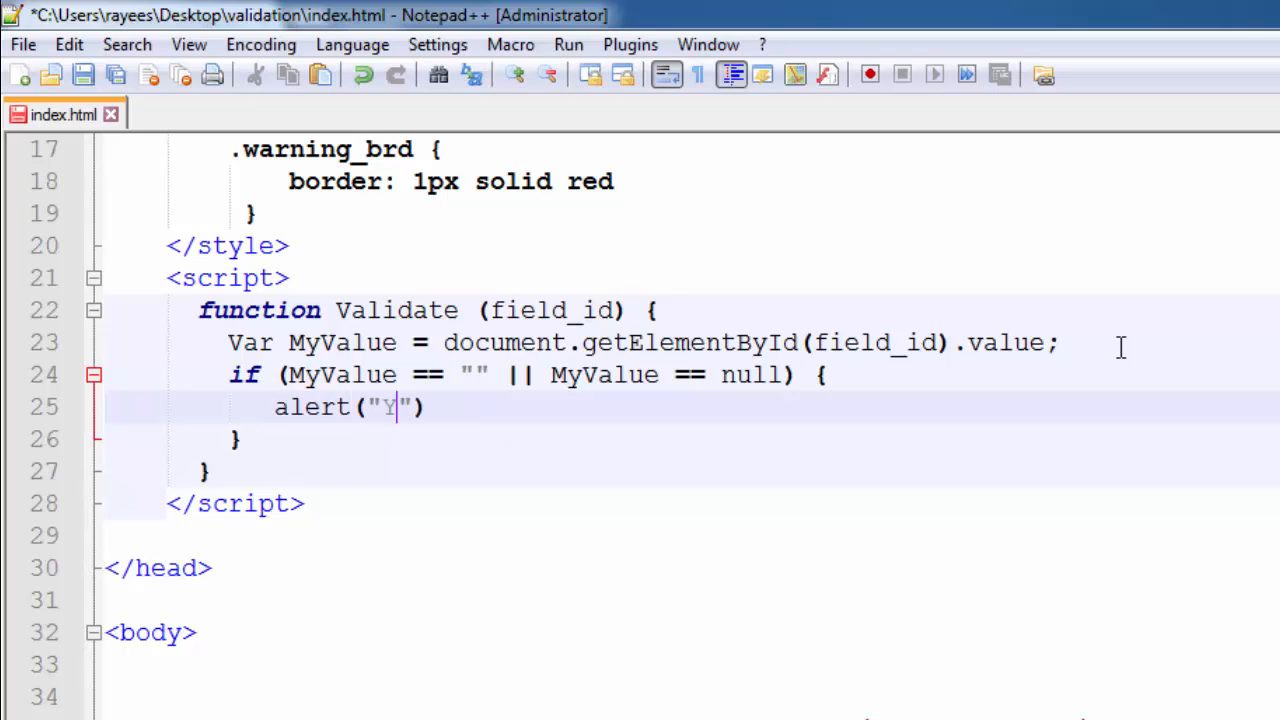
pyautogui.write('Please enter')
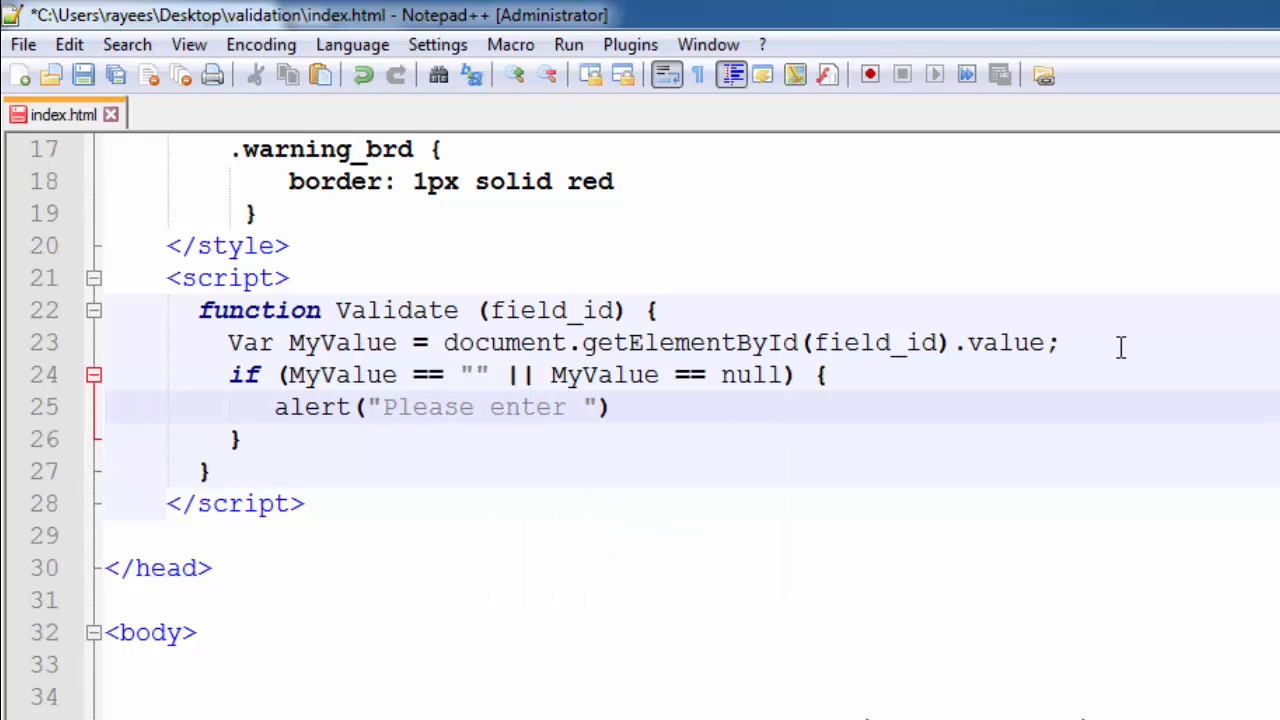
pyautogui.write('your')
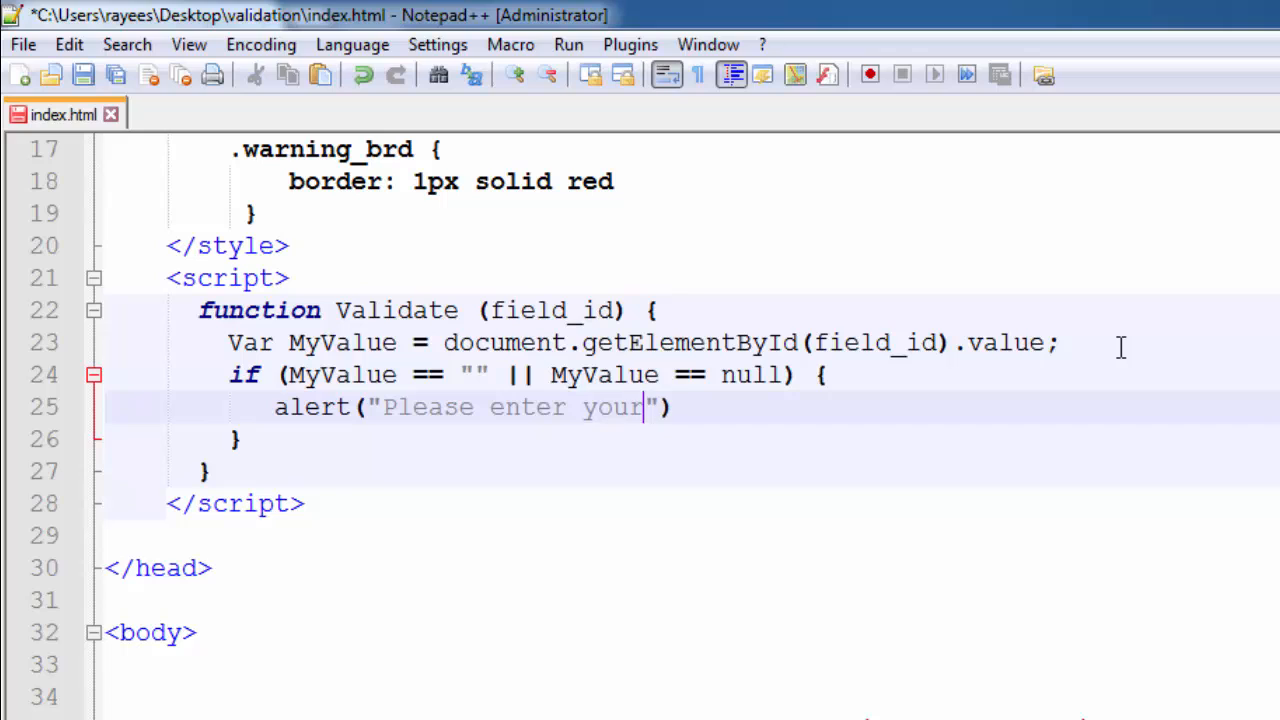
pyautogui.write('name')
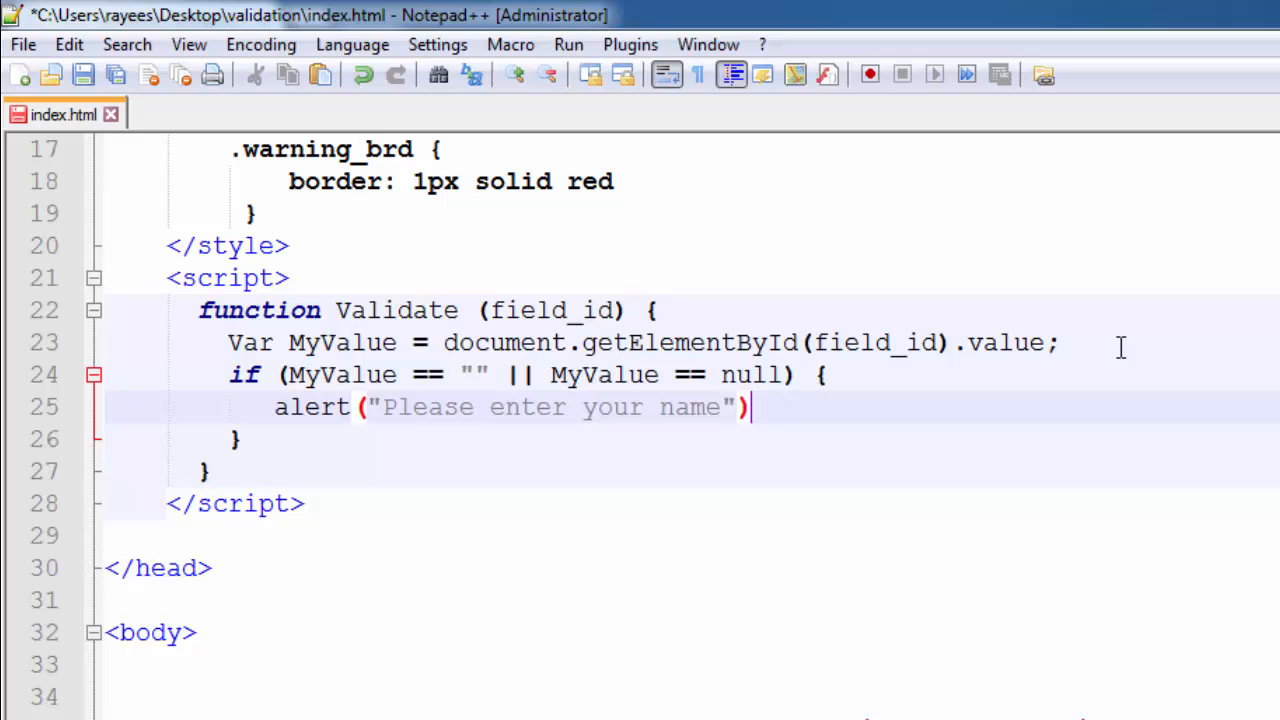
pyautogui.write(';')
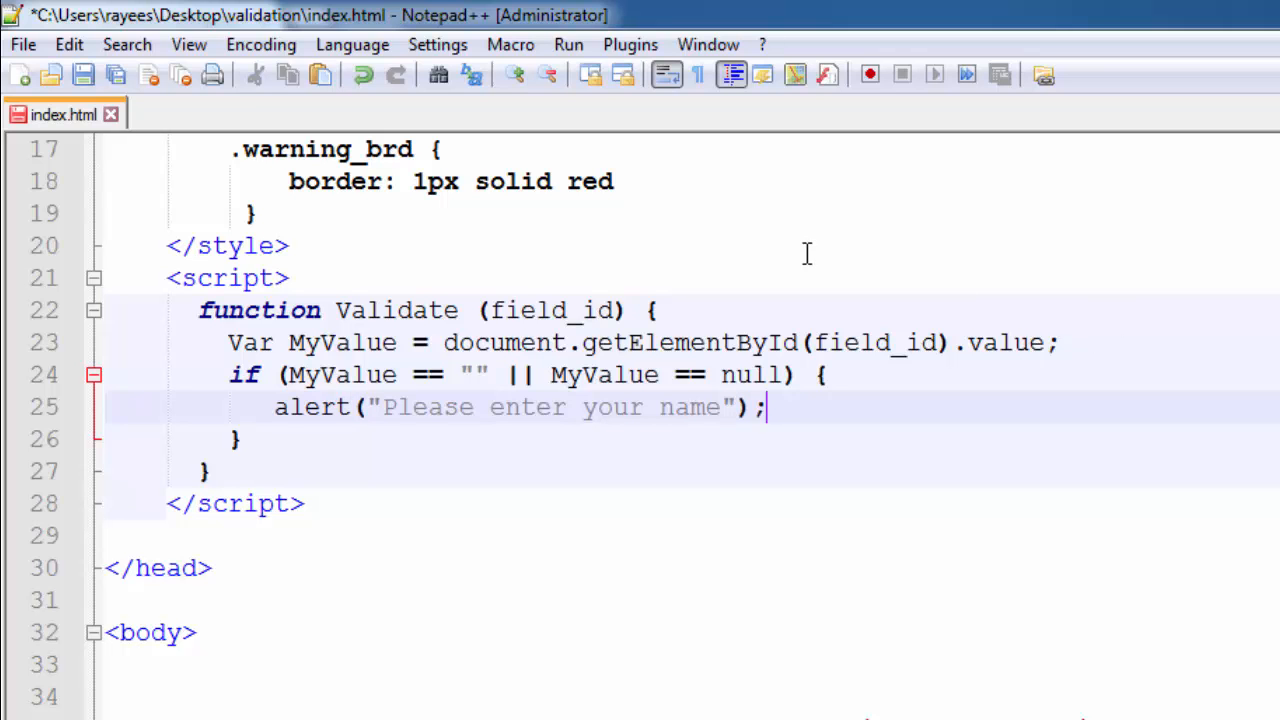
pyautogui.click(84, 76)
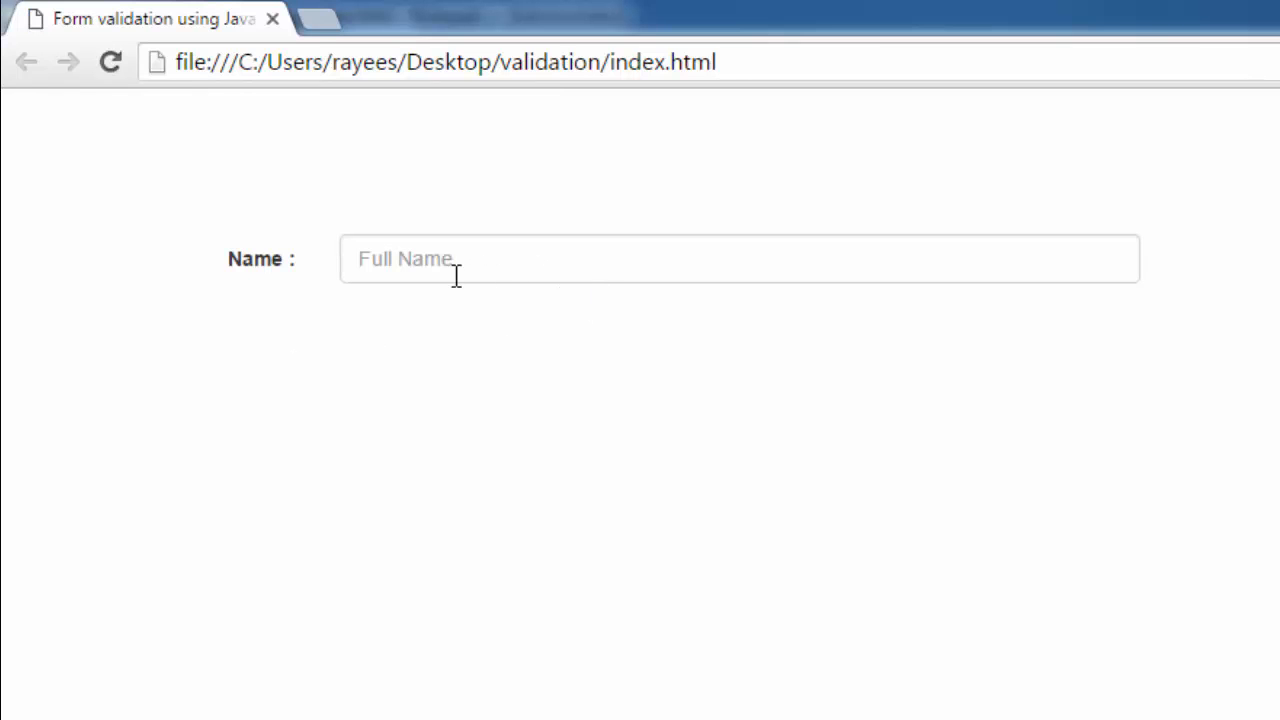
# Focus the empty Full Name field in Chrome to test the validation
pyautogui.click(738, 260)
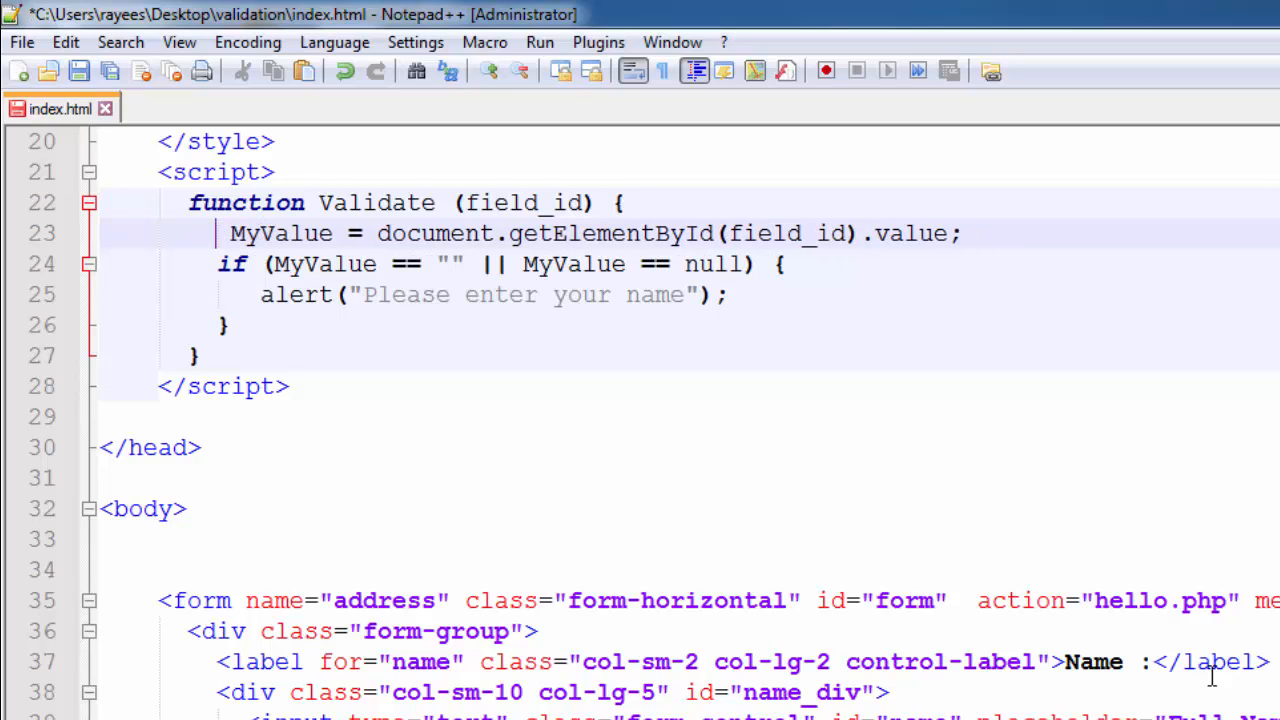
# Correct the MyValue declaration to use lowercase var
pyautogui.write('var')
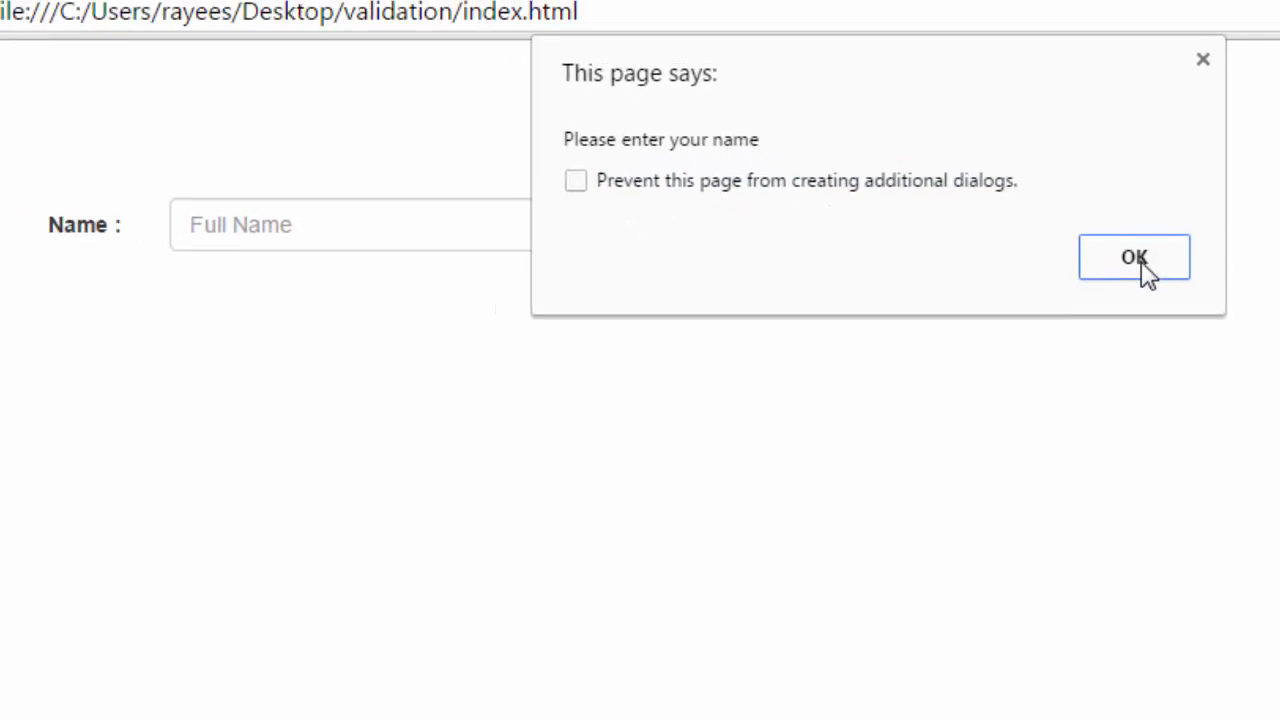
# Dismiss the 'Please enter your name' alert, enter test text 'htjek' in Full Name and submit
pyautogui.click(1134, 256)
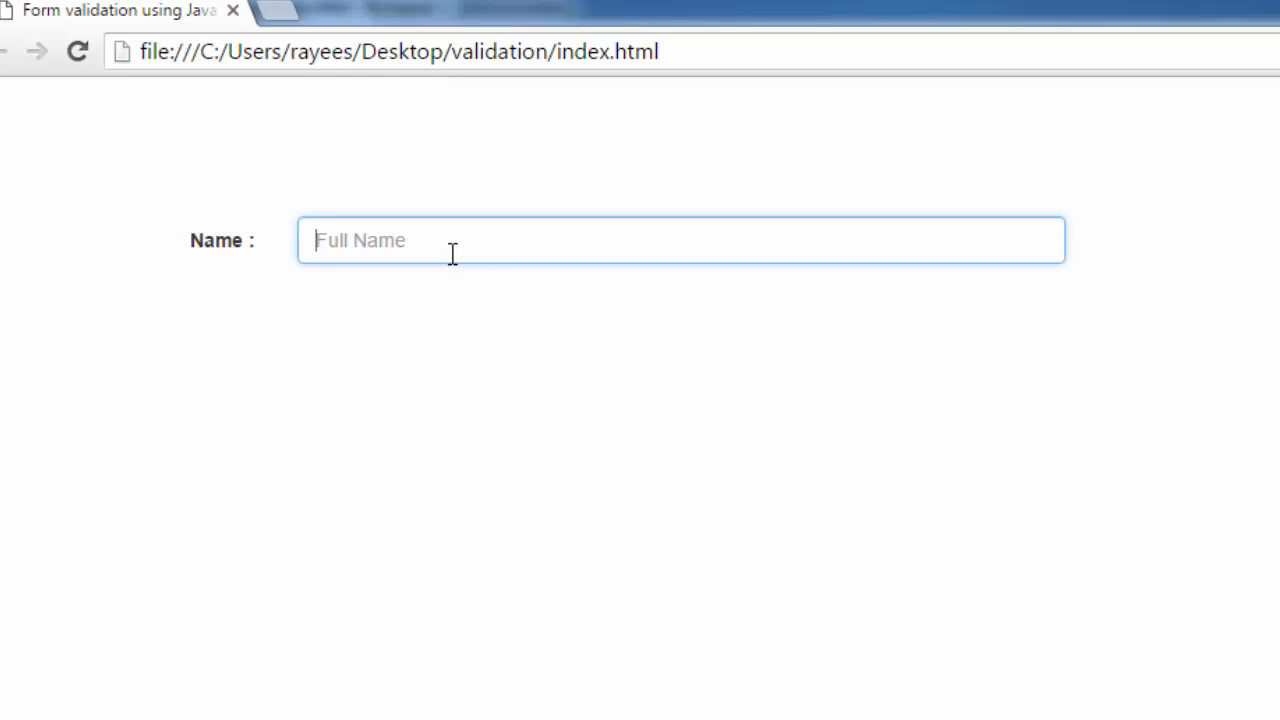
pyautogui.write('htjek')
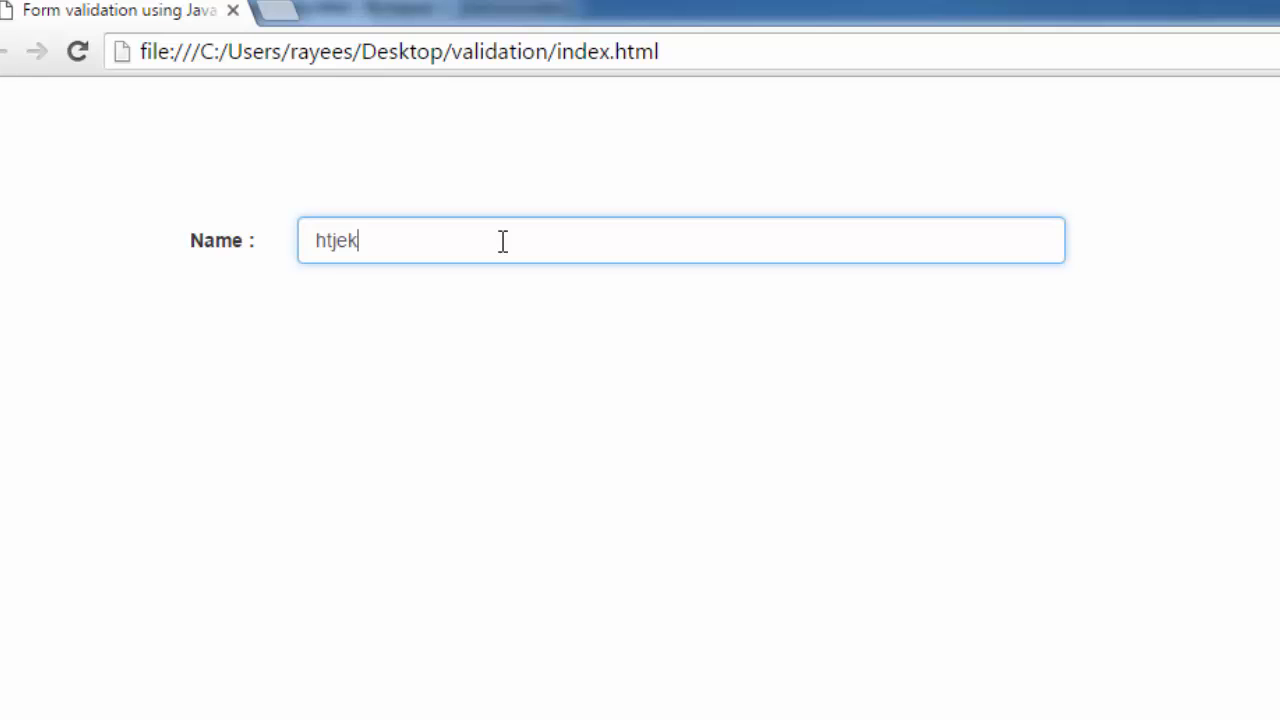
pyautogui.press('ctrl+a')
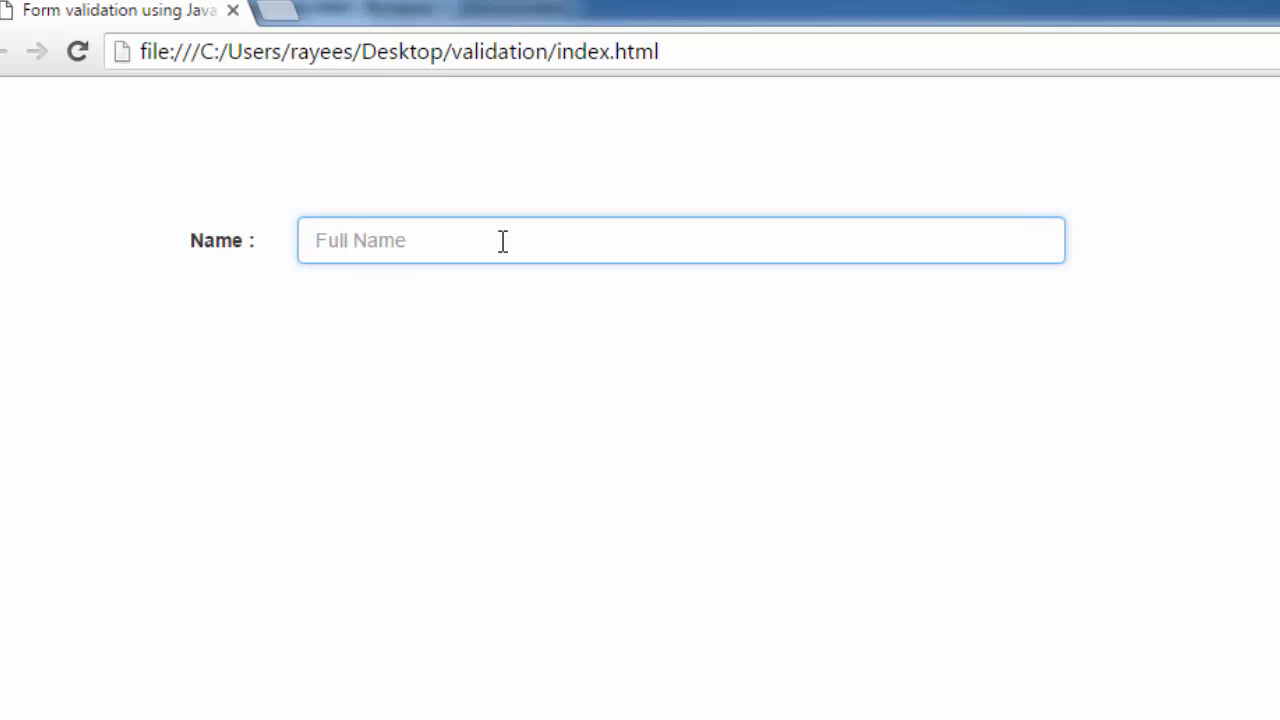